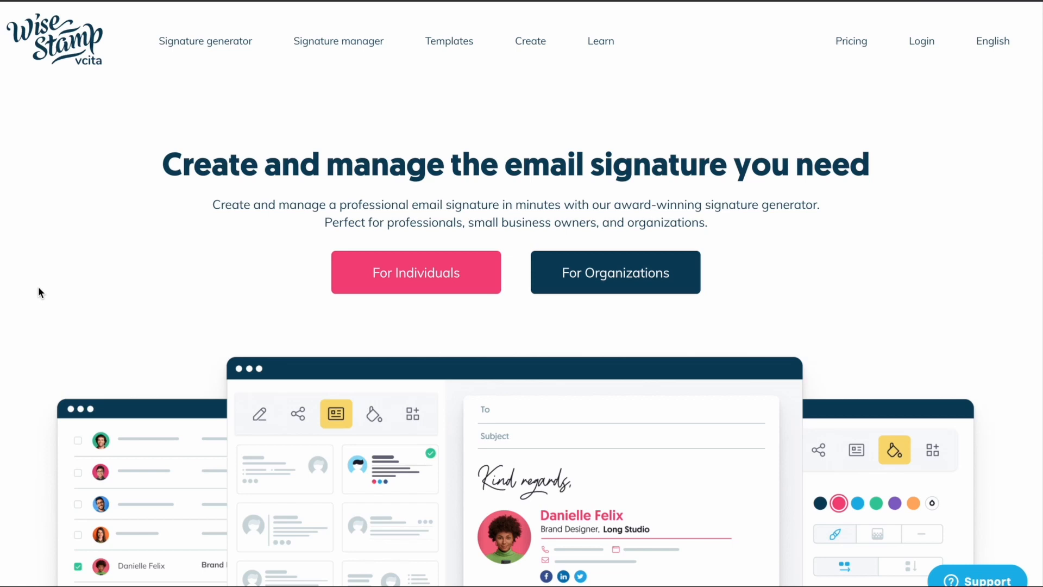
pyautogui.moveTo(922, 40)
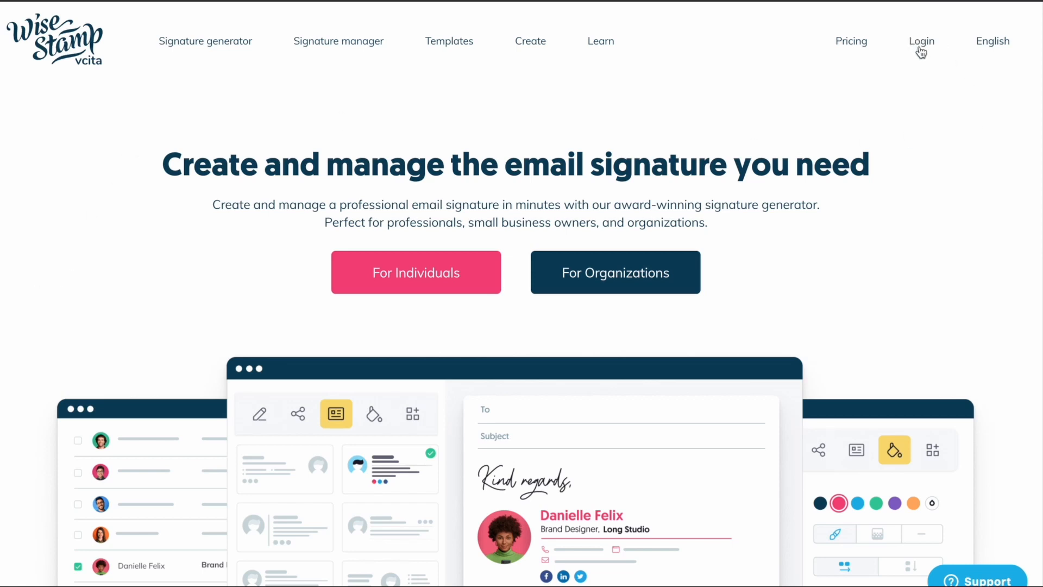
# - Go to the login page and start creating a new free WiseStamp account
pyautogui.click(922, 40)
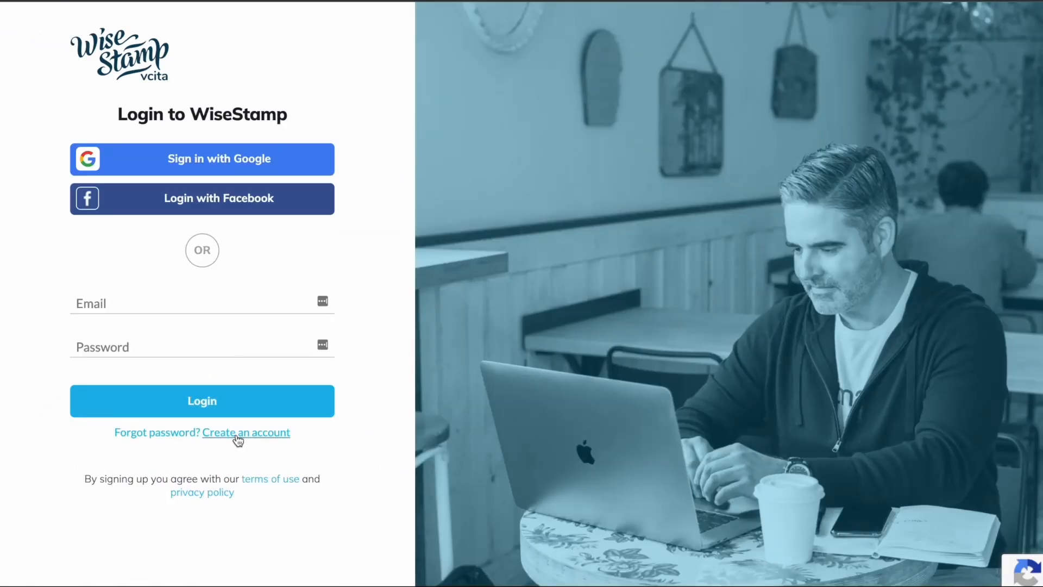
pyautogui.click(246, 432)
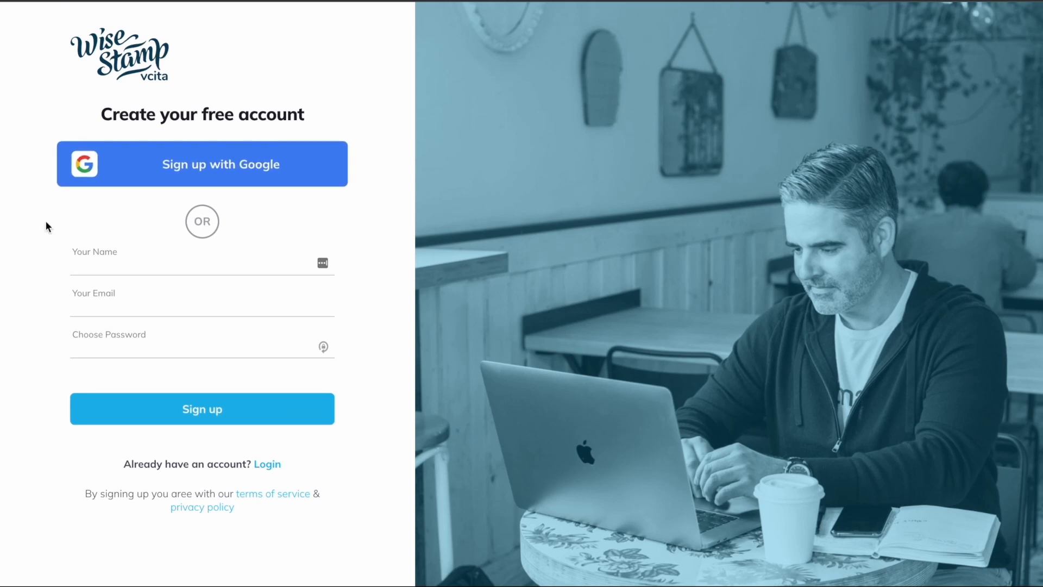
pyautogui.moveTo(66, 355)
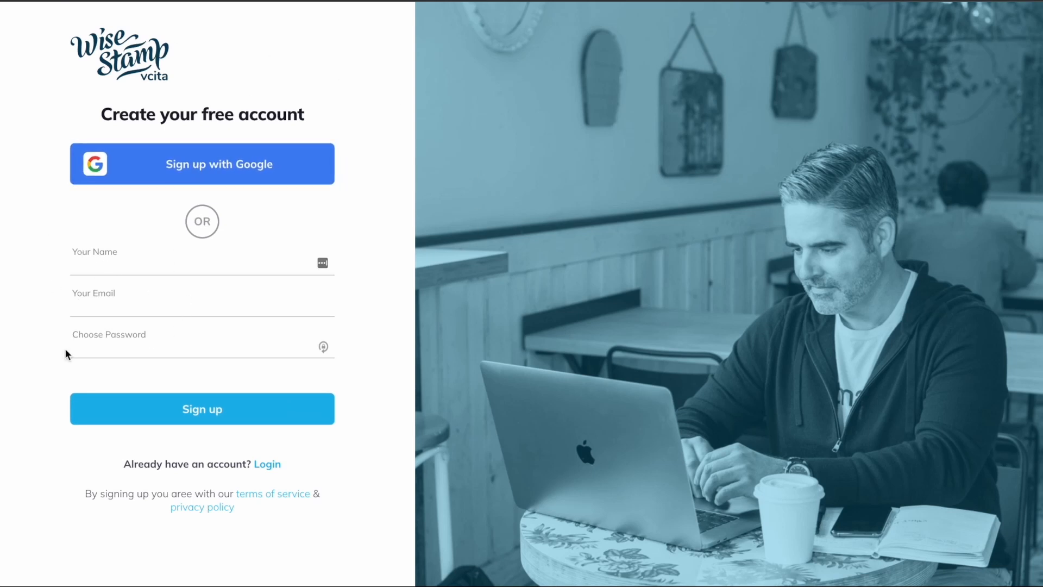
pyautogui.moveTo(145, 397)
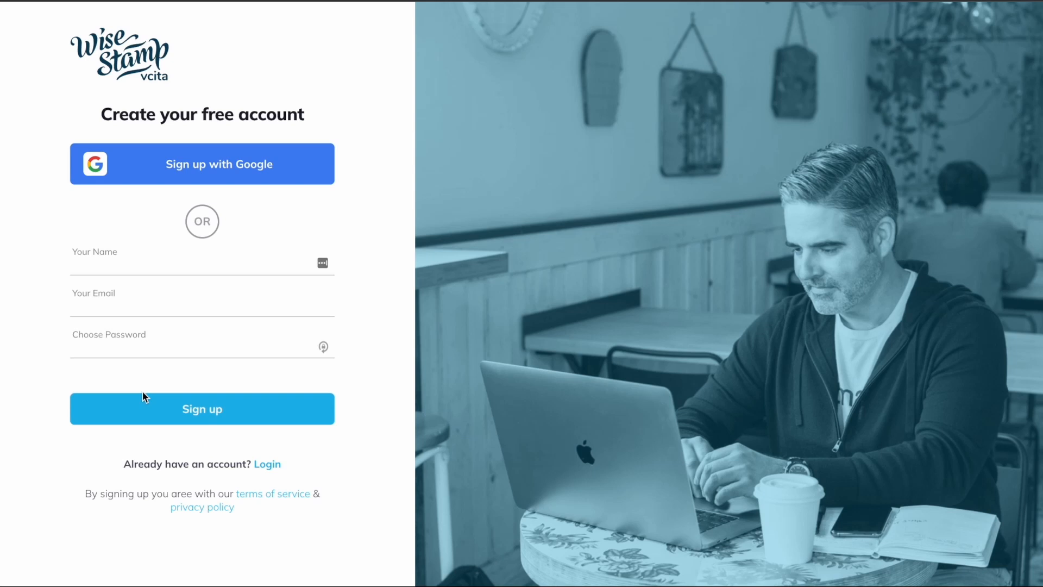
pyautogui.moveTo(31, 431)
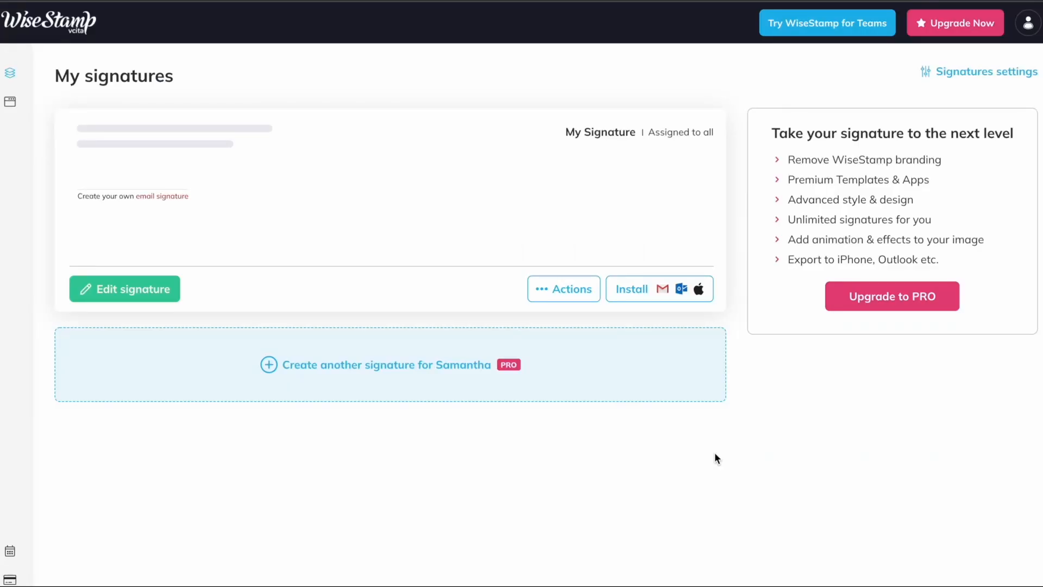
pyautogui.moveTo(363, 473)
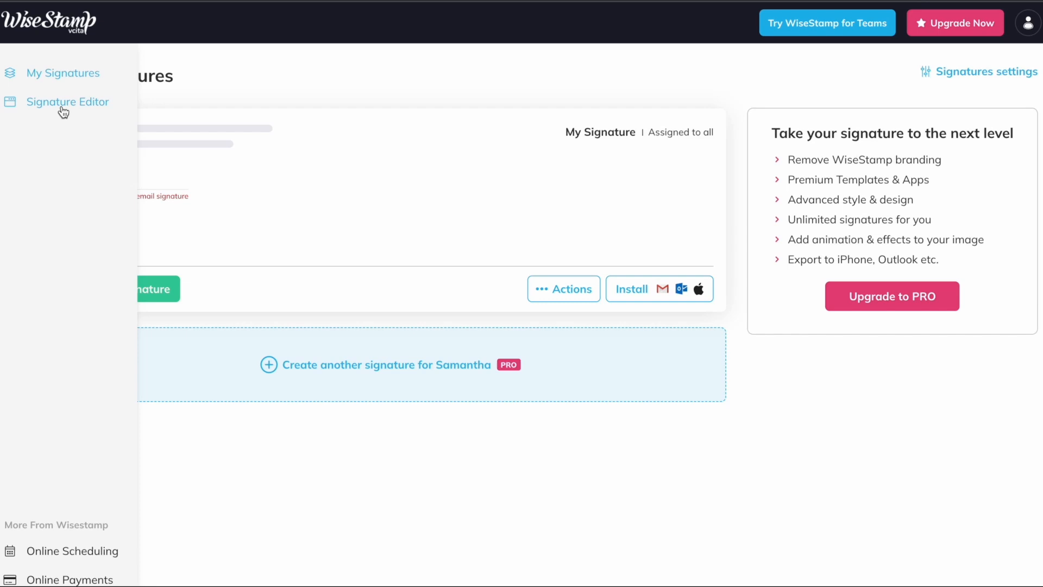
pyautogui.click(67, 102)
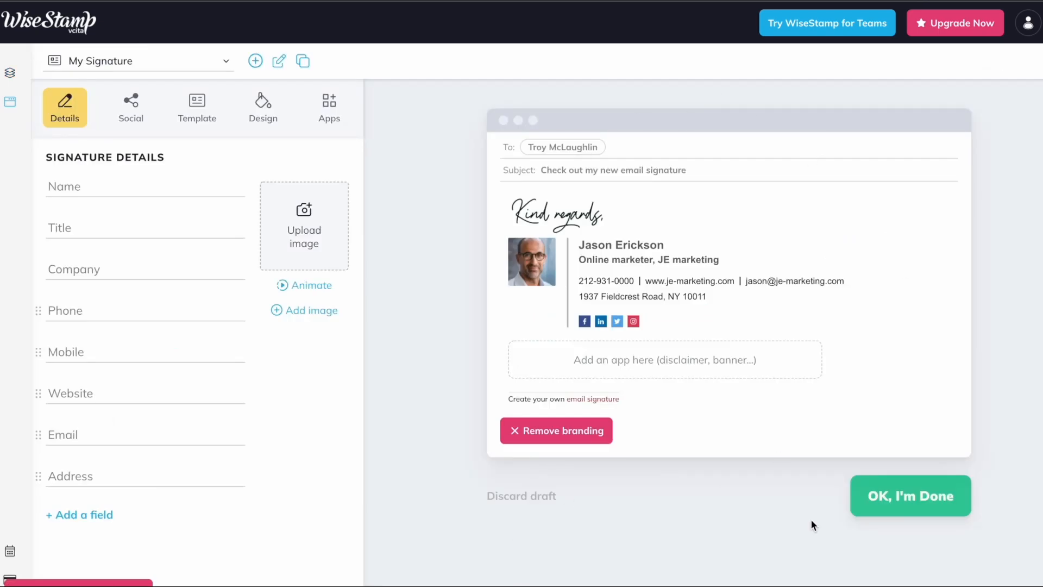
pyautogui.moveTo(508, 491)
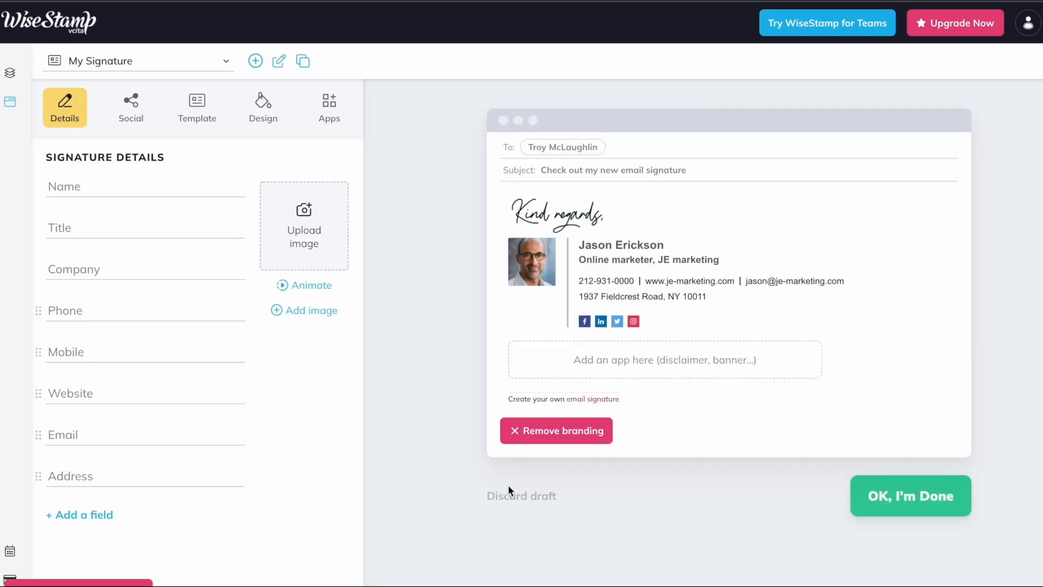
pyautogui.moveTo(774, 128)
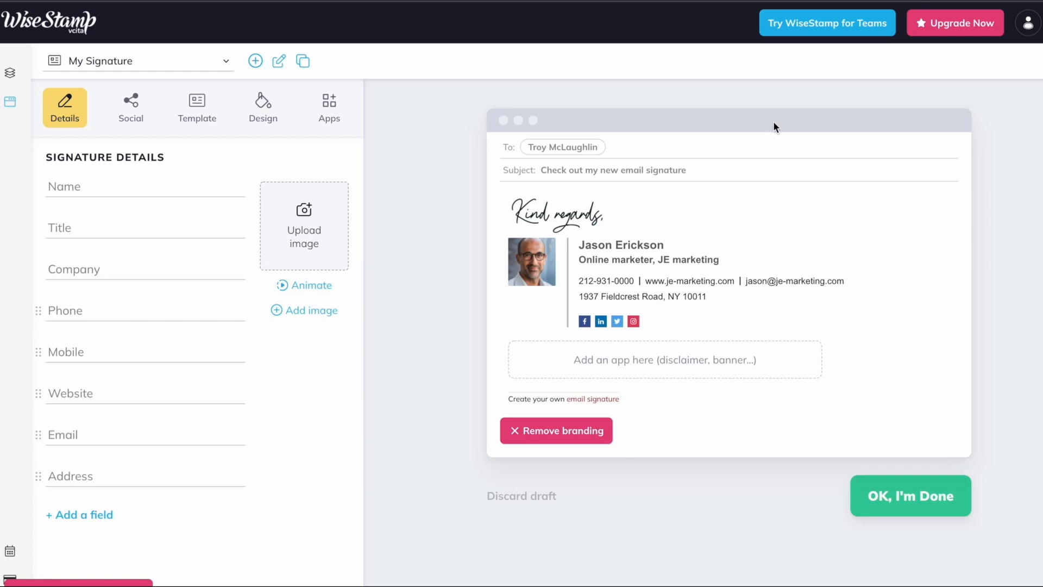
pyautogui.moveTo(162, 296)
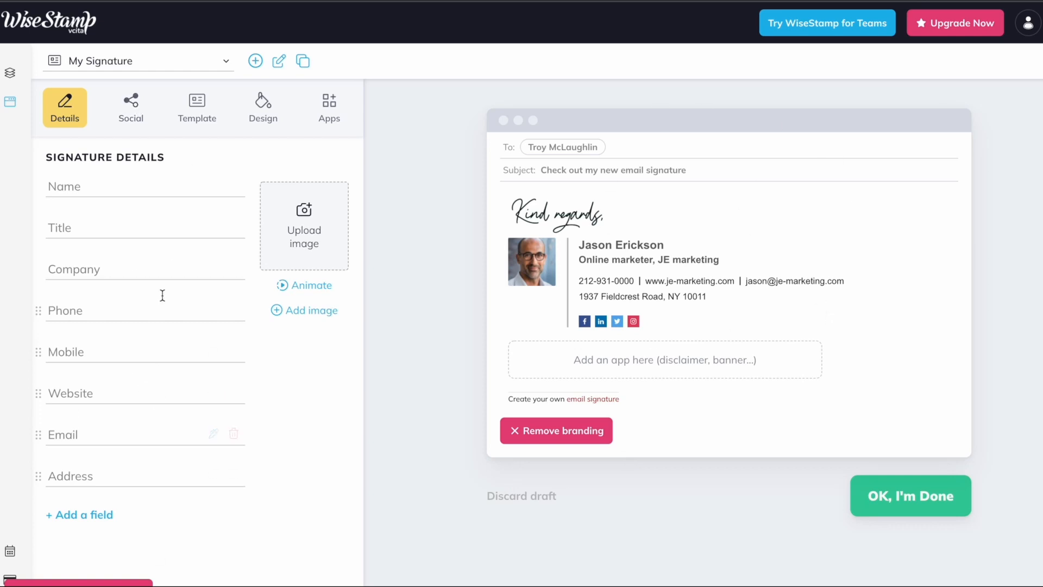
pyautogui.moveTo(164, 186)
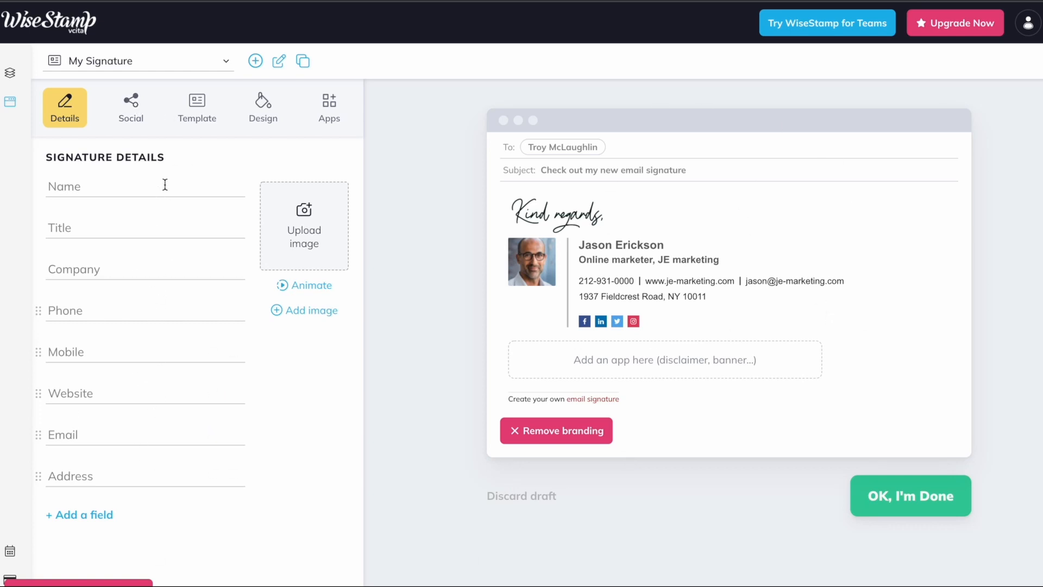
pyautogui.write('Saman')
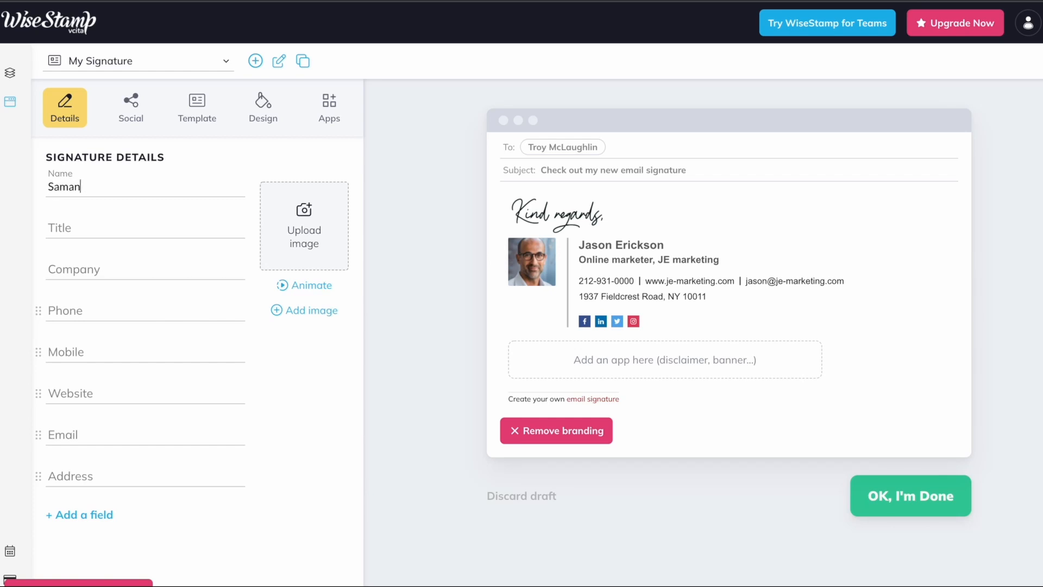
pyautogui.write('tha Olivares')
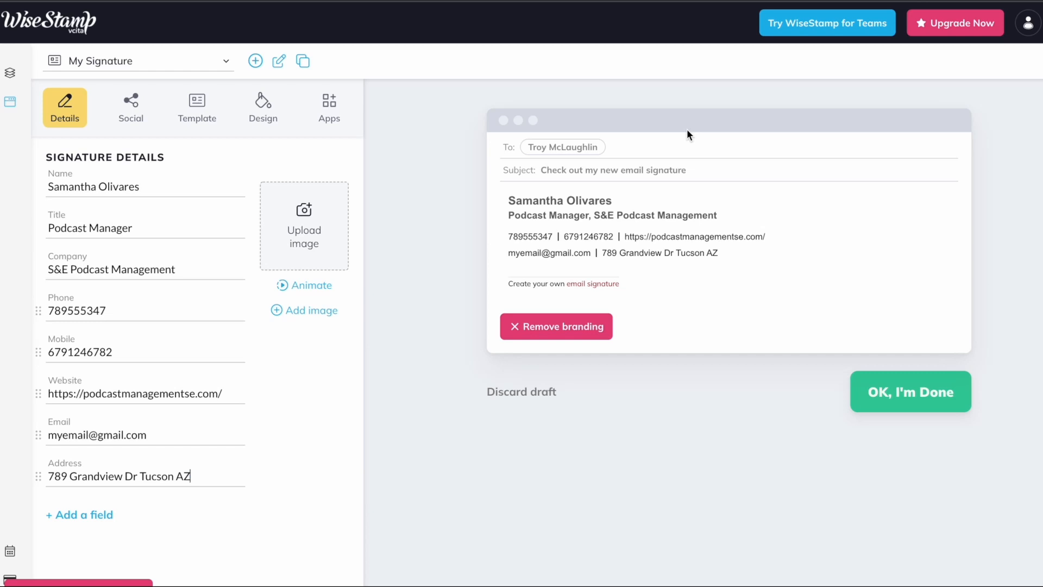
pyautogui.moveTo(690, 386)
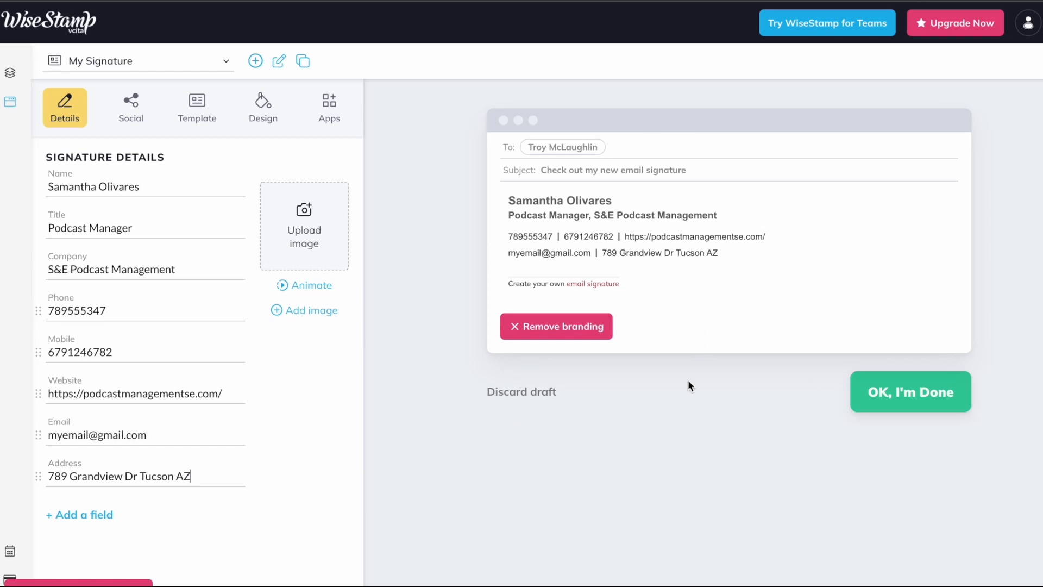
pyautogui.moveTo(303, 230)
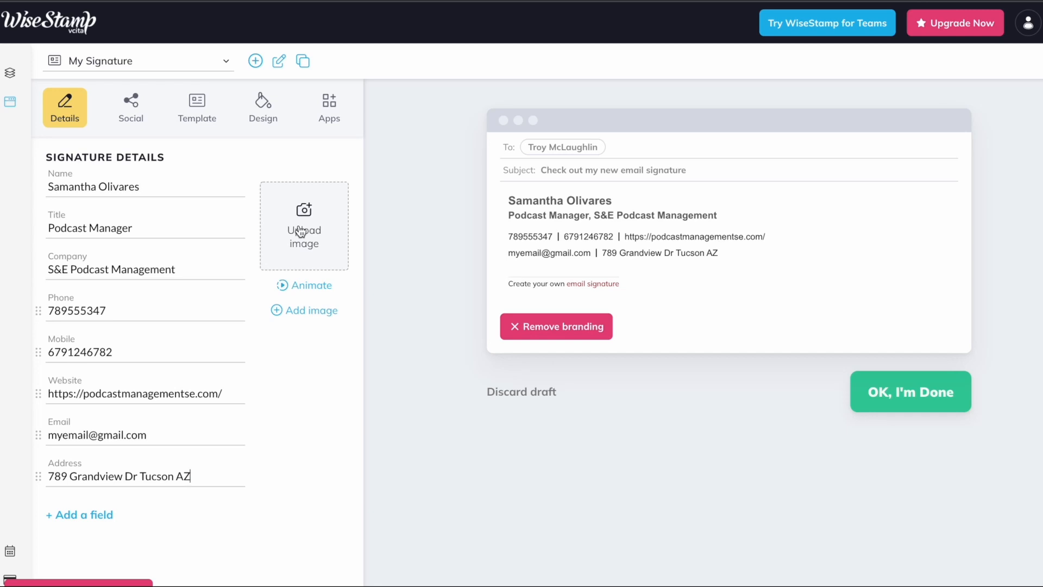
pyautogui.moveTo(295, 272)
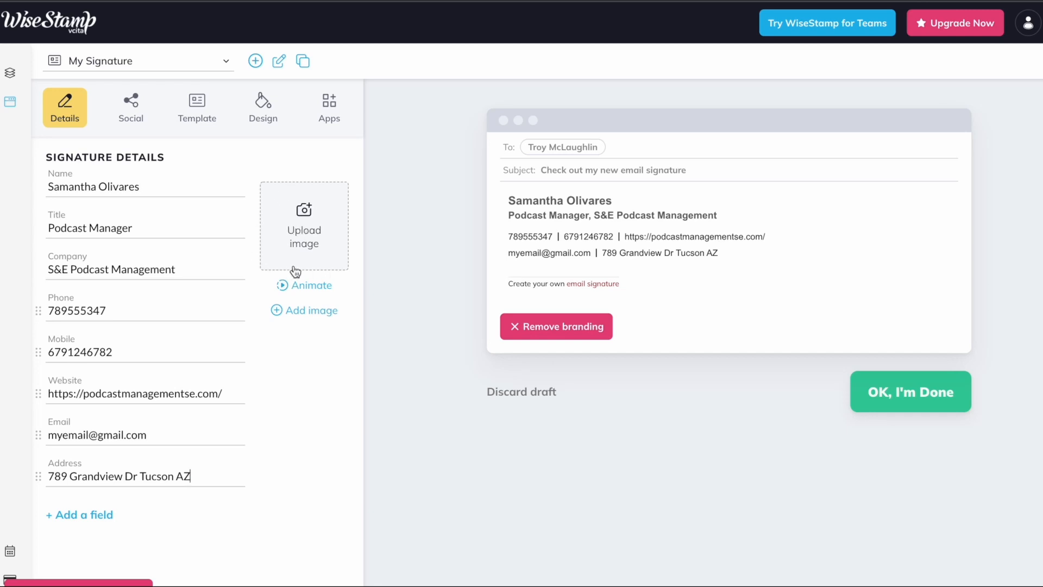
# - Review the image source options (web link, Facebook, Instagram, webcam) and choose Local Files
pyautogui.click(303, 226)
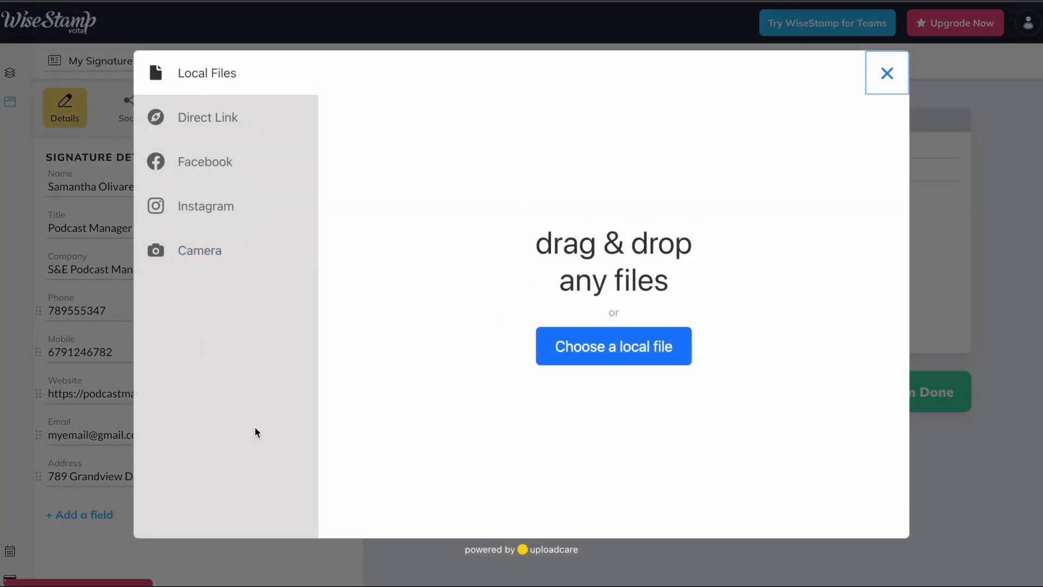
pyautogui.moveTo(379, 404)
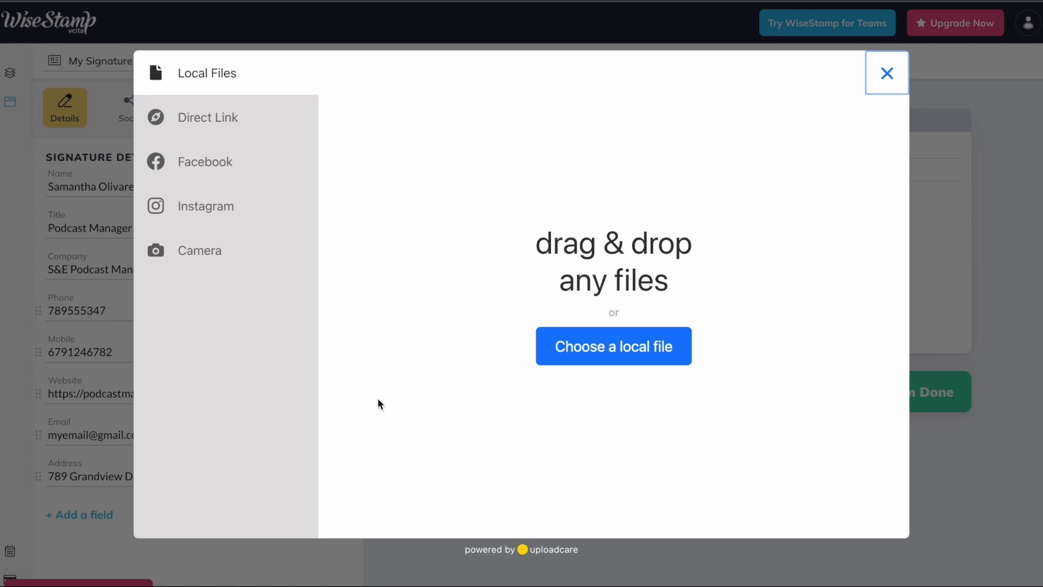
pyautogui.click(207, 118)
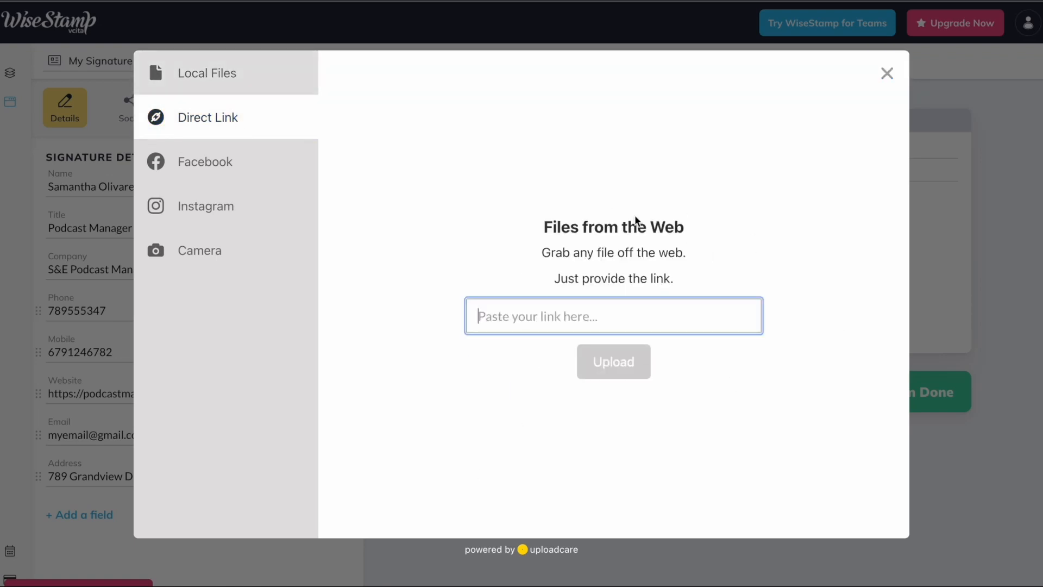
pyautogui.click(205, 162)
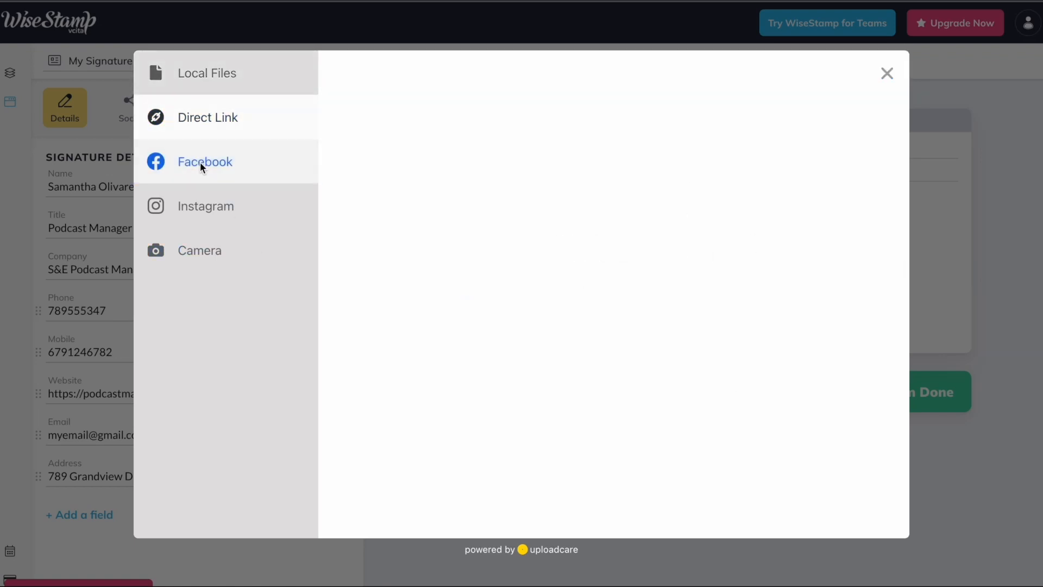
pyautogui.click(205, 205)
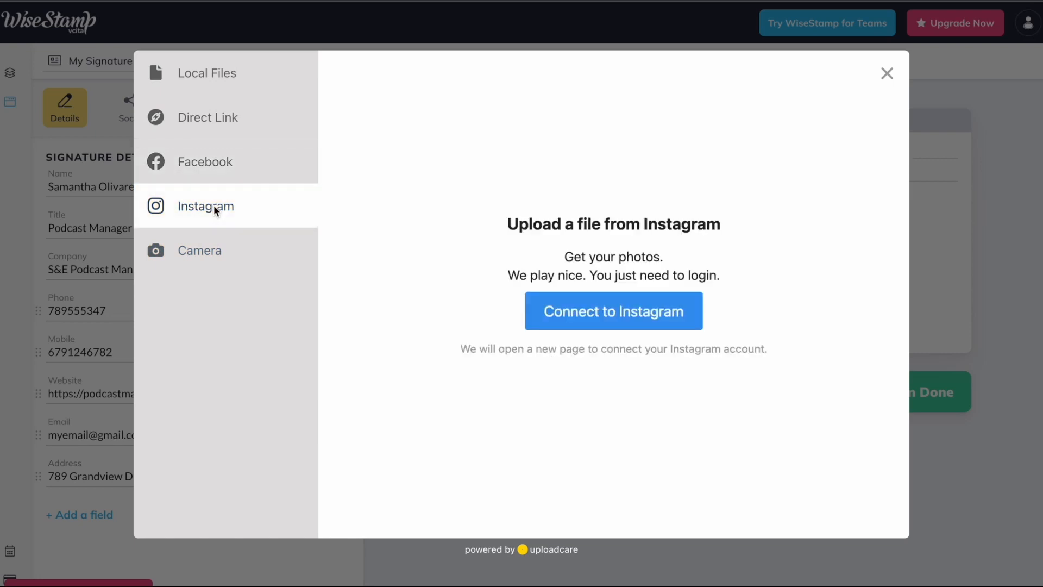
pyautogui.moveTo(212, 198)
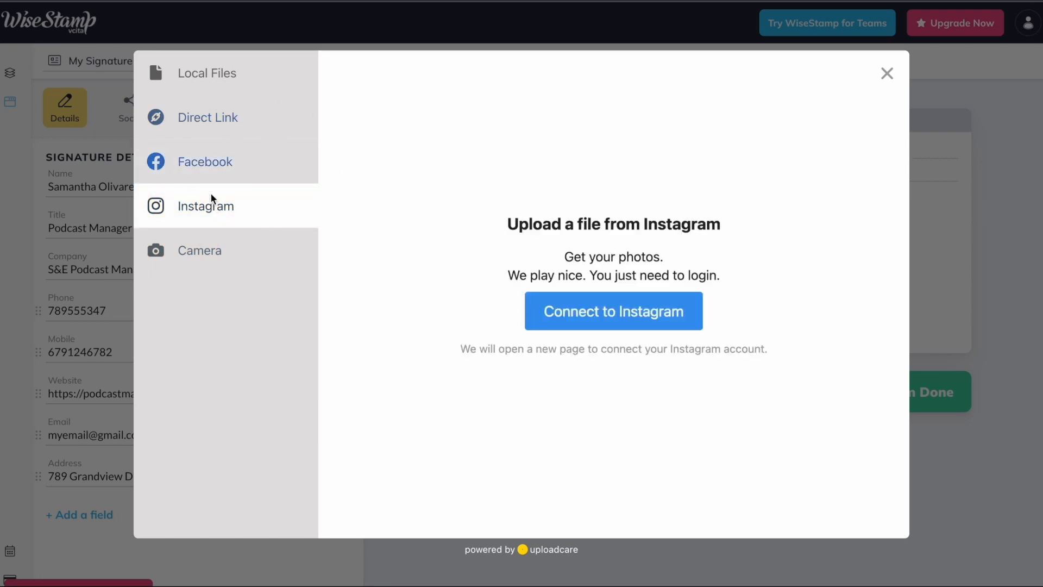
pyautogui.moveTo(265, 32)
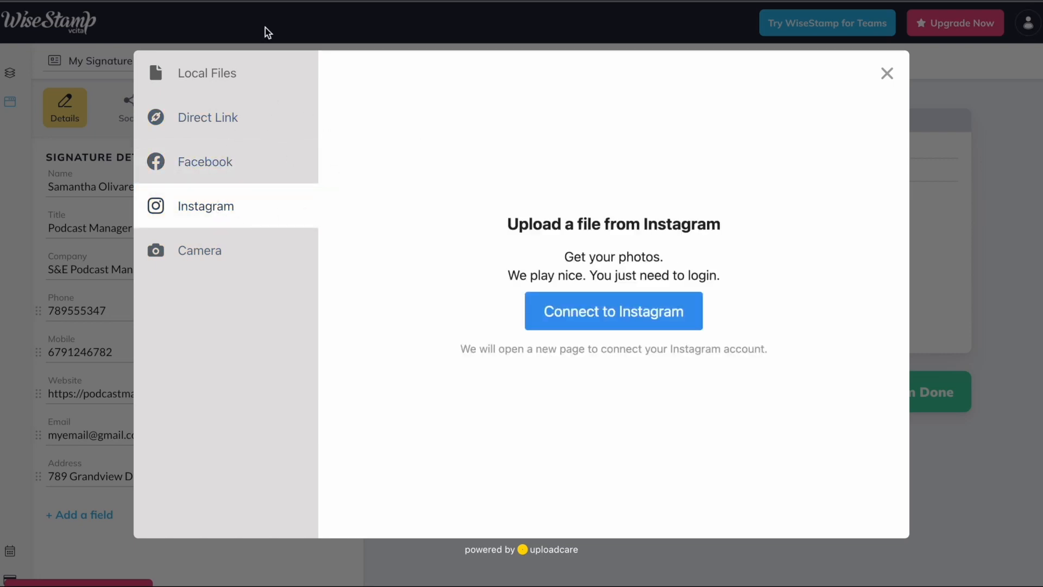
pyautogui.moveTo(253, 152)
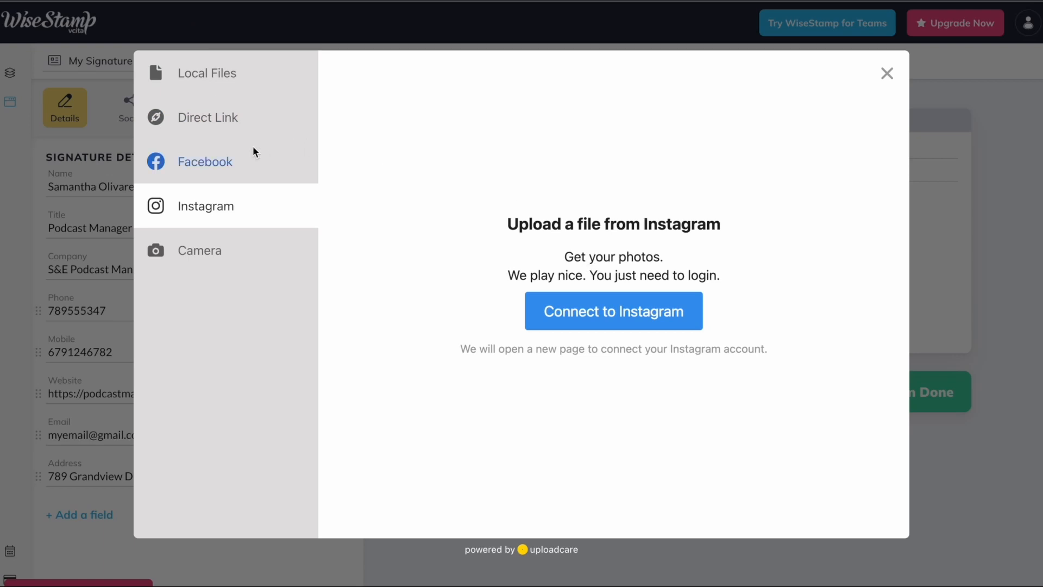
pyautogui.click(199, 250)
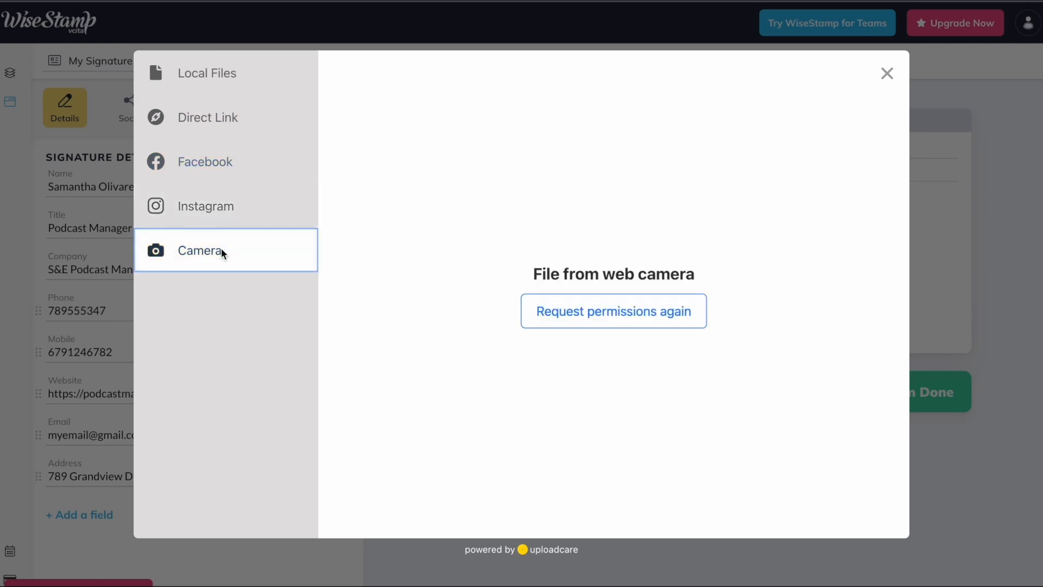
pyautogui.moveTo(457, 548)
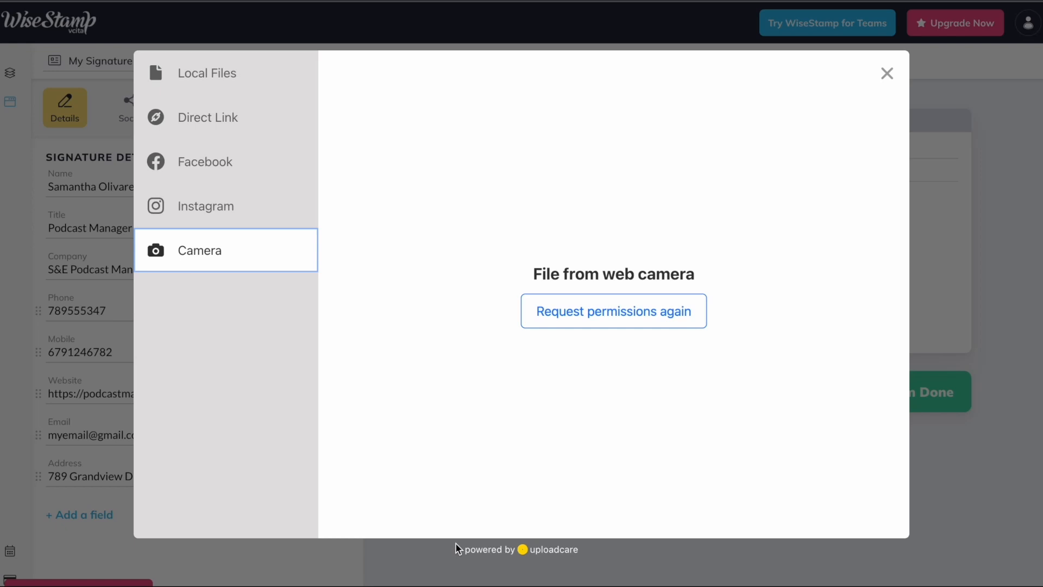
pyautogui.click(207, 73)
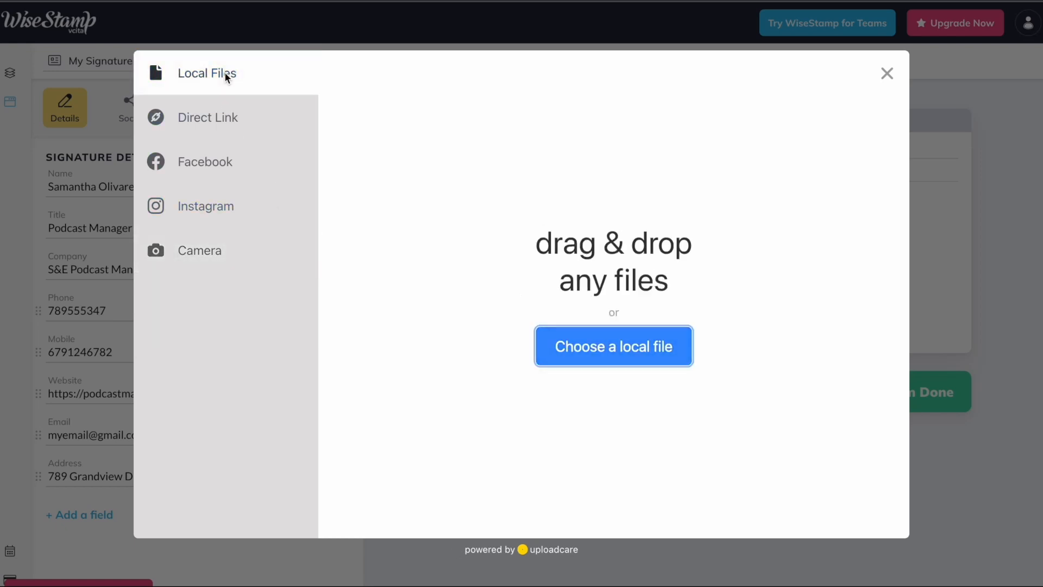
pyautogui.moveTo(682, 410)
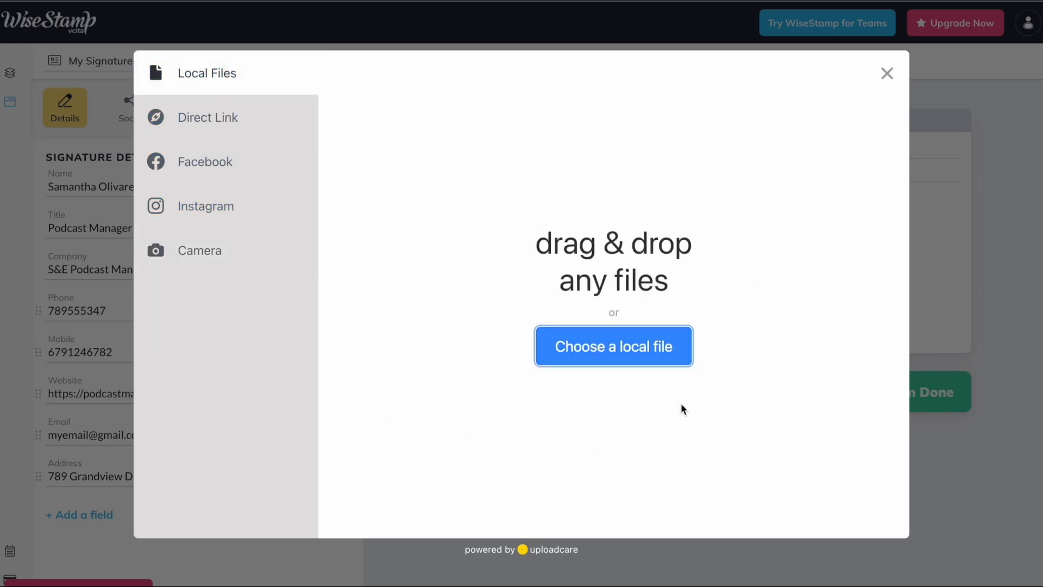
# - Select the smiling woman's photo from the computer and add the cropped headshot to the signature
pyautogui.click(613, 346)
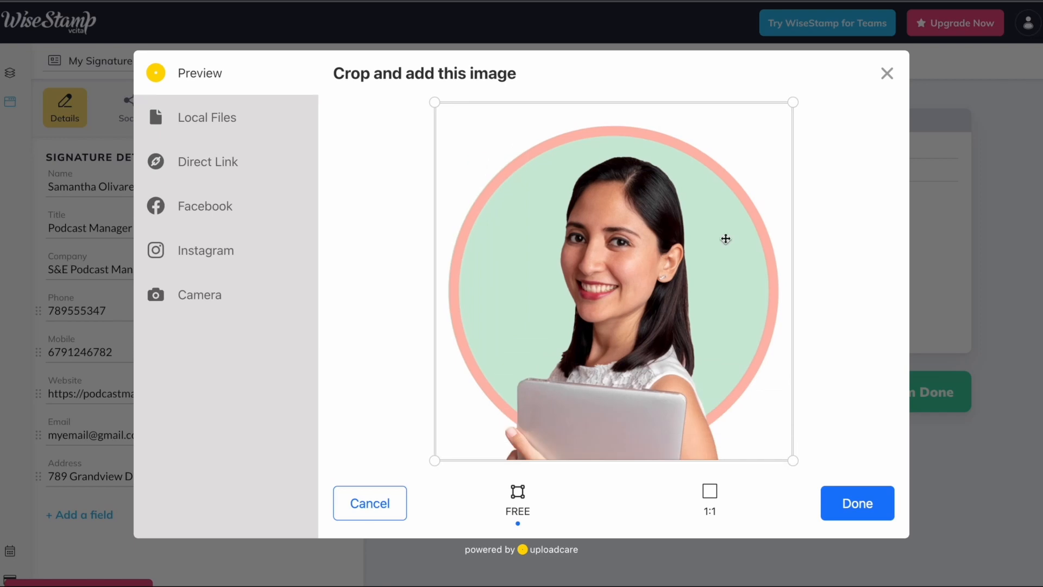
pyautogui.moveTo(762, 484)
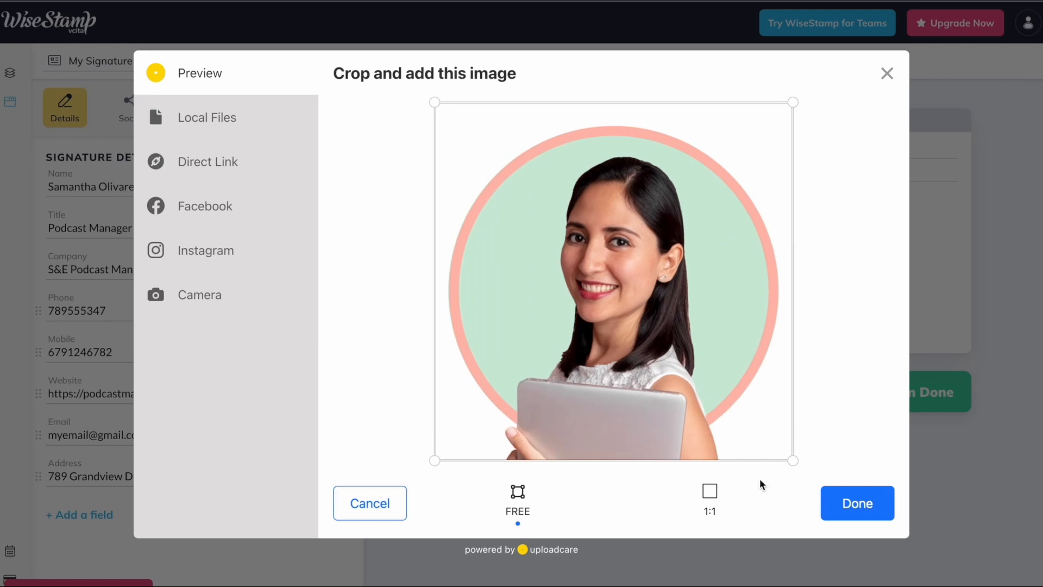
pyautogui.click(370, 503)
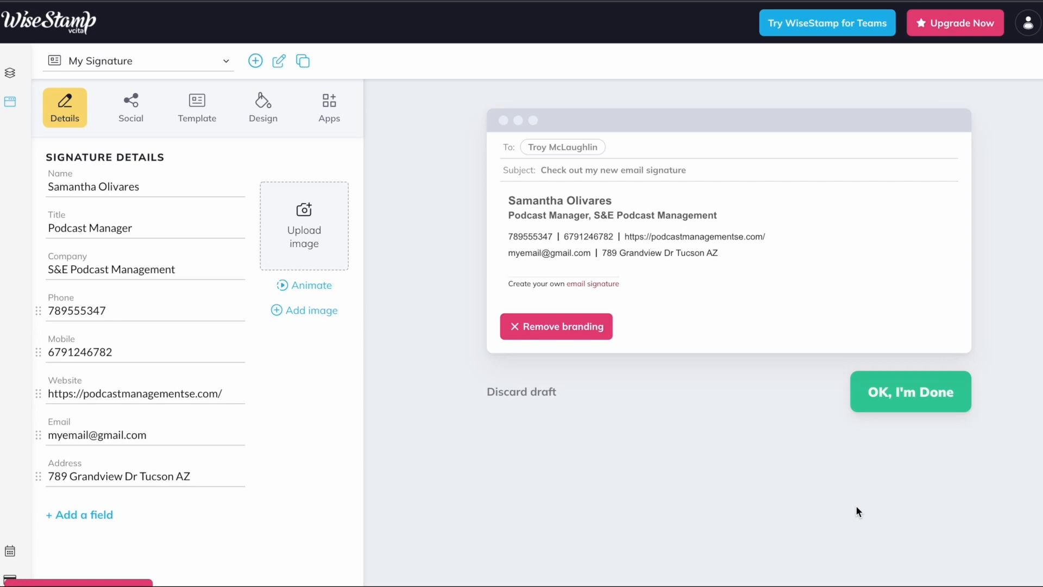
# - Select the image area in the Signature Details list
pyautogui.click(303, 225)
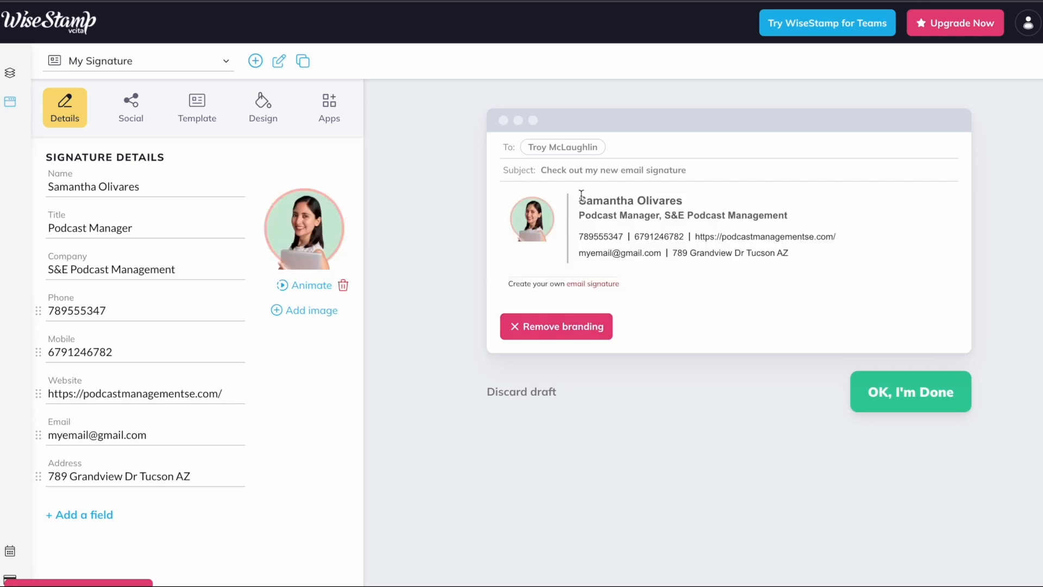
pyautogui.moveTo(410, 434)
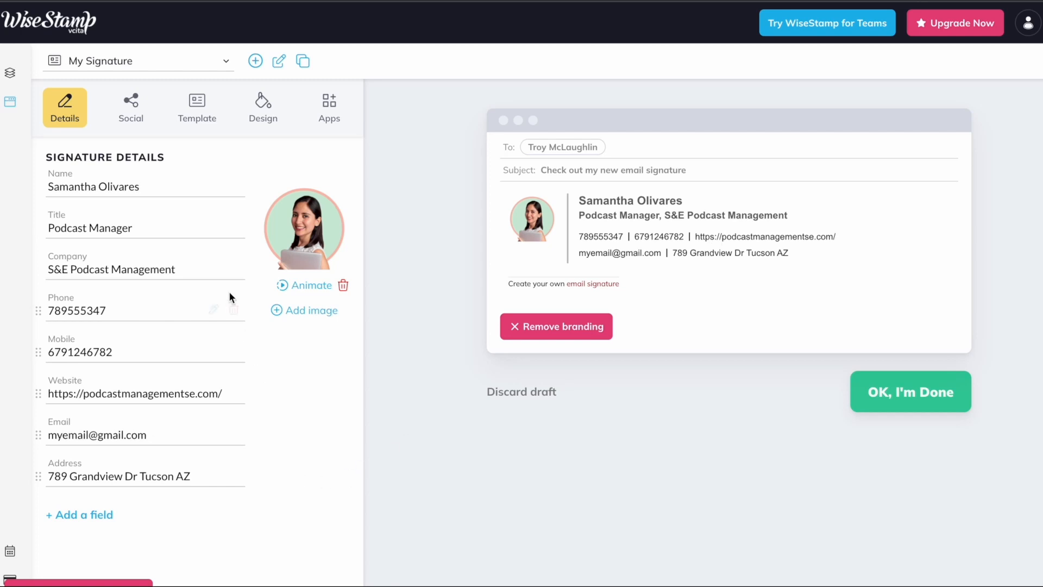
pyautogui.moveTo(147, 464)
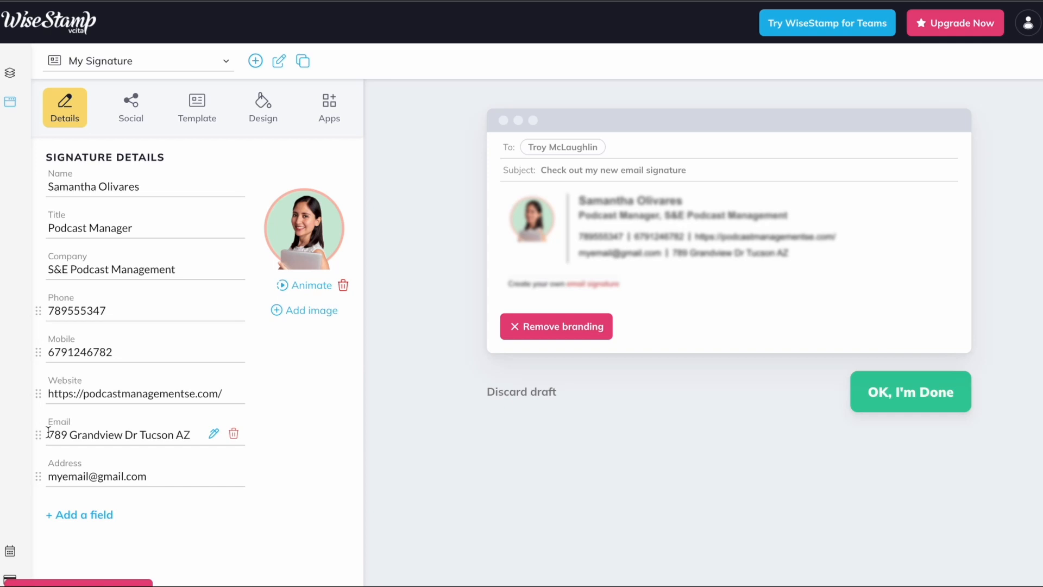
pyautogui.moveTo(289, 462)
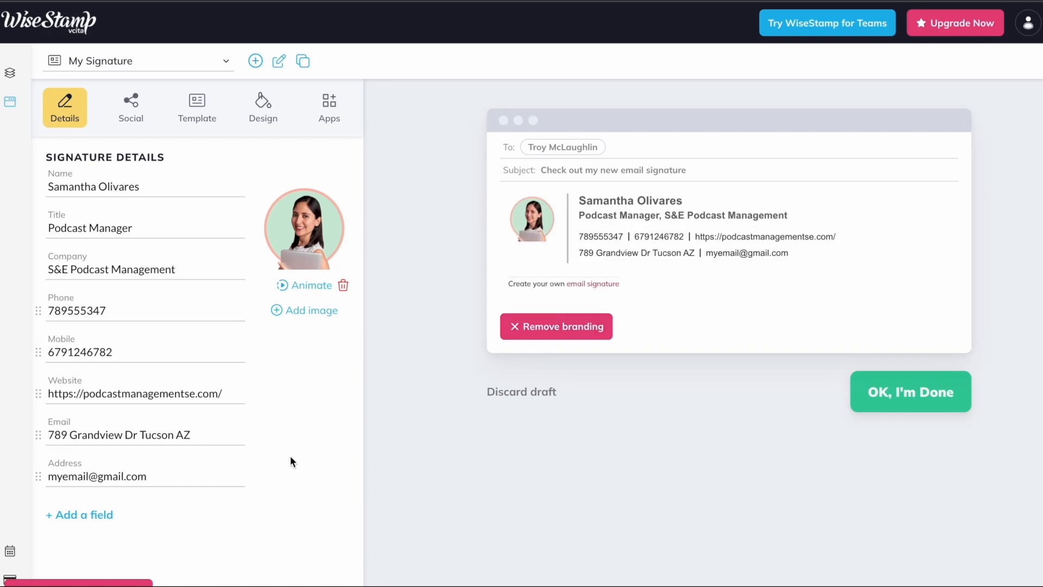
pyautogui.moveTo(87, 518)
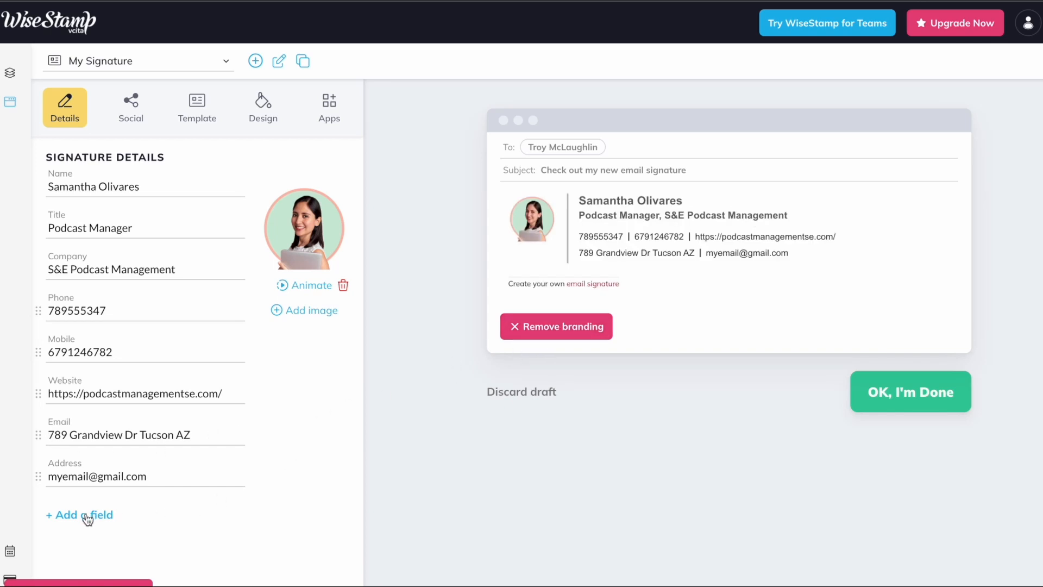
pyautogui.click(79, 514)
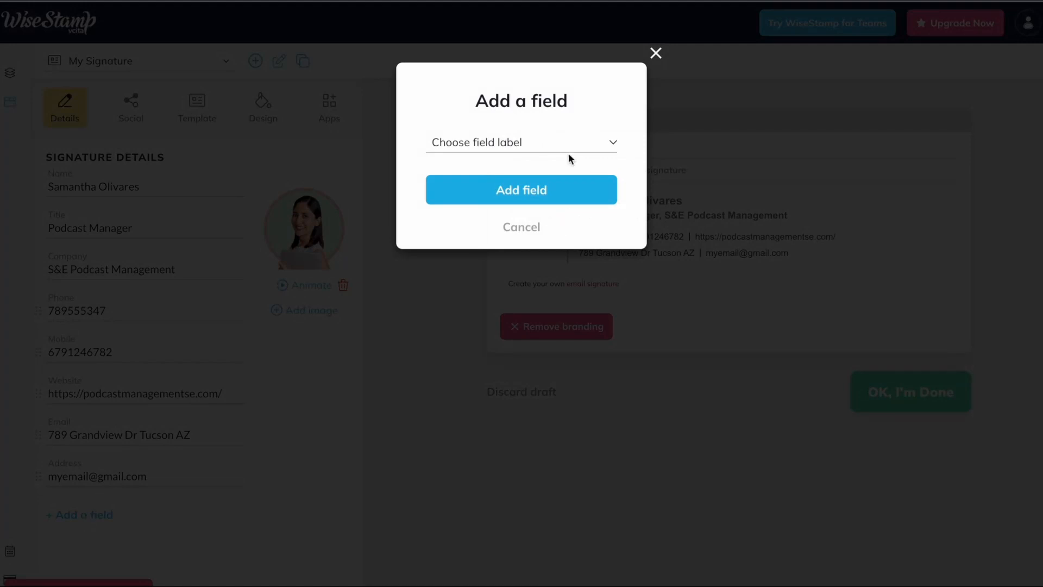
pyautogui.click(520, 142)
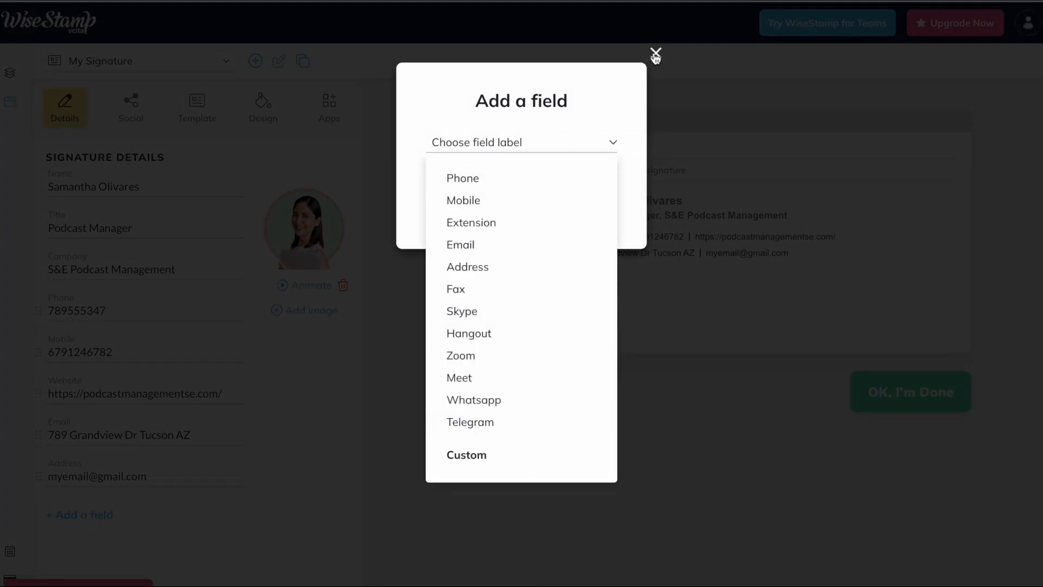
pyautogui.click(656, 55)
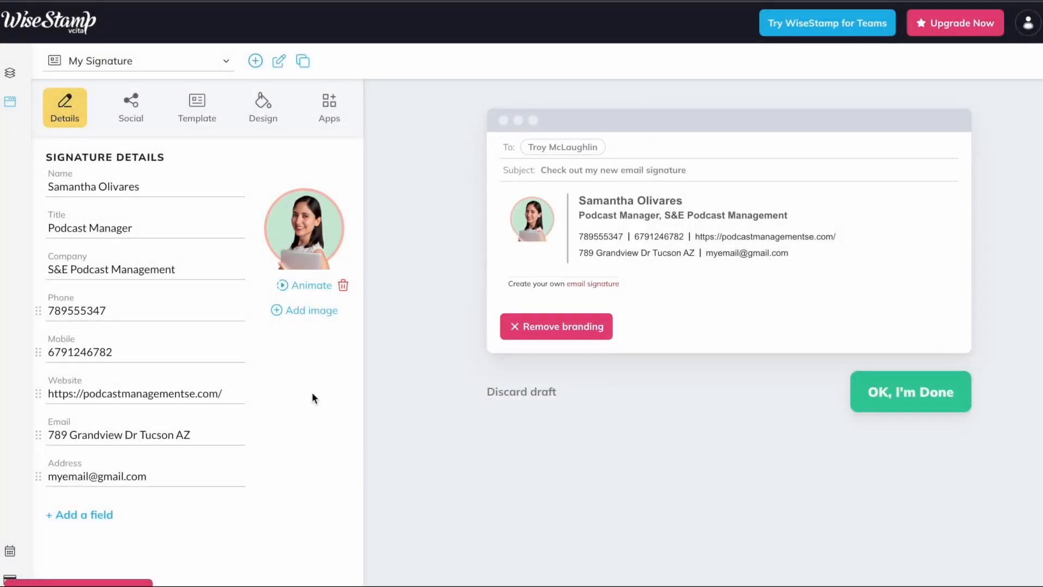
pyautogui.moveTo(131, 106)
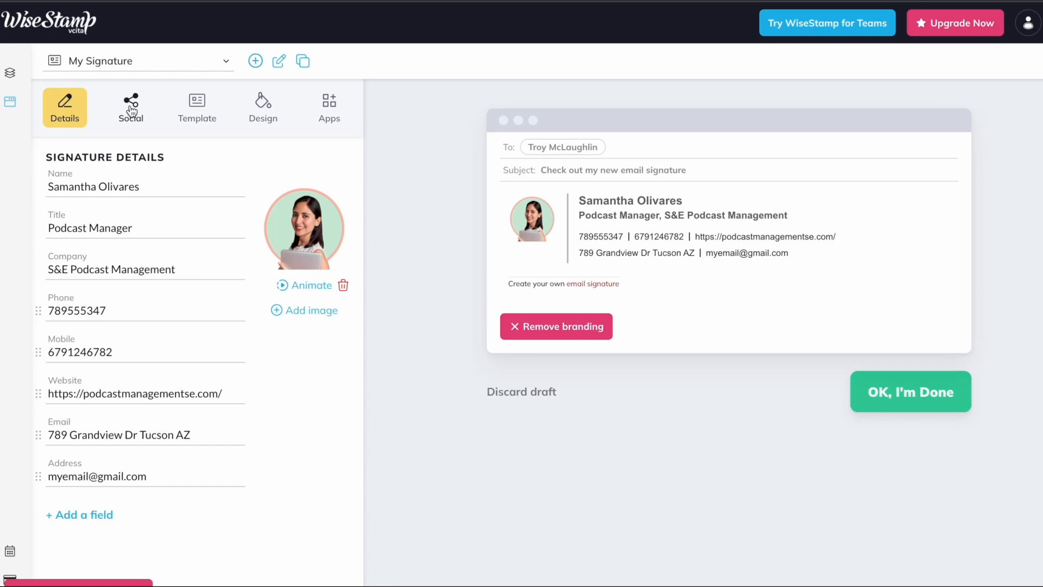
# - In Social, reveal all networks and remove the unused Pinterest row, keeping Facebook, LinkedIn, Instagram and YouTube
pyautogui.click(131, 108)
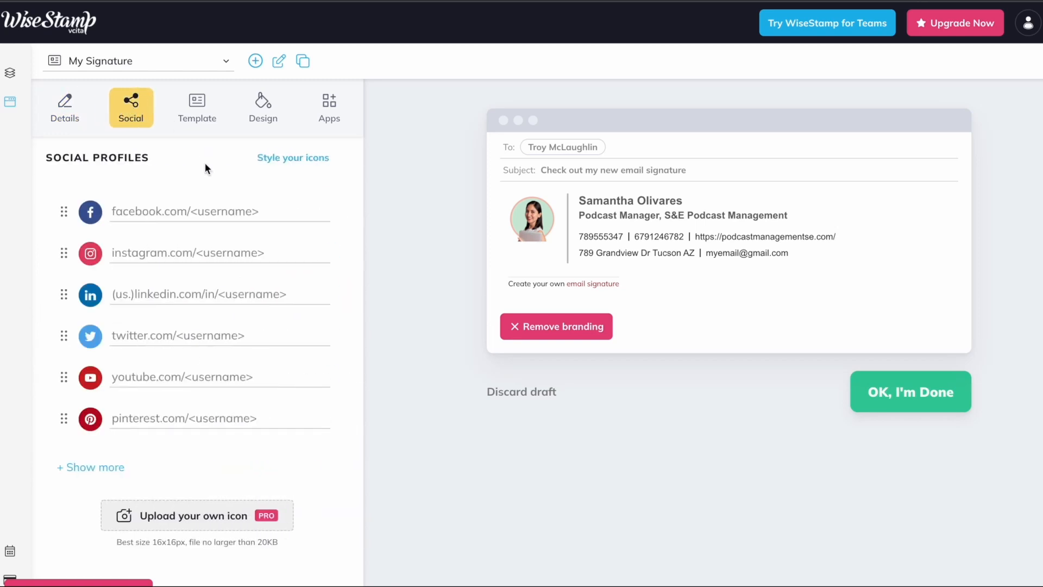
pyautogui.moveTo(46, 274)
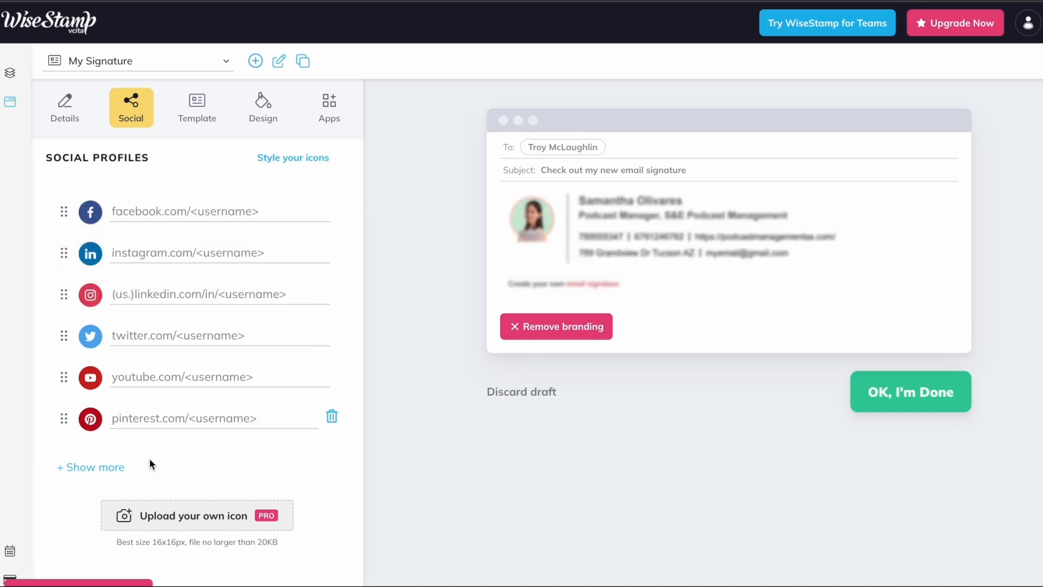
pyautogui.click(90, 467)
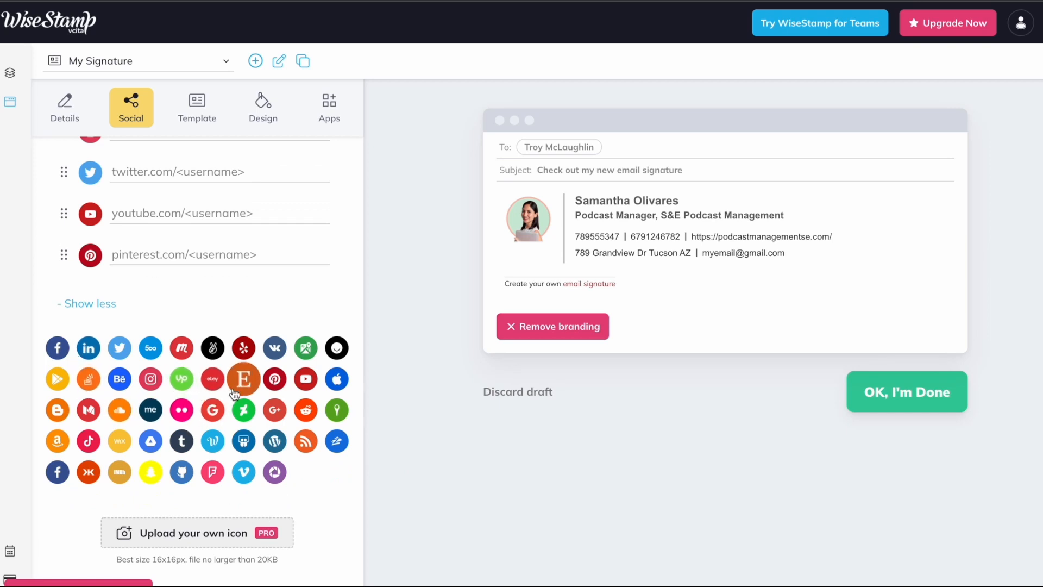
pyautogui.moveTo(58, 348)
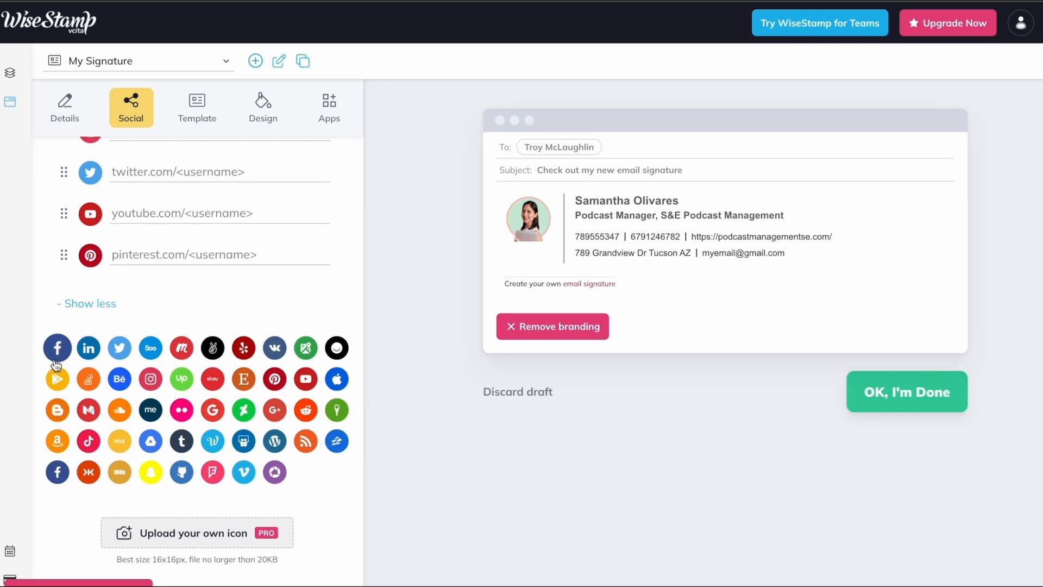
pyautogui.scroll(3)
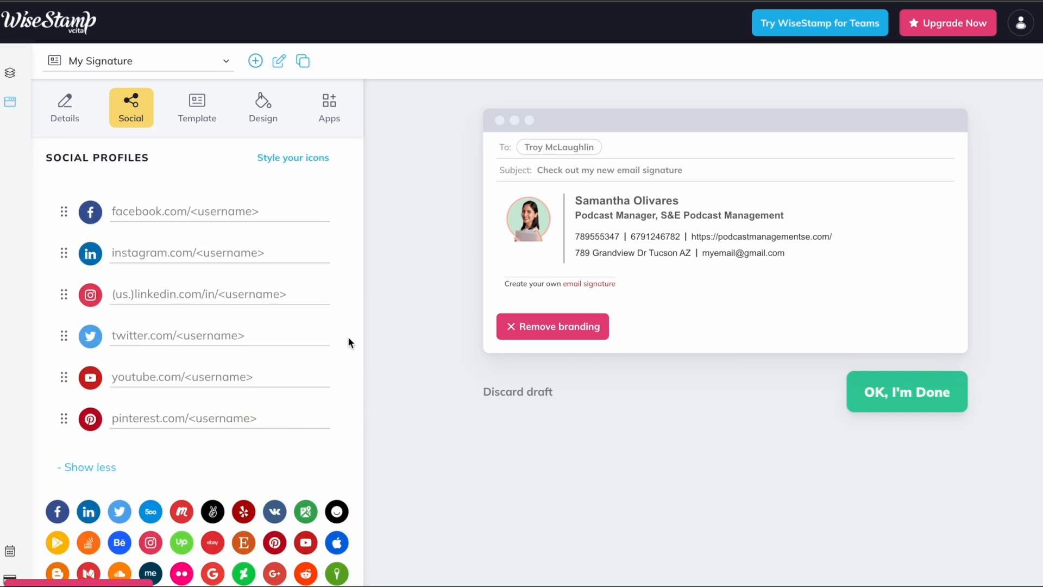
pyautogui.moveTo(330, 416)
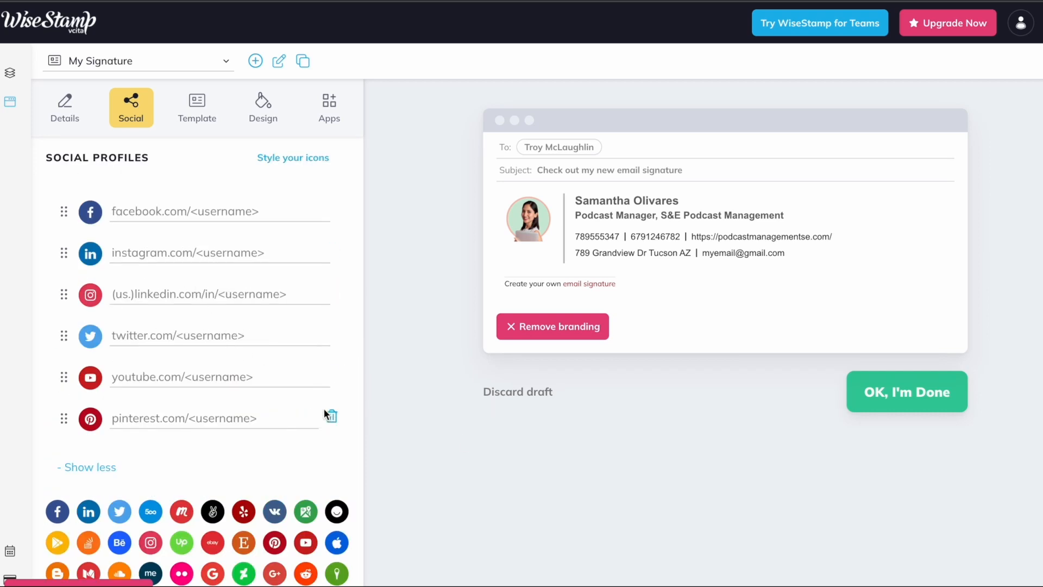
pyautogui.moveTo(331, 419)
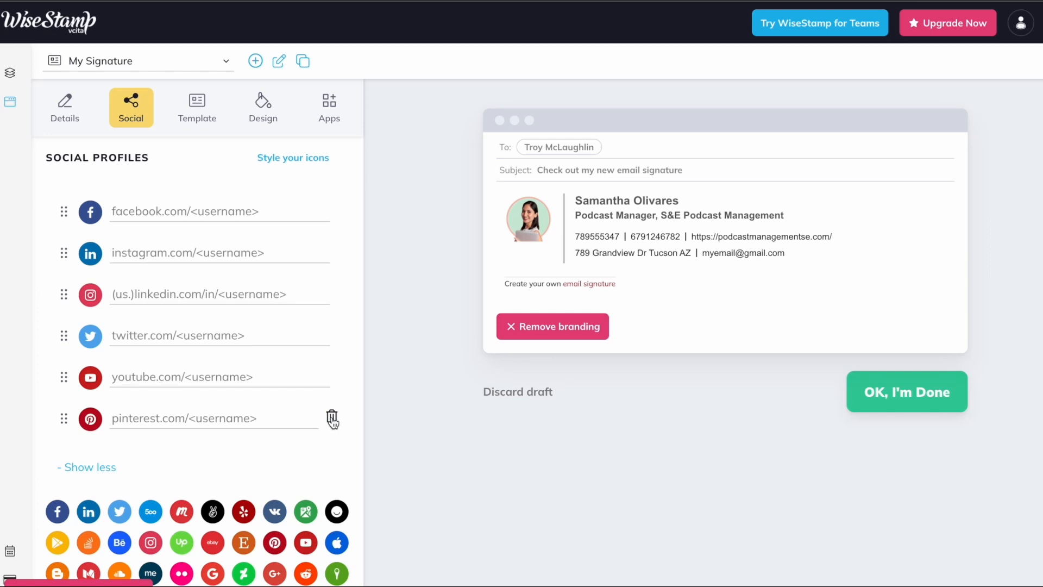
pyautogui.click(333, 418)
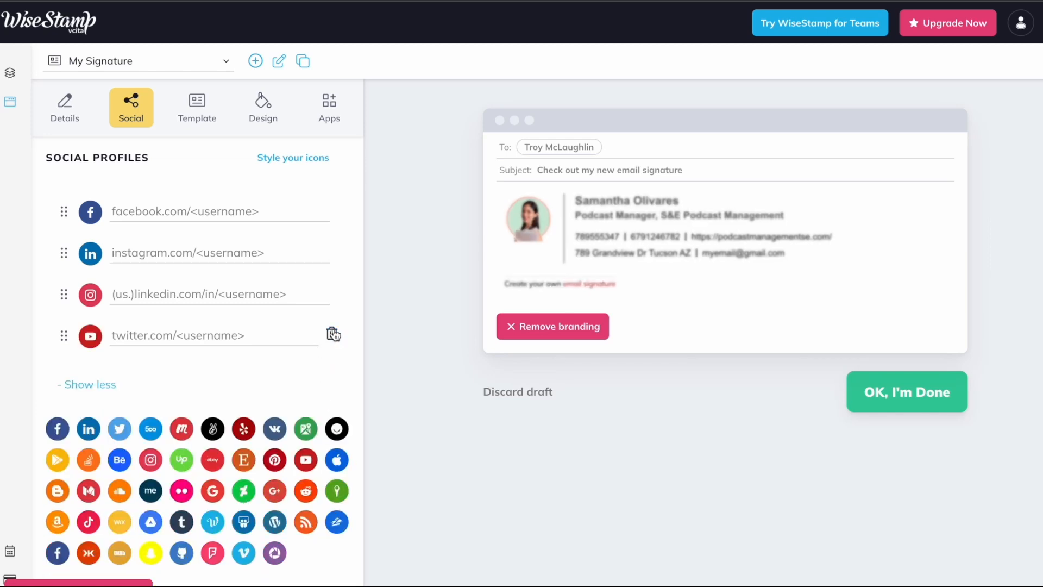
pyautogui.moveTo(198, 296)
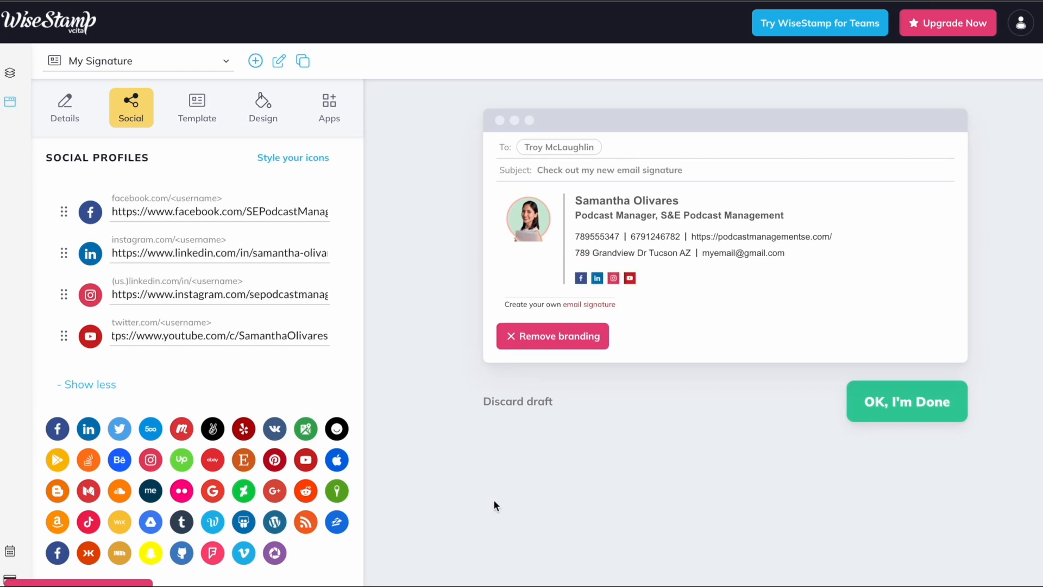
pyautogui.moveTo(569, 282)
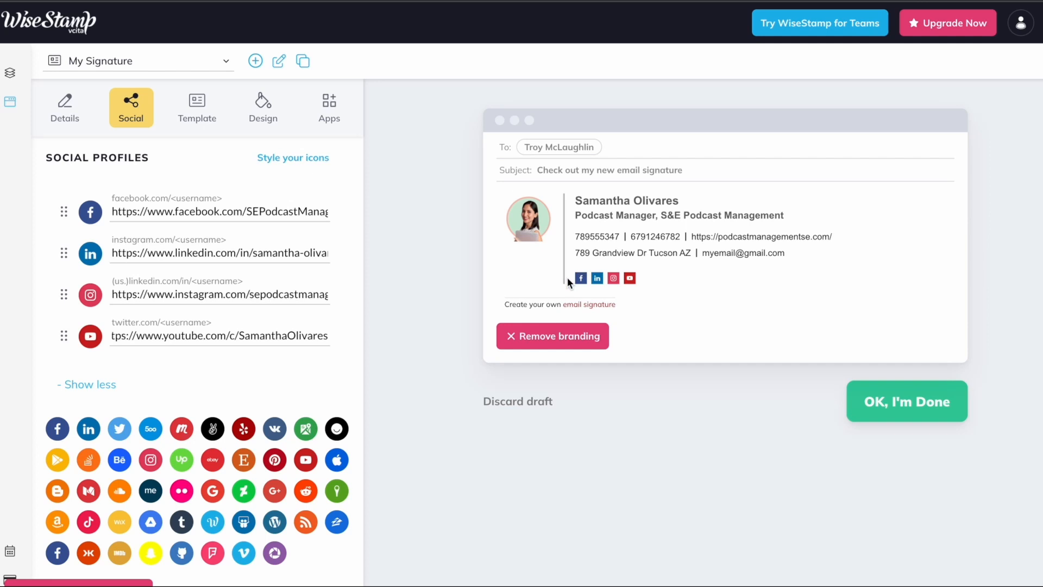
pyautogui.moveTo(618, 291)
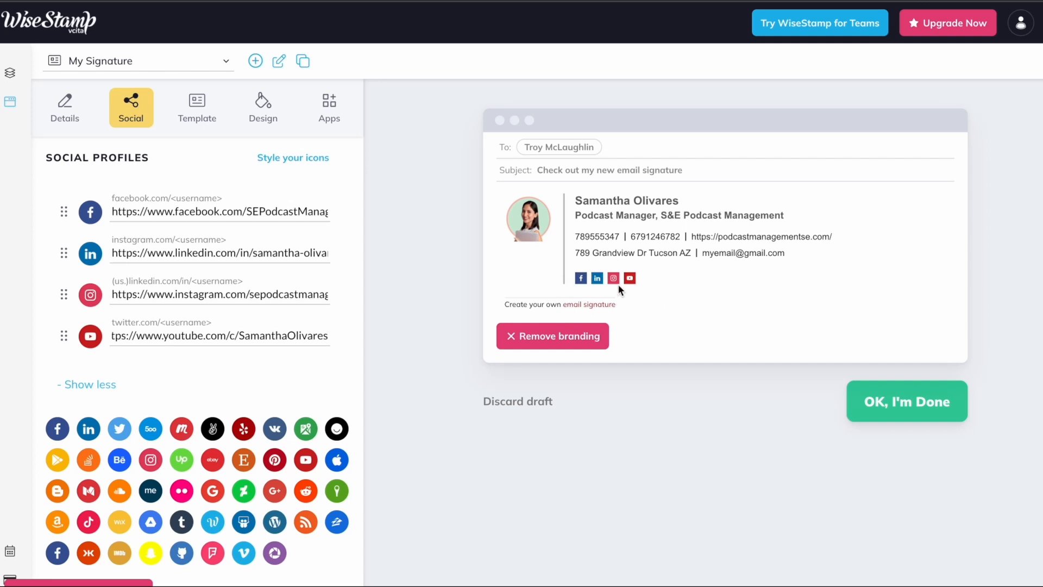
pyautogui.click(196, 106)
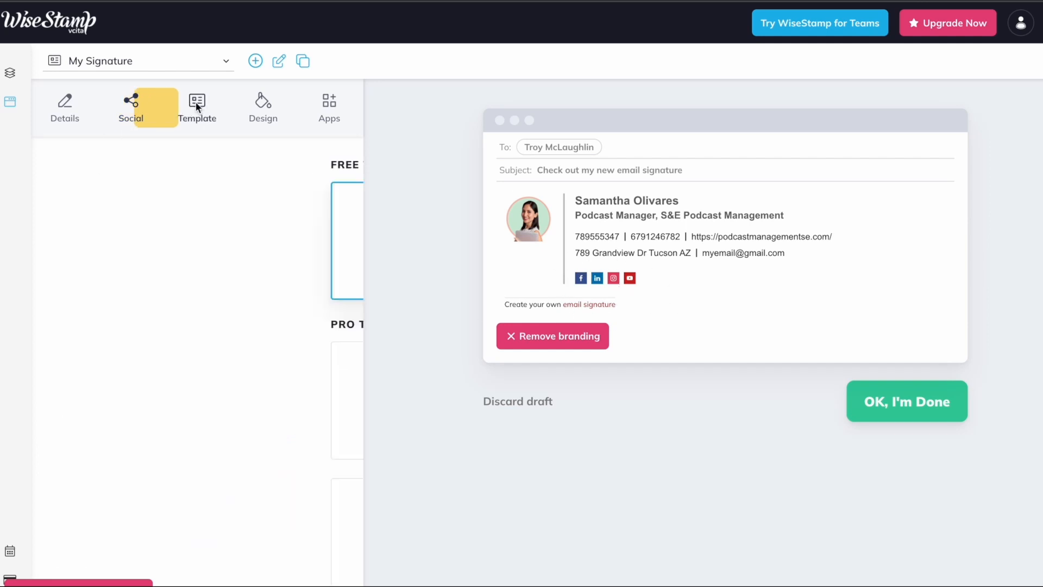
# - Apply the Horizontal free template with a divider line under the name
pyautogui.click(197, 106)
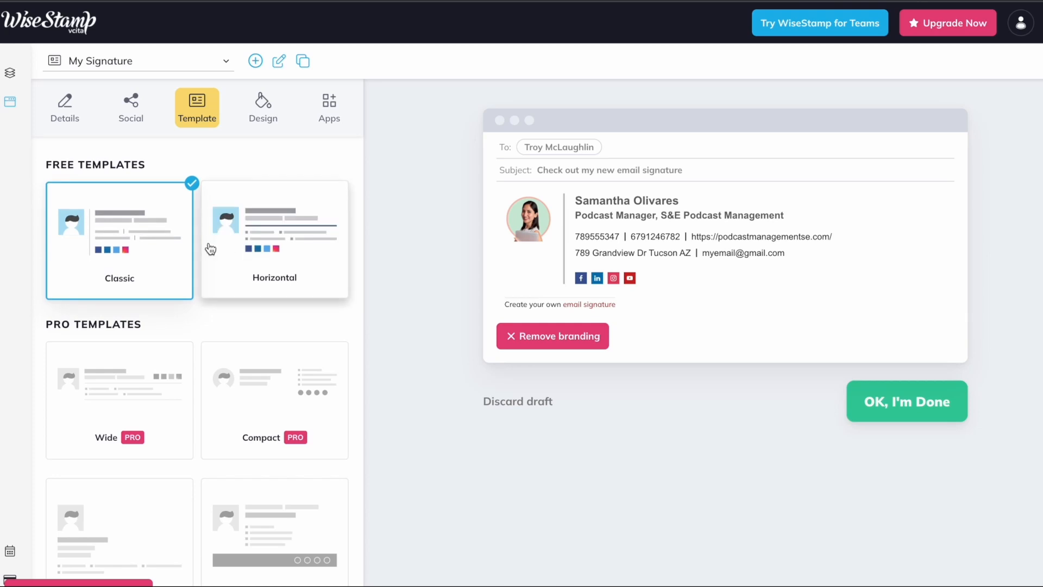
pyautogui.click(274, 238)
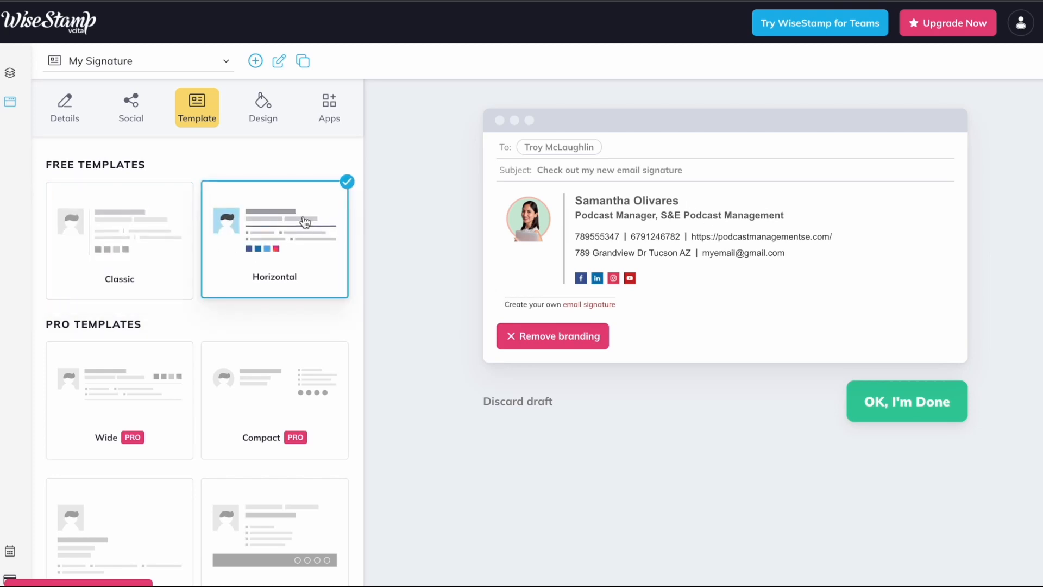
pyautogui.click(273, 238)
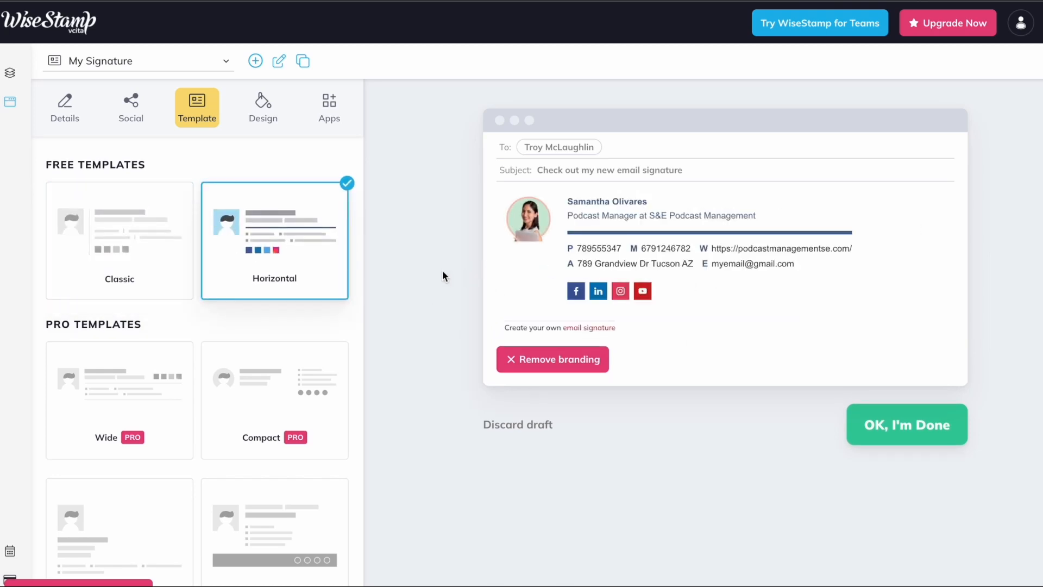
pyautogui.moveTo(110, 324)
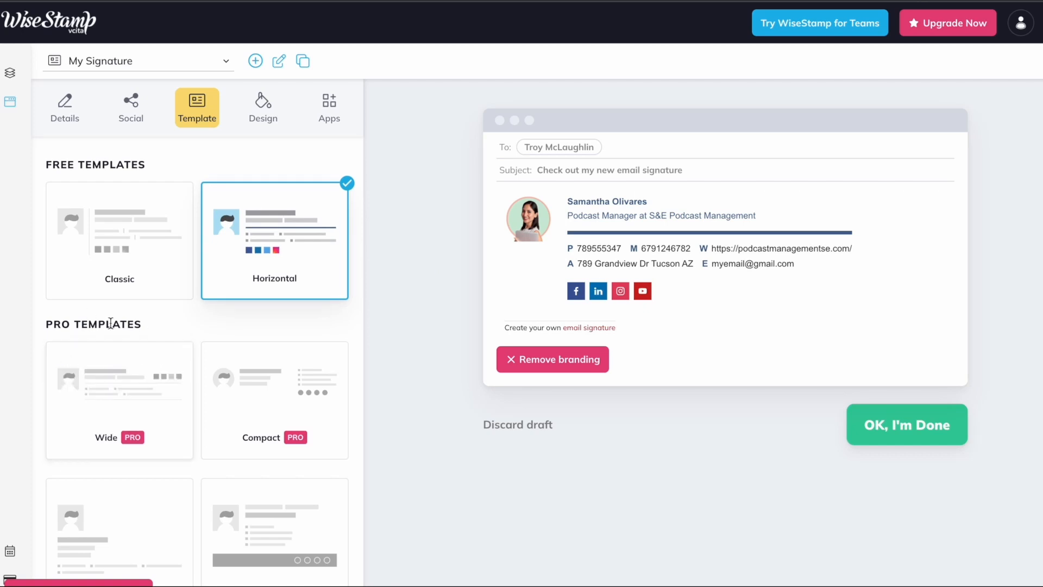
pyautogui.moveTo(955, 33)
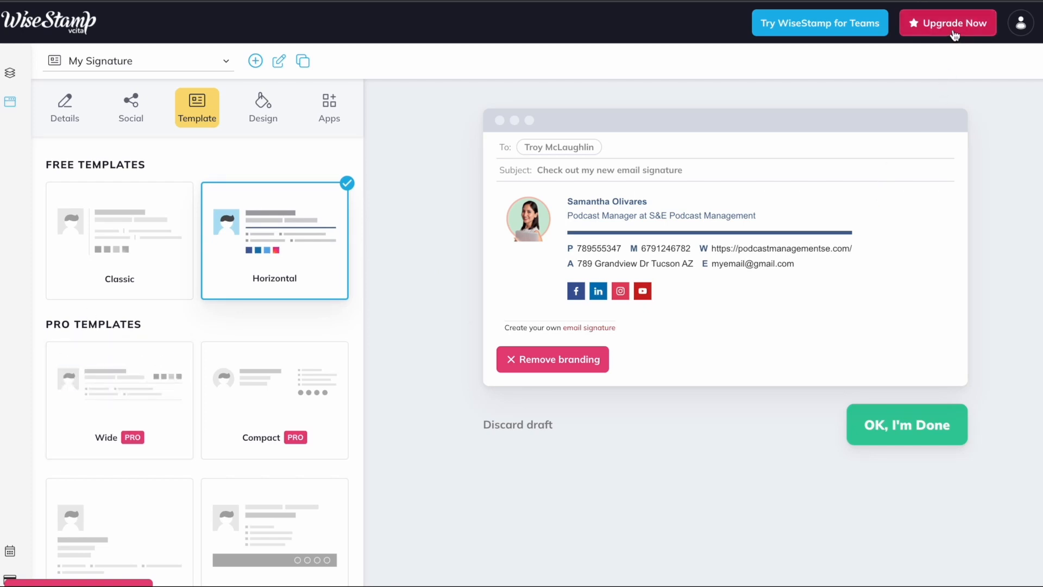
pyautogui.moveTo(951, 26)
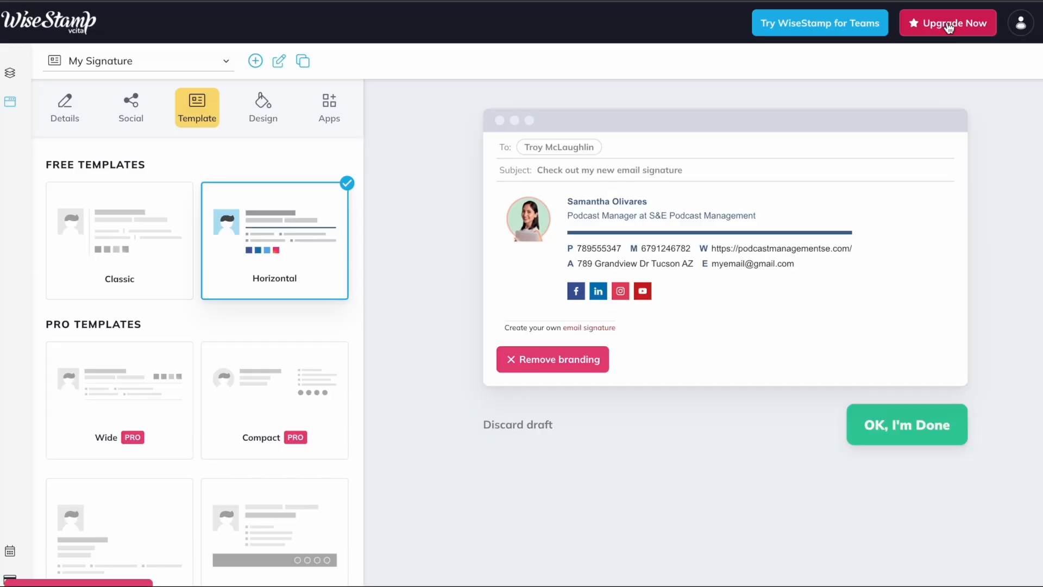
pyautogui.click(947, 22)
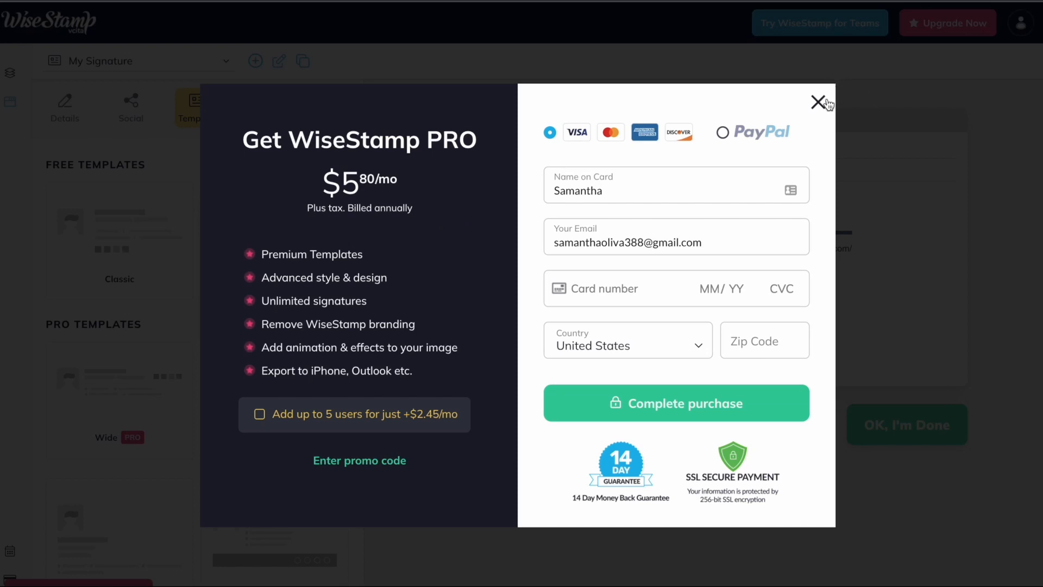
pyautogui.moveTo(363, 131)
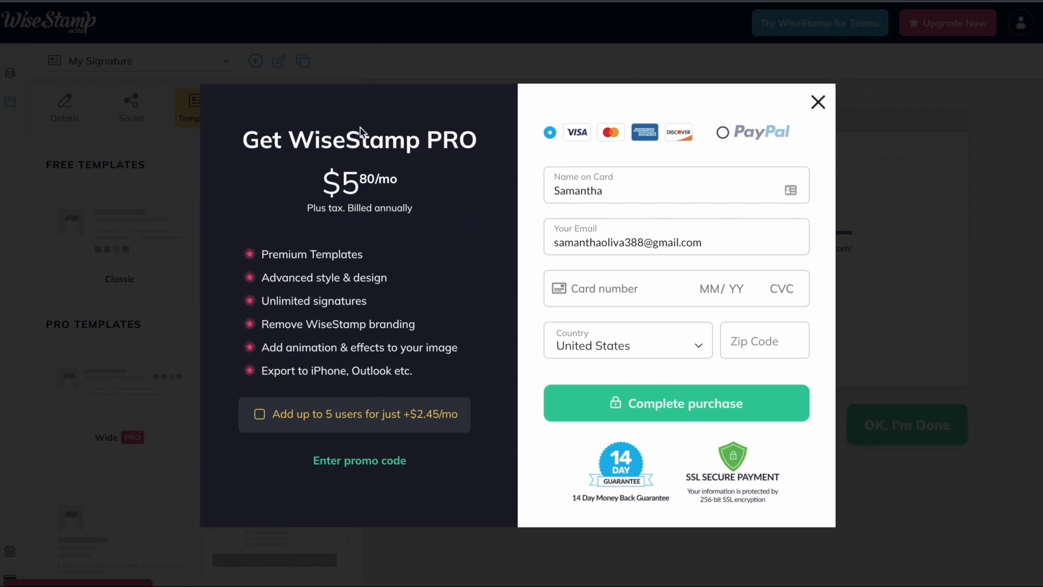
pyautogui.click(817, 102)
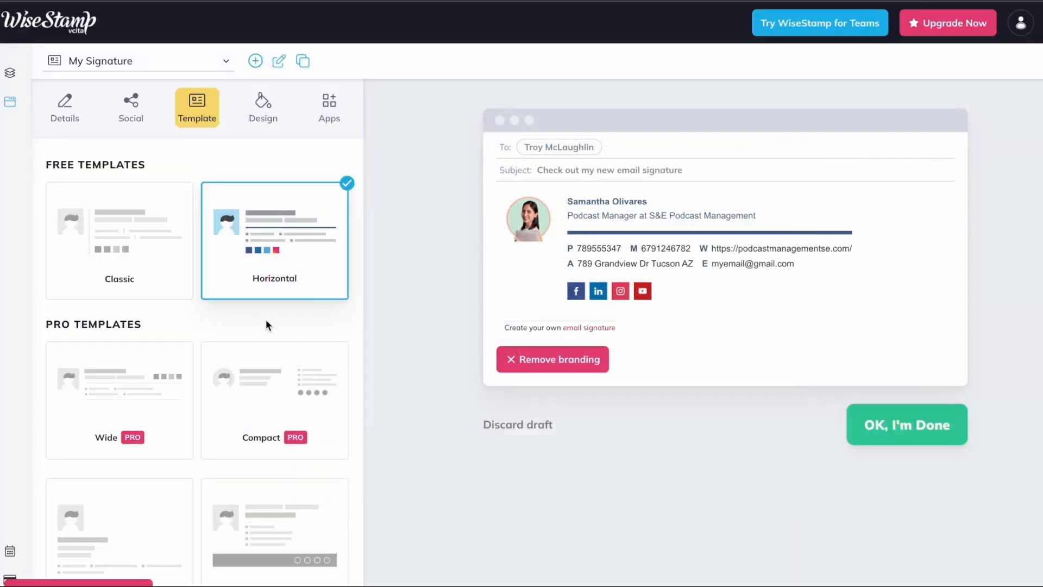
pyautogui.moveTo(224, 292)
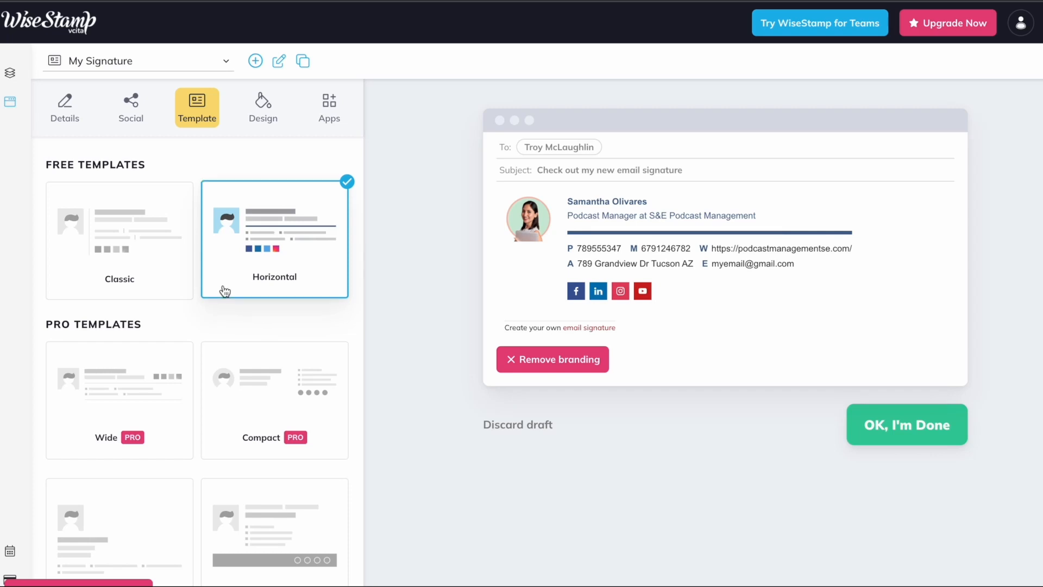
pyautogui.moveTo(144, 260)
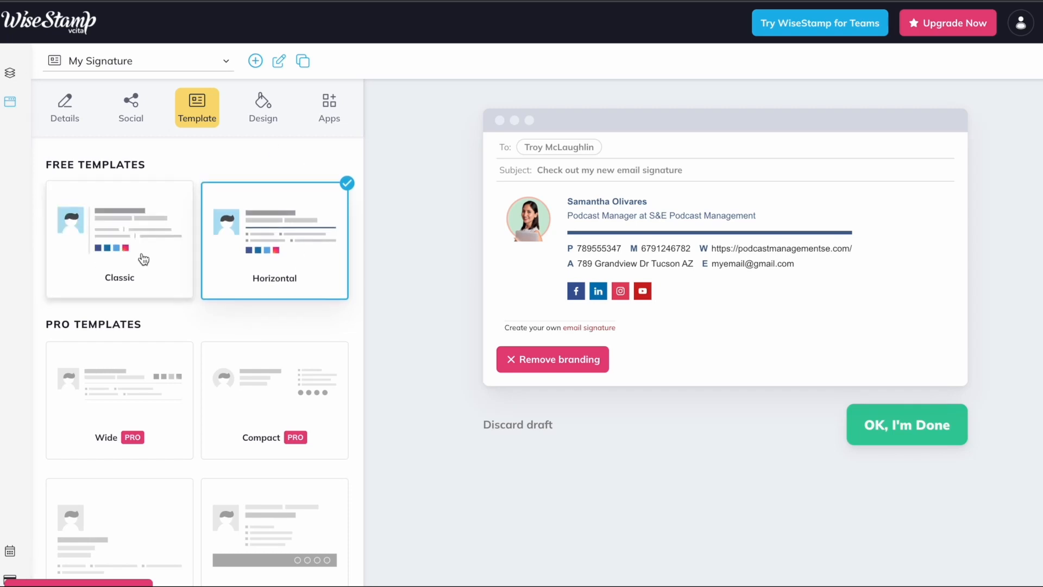
# - Put the signature back on the Classic free template after glancing through the PRO templates
pyautogui.click(120, 238)
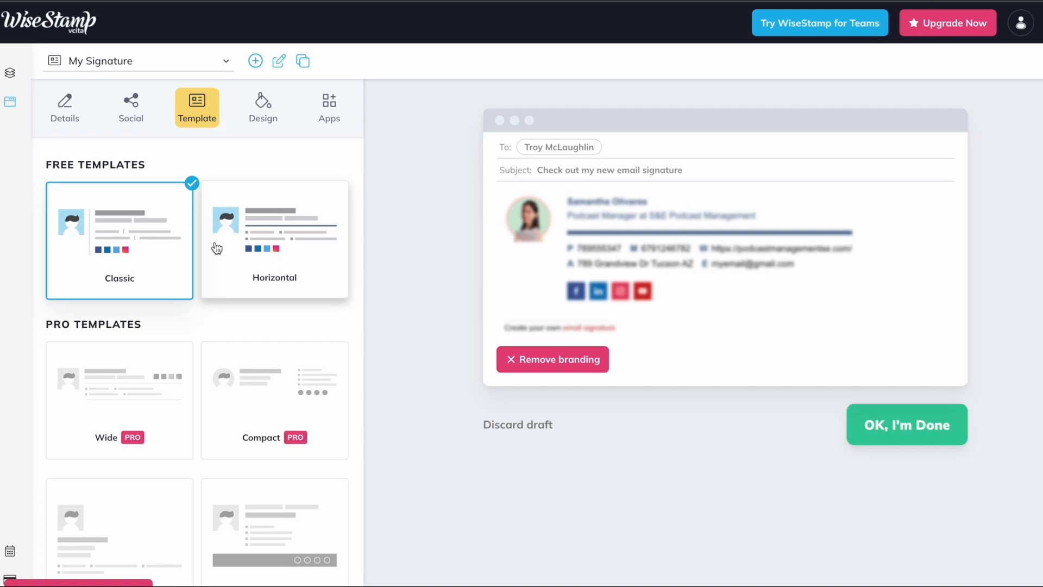
pyautogui.scroll(-3)
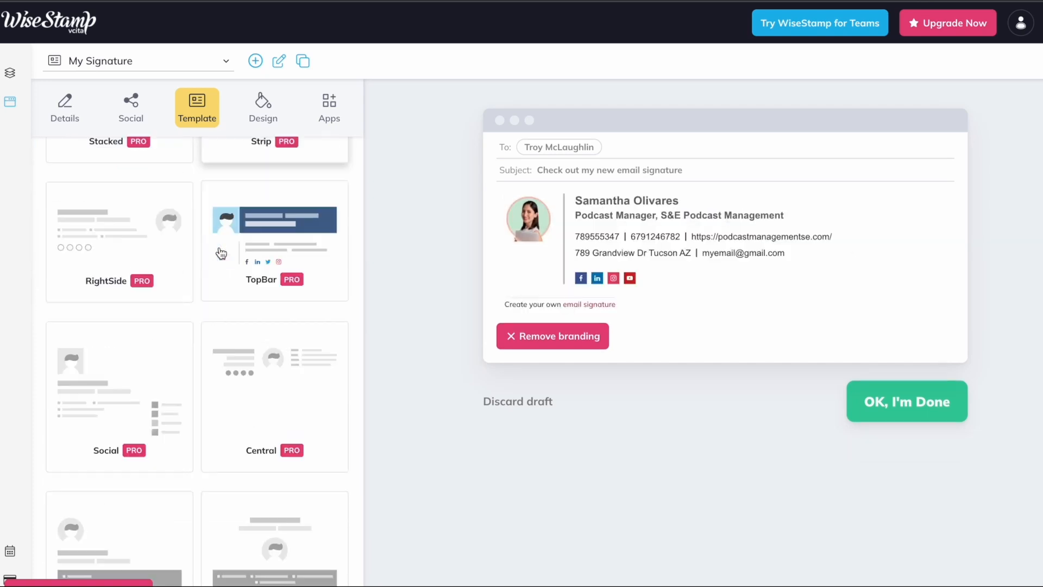
pyautogui.scroll(3)
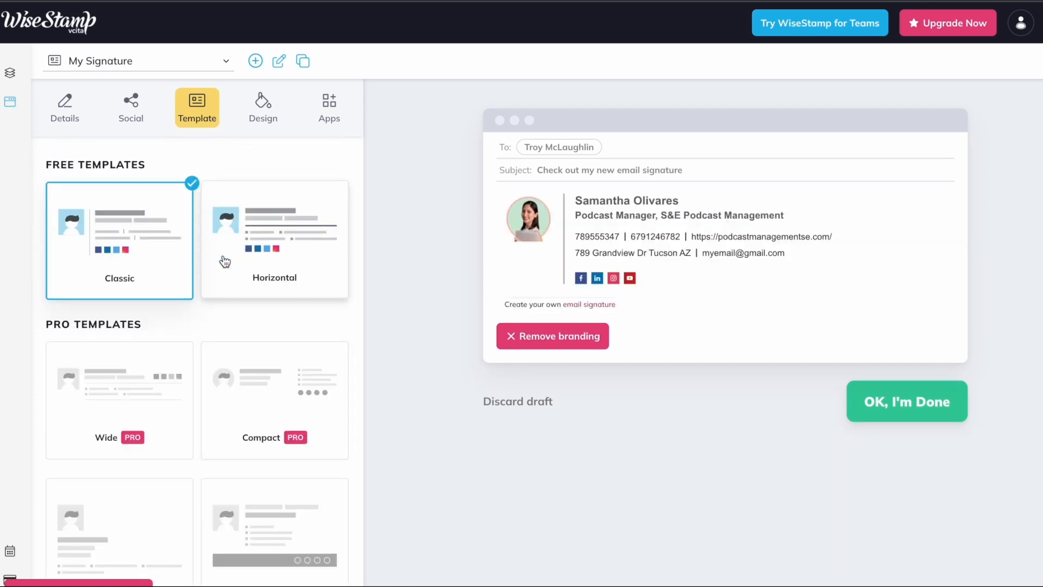
pyautogui.moveTo(310, 278)
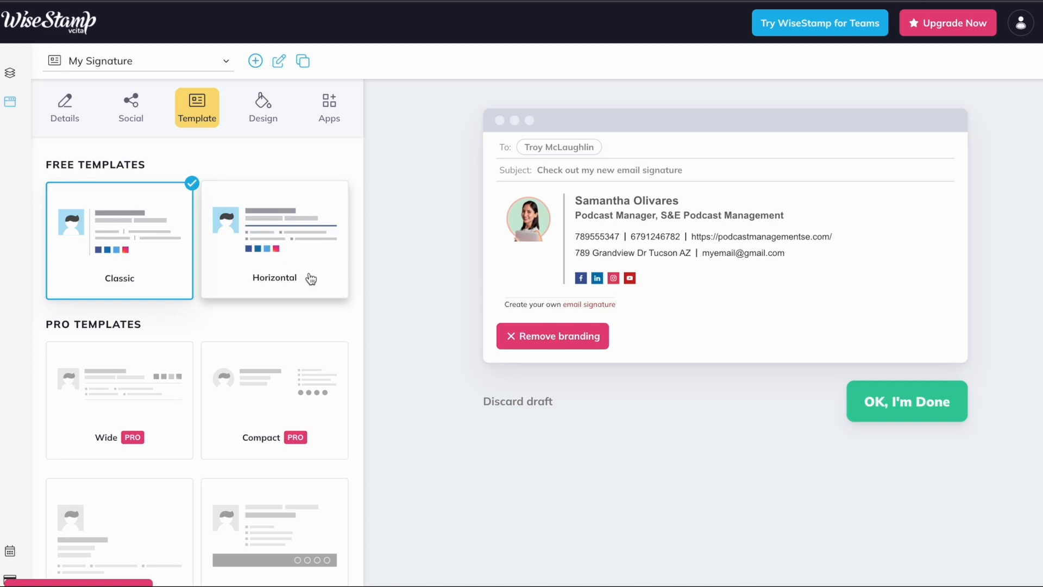
pyautogui.moveTo(263, 110)
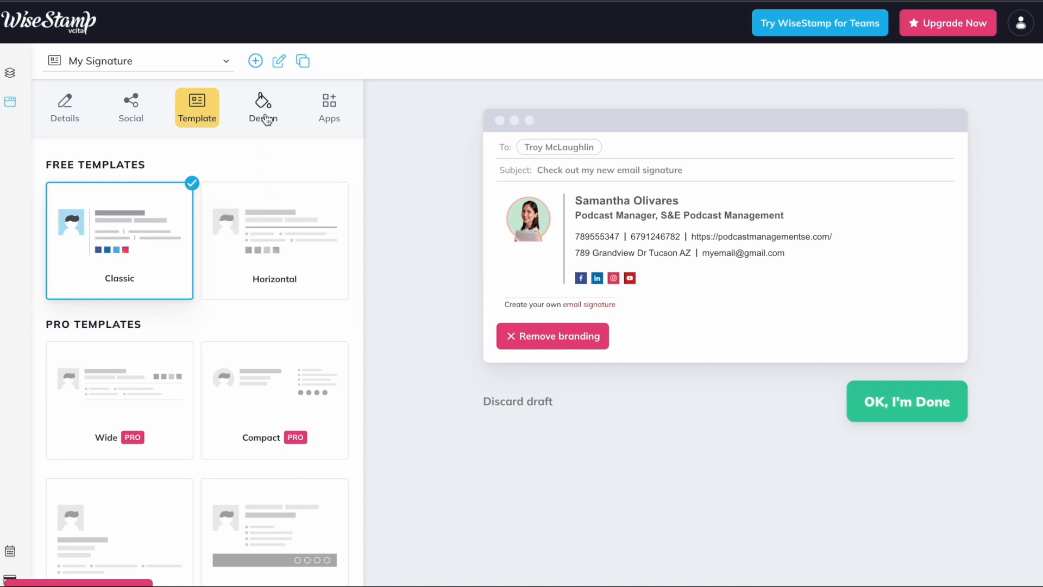
# - Browse the Design font, image and details settings unchanged, then go to the Apps list
pyautogui.click(263, 107)
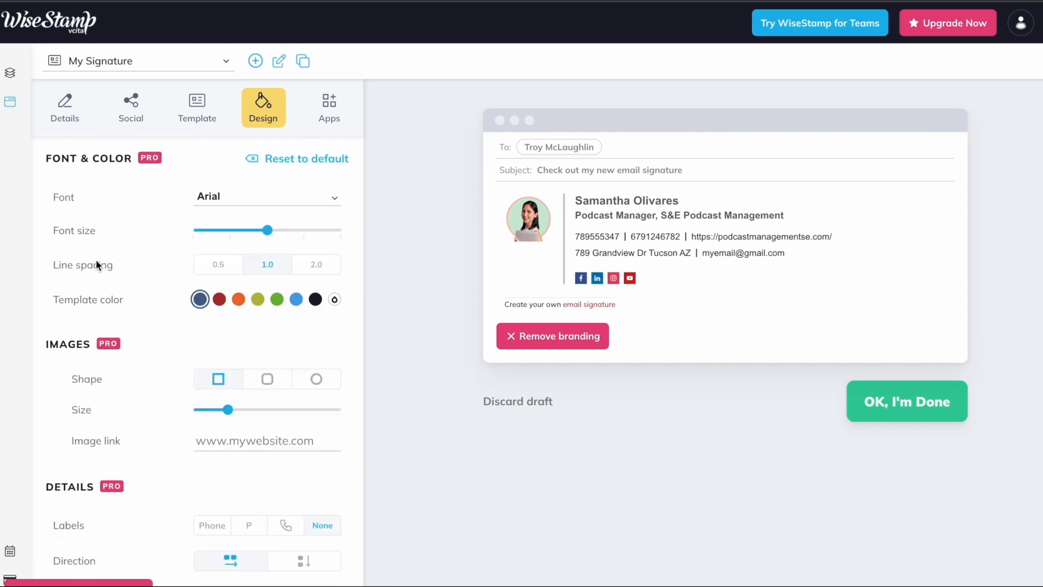
pyautogui.moveTo(300, 312)
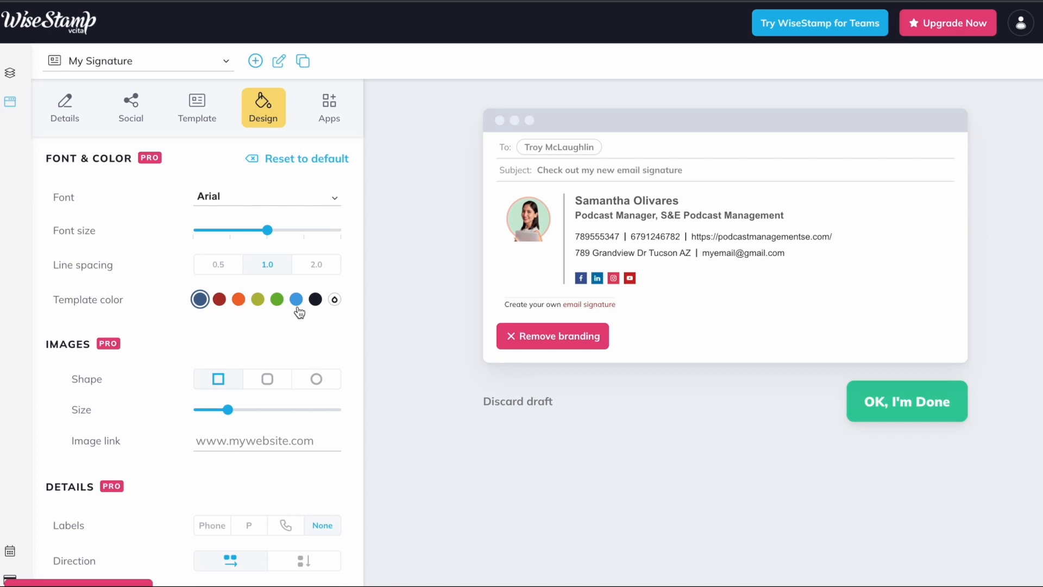
pyautogui.moveTo(131, 300)
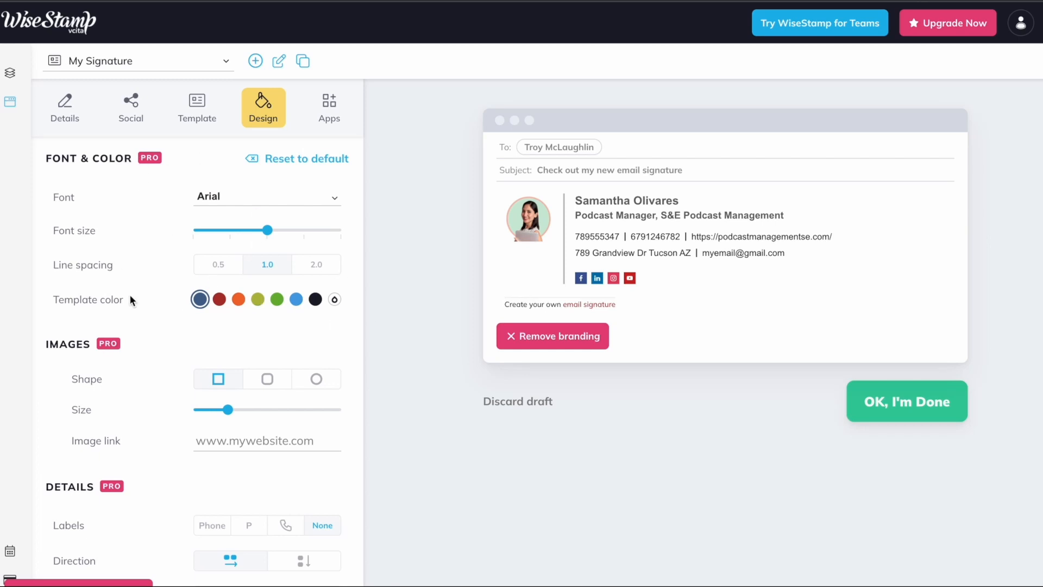
pyautogui.moveTo(139, 205)
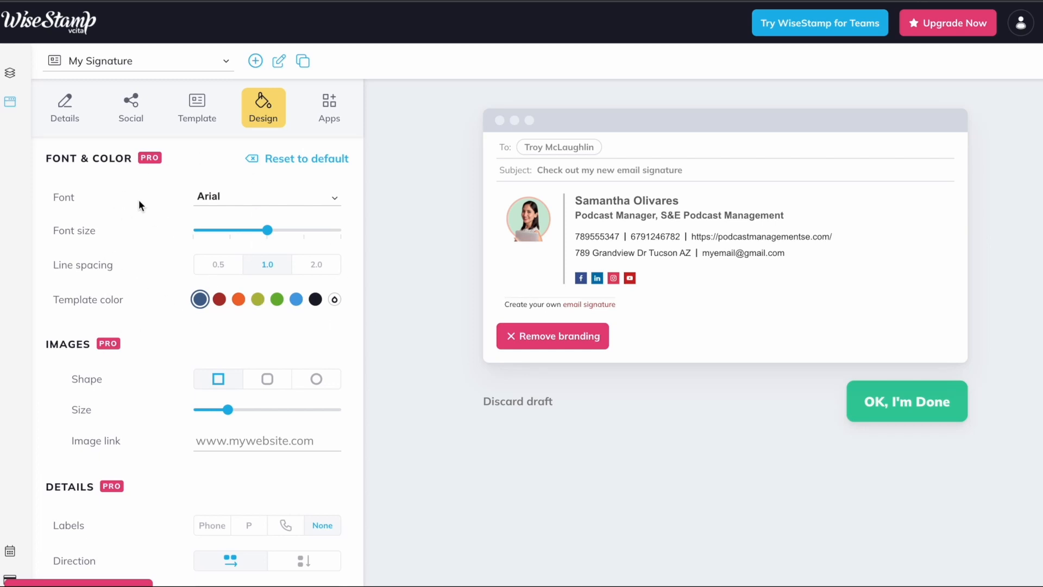
pyautogui.scroll(-3)
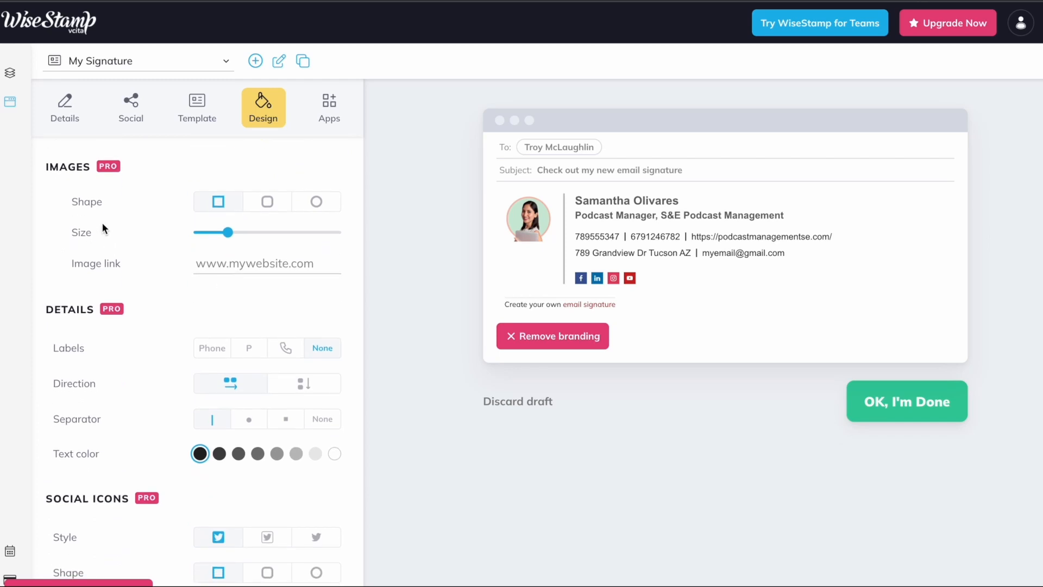
pyautogui.scroll(-3)
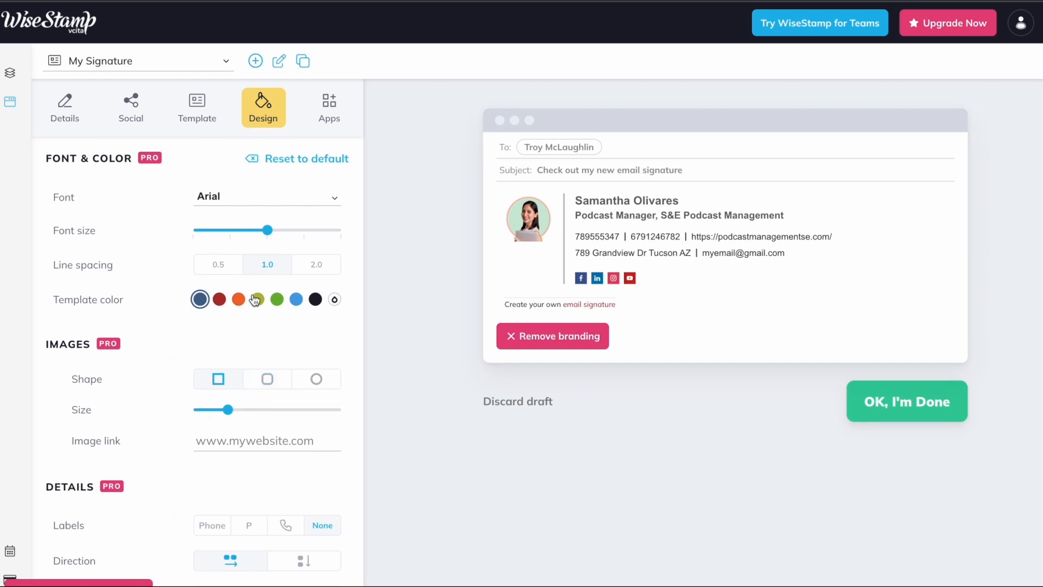
pyautogui.click(328, 108)
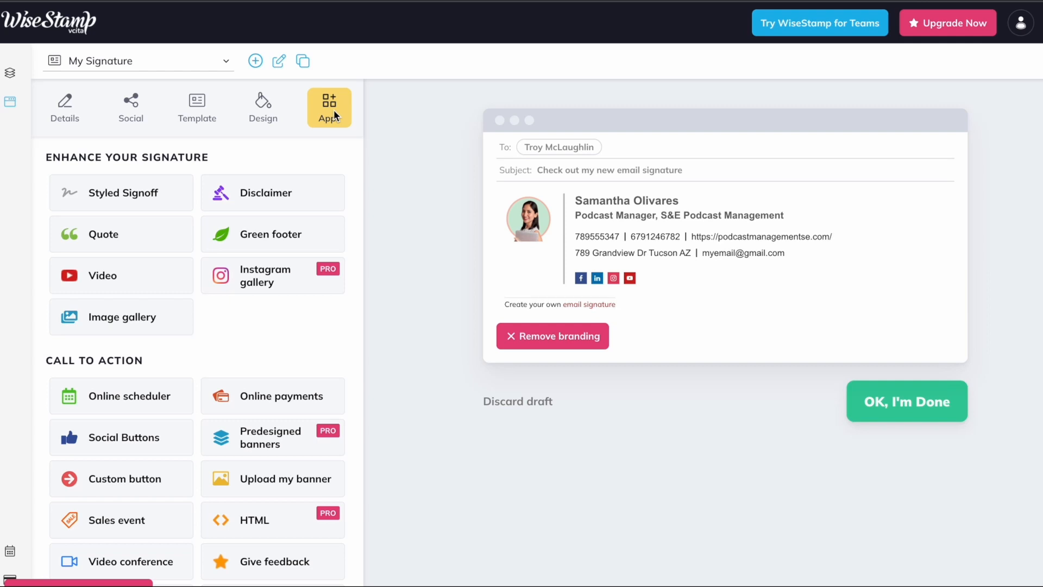
pyautogui.moveTo(84, 220)
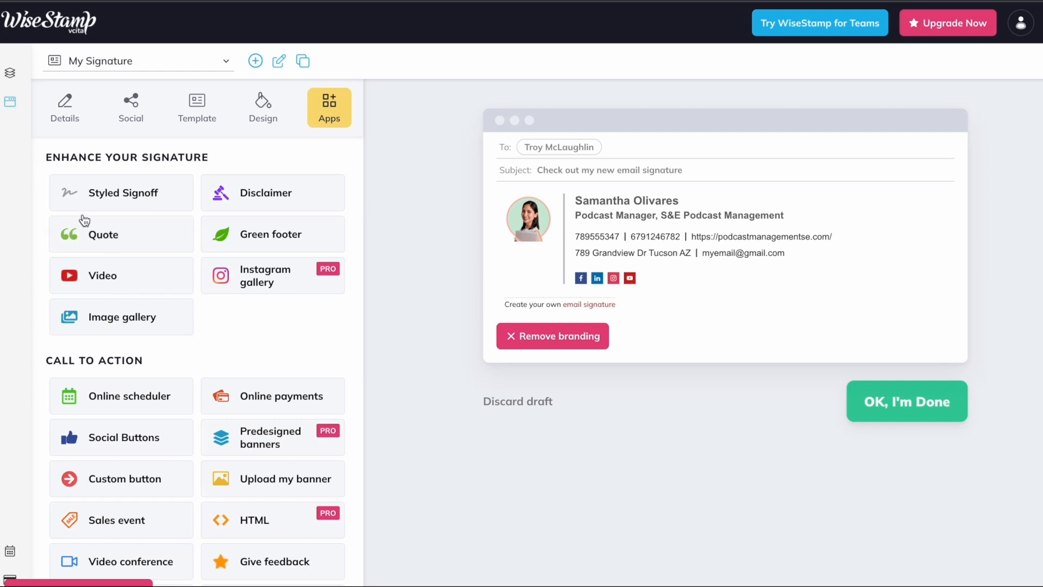
# - Start a Styled Signoff add-on and choose the 'Kind regards' phrase
pyautogui.click(121, 192)
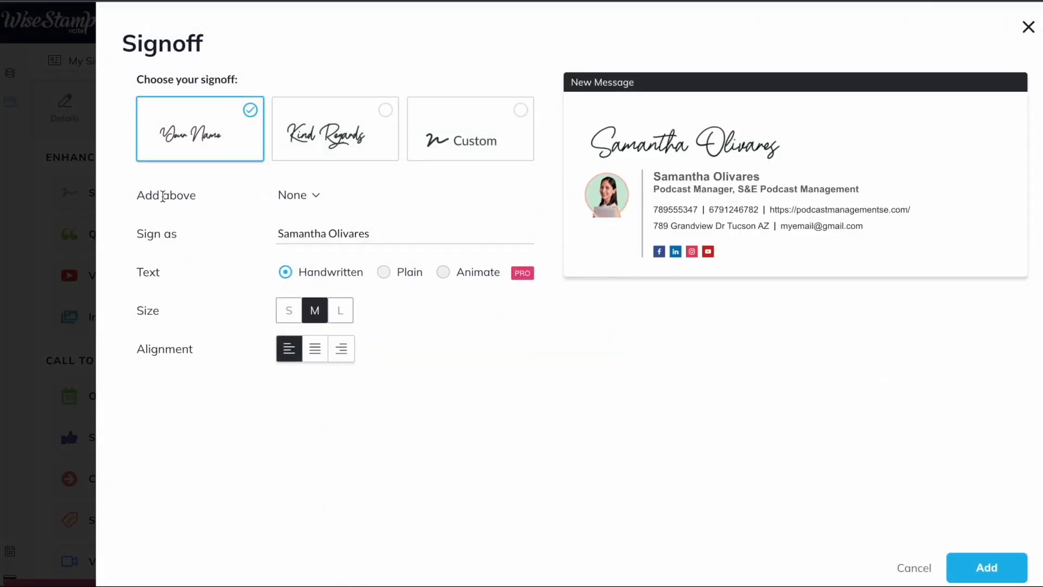
pyautogui.click(298, 194)
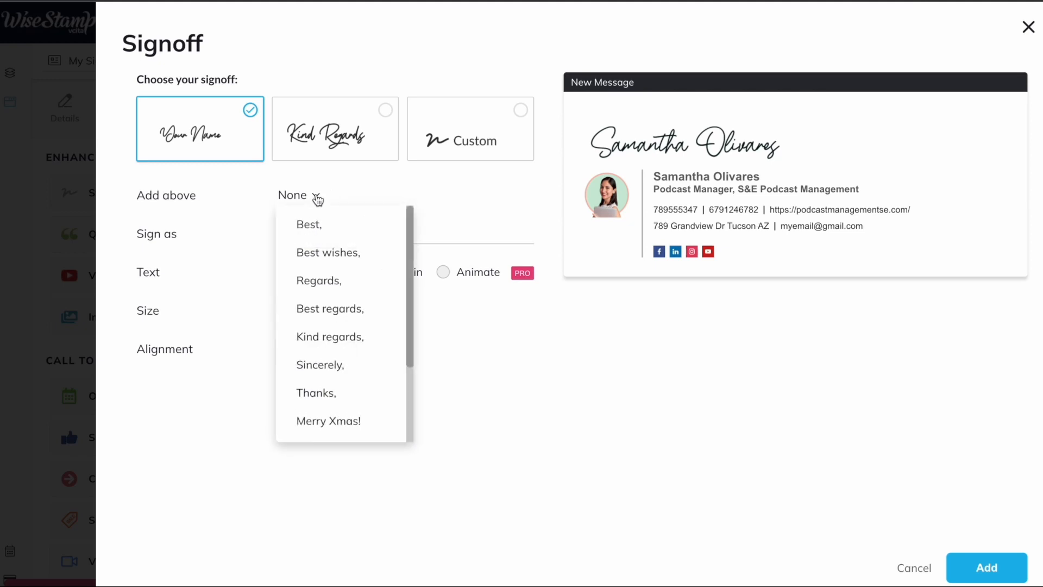
pyautogui.scroll(-3)
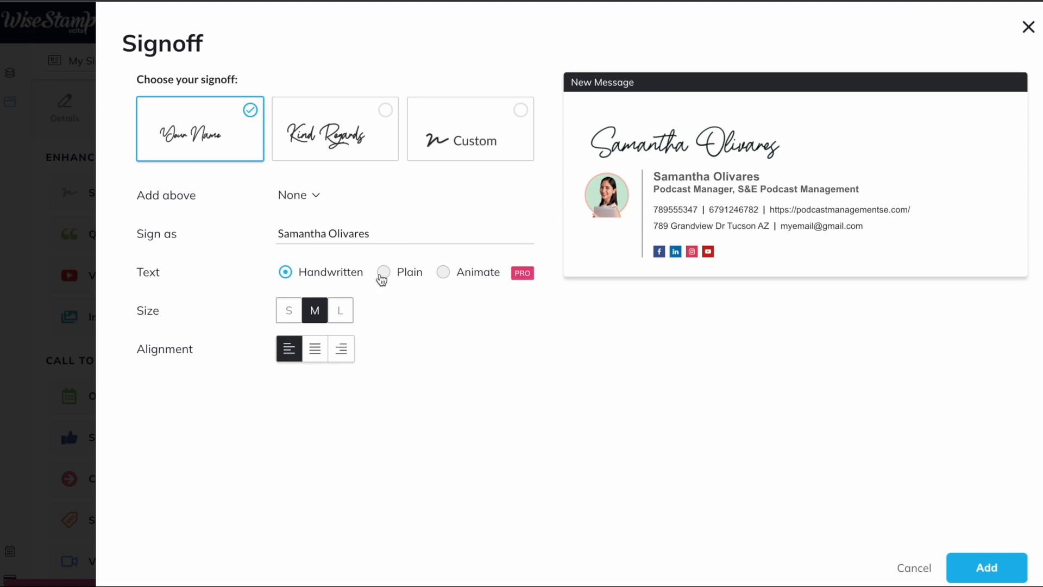
pyautogui.click(384, 272)
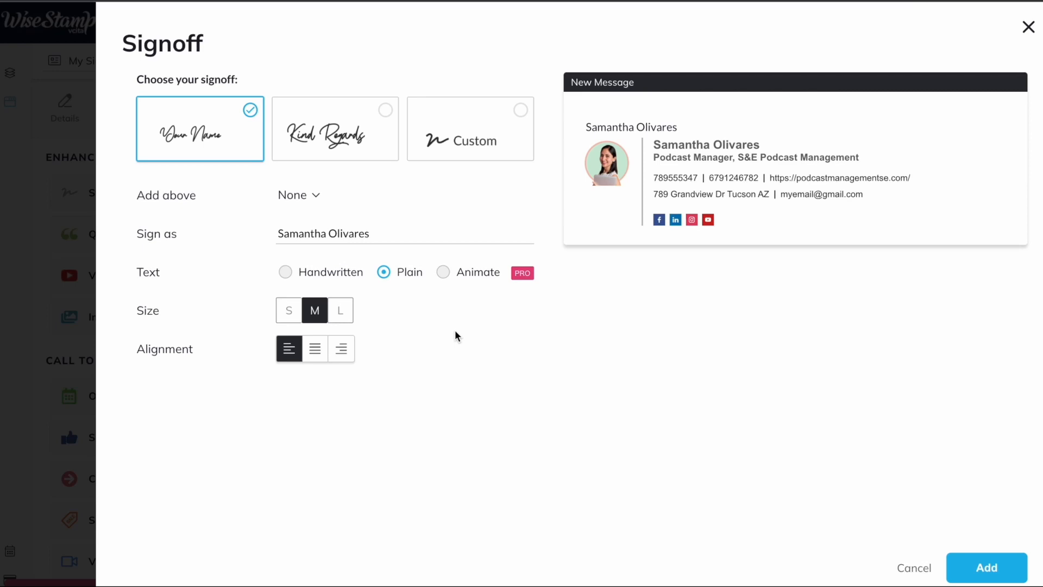
pyautogui.moveTo(551, 338)
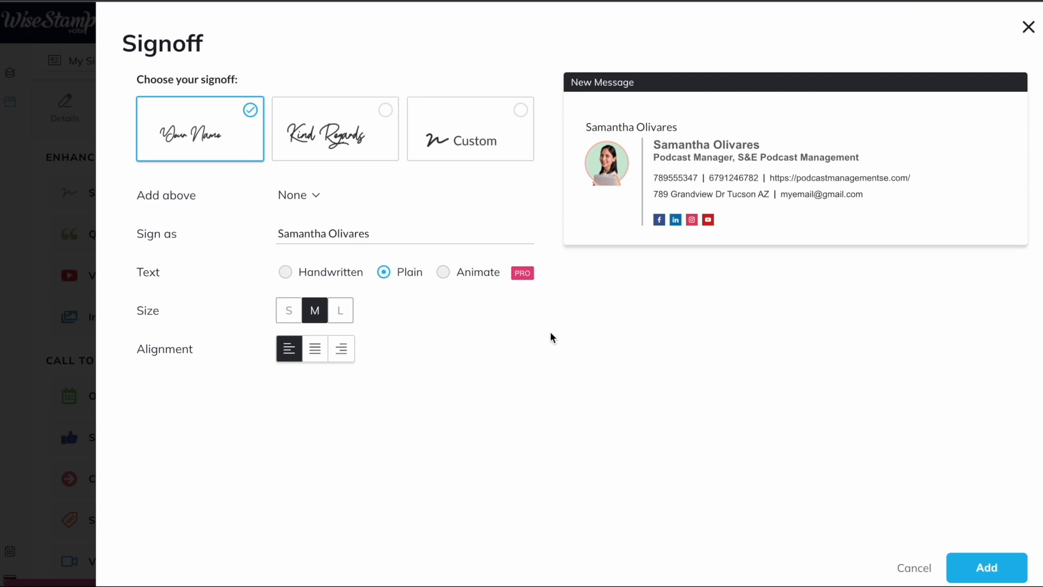
pyautogui.moveTo(289, 300)
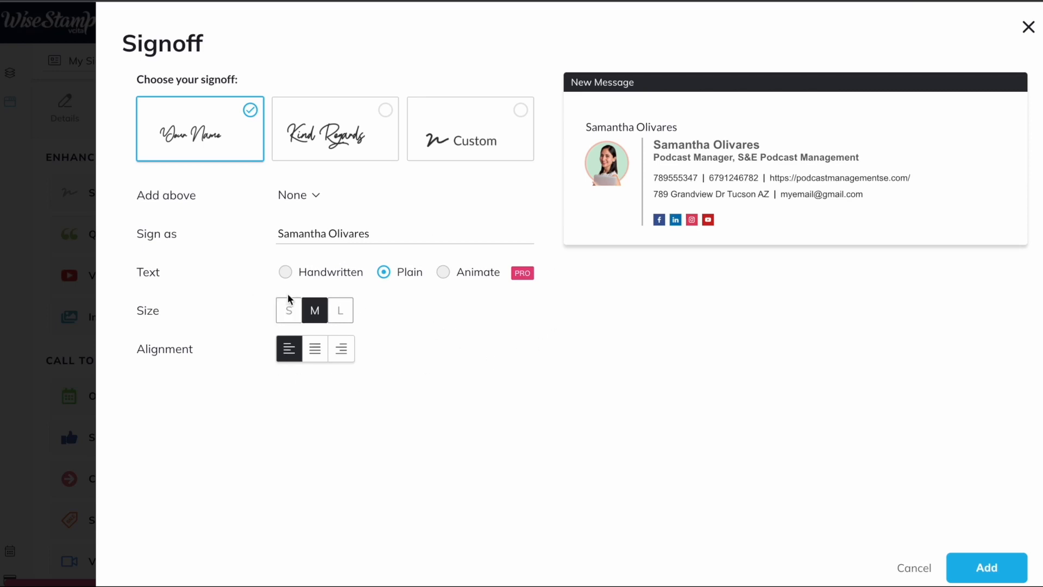
pyautogui.moveTo(336, 128)
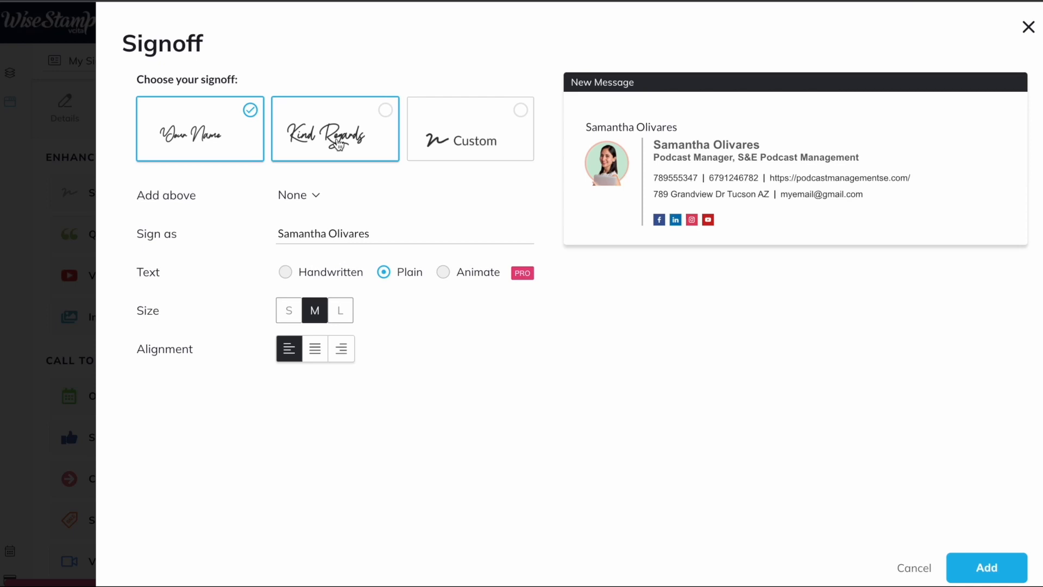
pyautogui.click(335, 129)
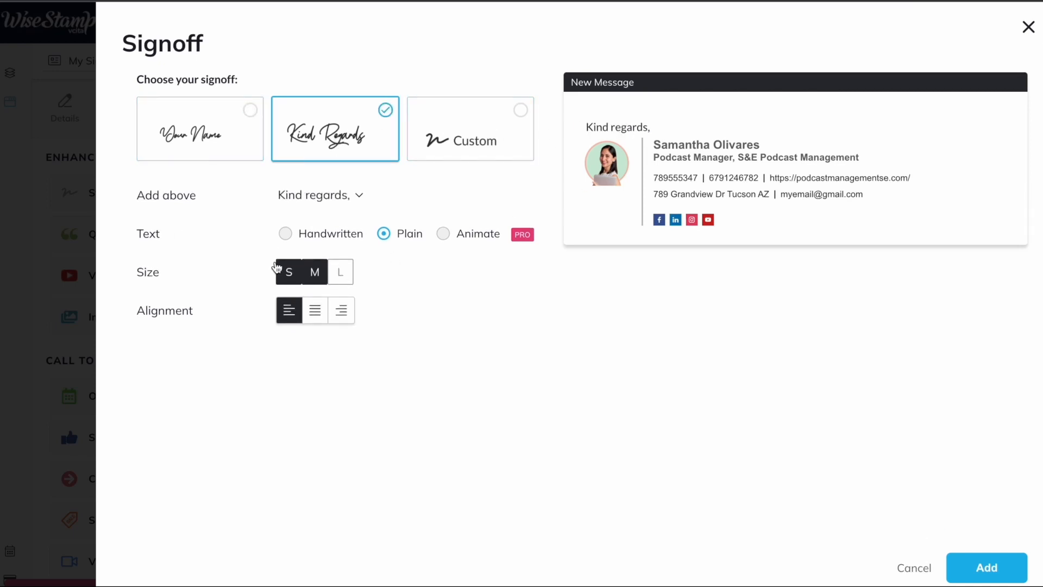
# - Make the sign-off handwritten, size M, left-aligned, and add it above the signature
pyautogui.click(285, 232)
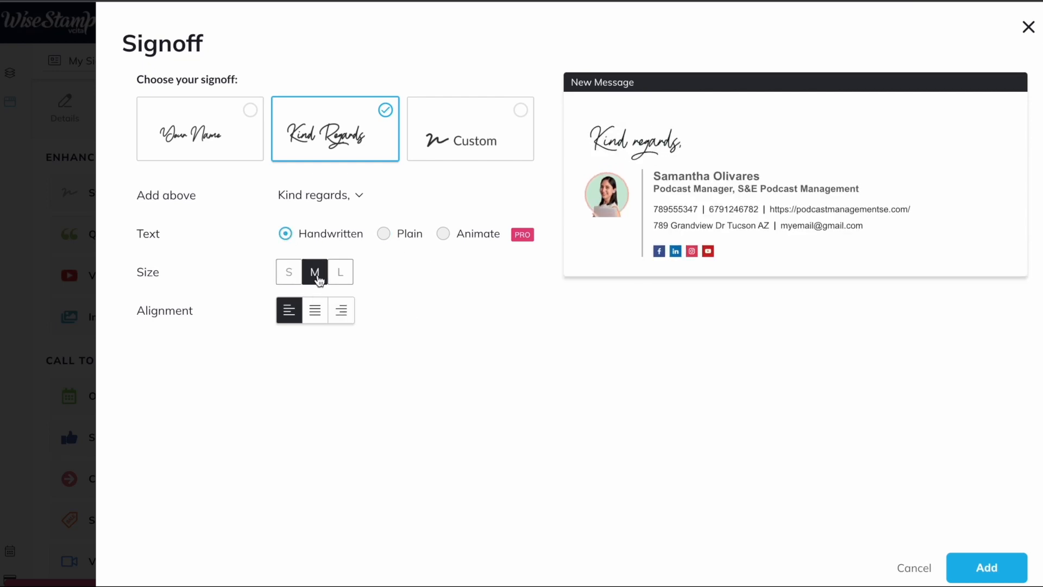
pyautogui.click(315, 309)
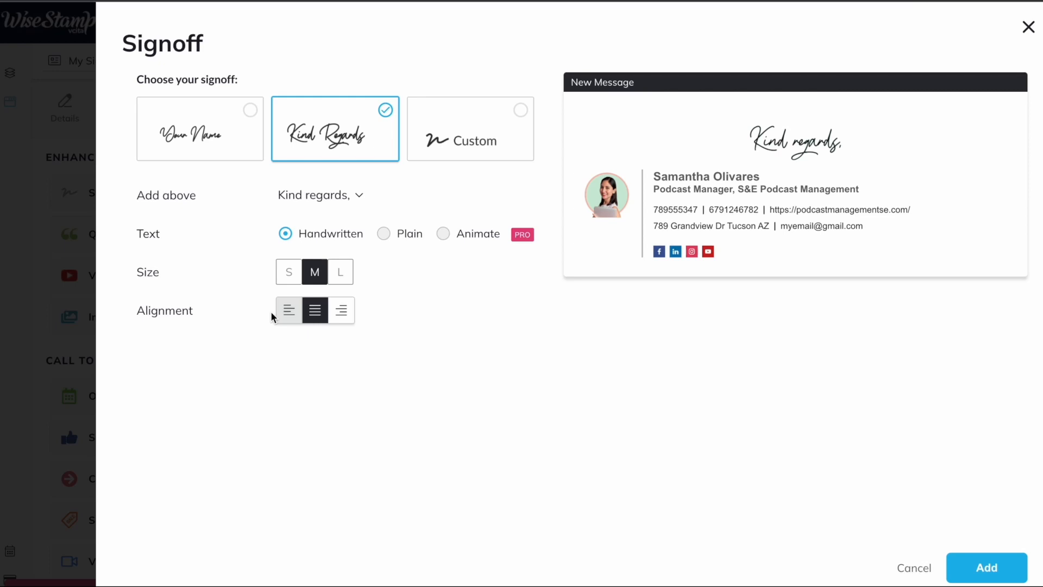
pyautogui.click(289, 309)
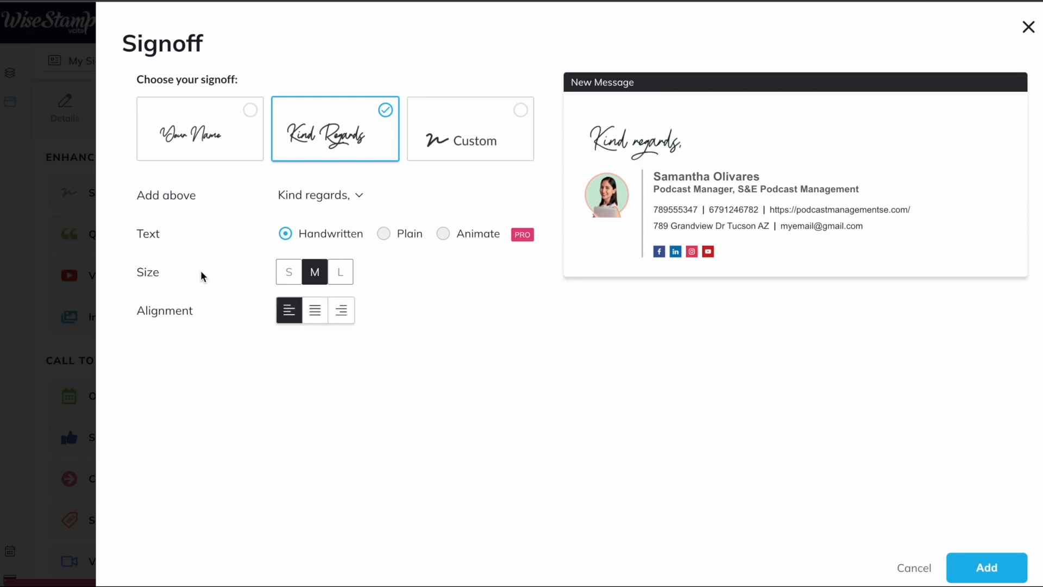
pyautogui.click(470, 128)
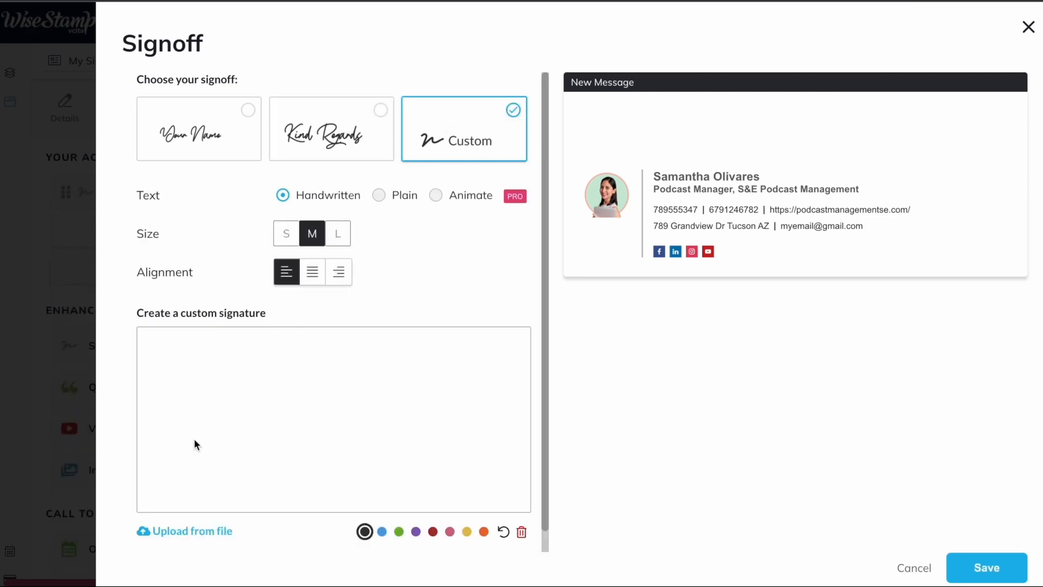
pyautogui.moveTo(445, 458)
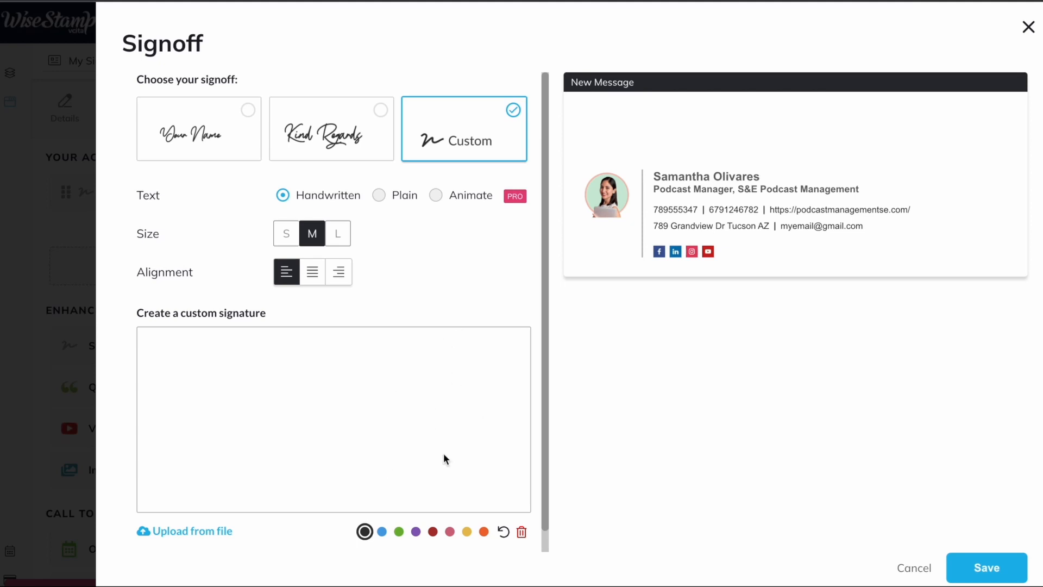
pyautogui.moveTo(458, 116)
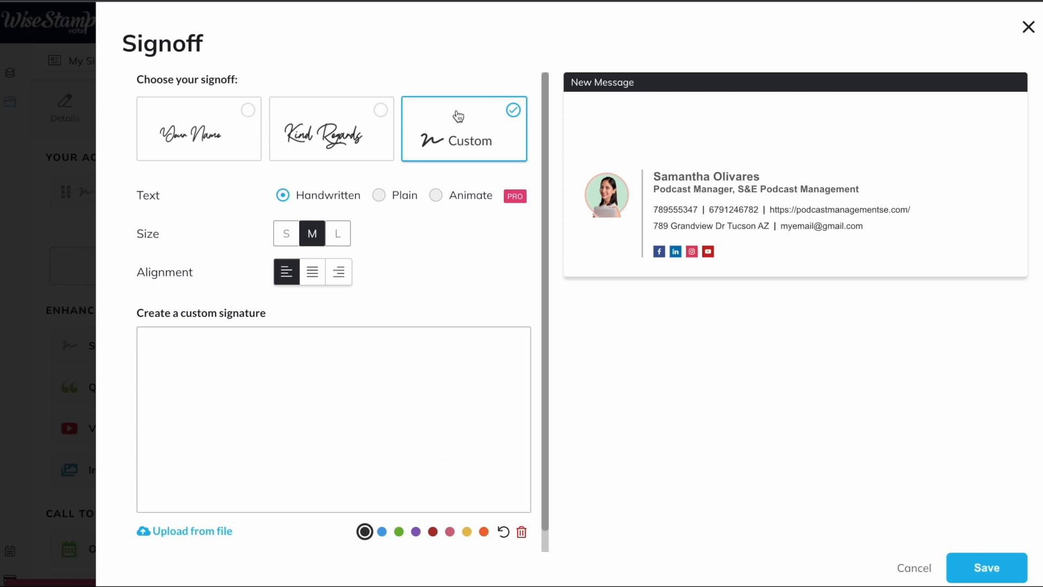
pyautogui.click(330, 128)
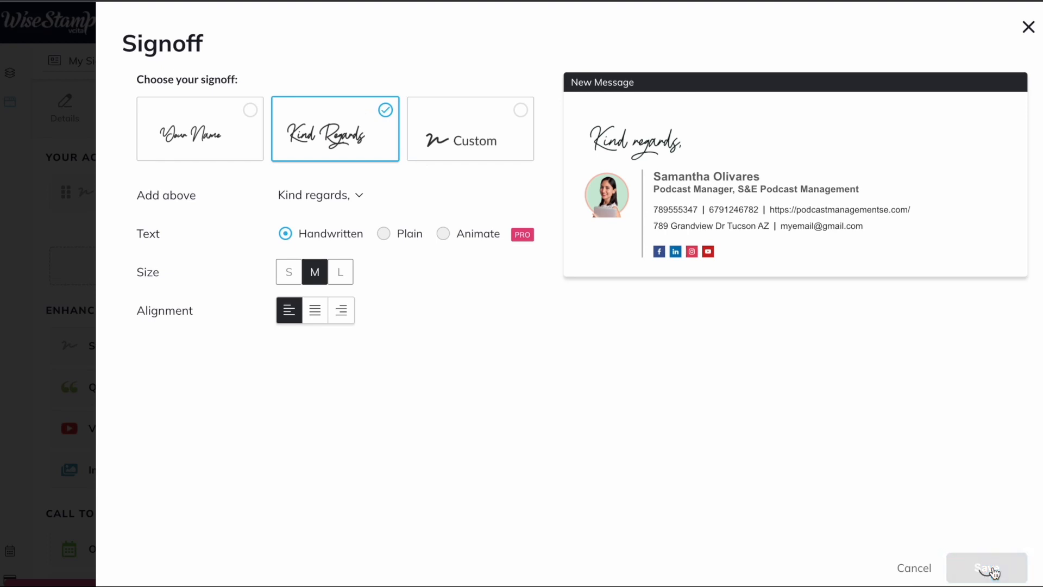
pyautogui.click(987, 568)
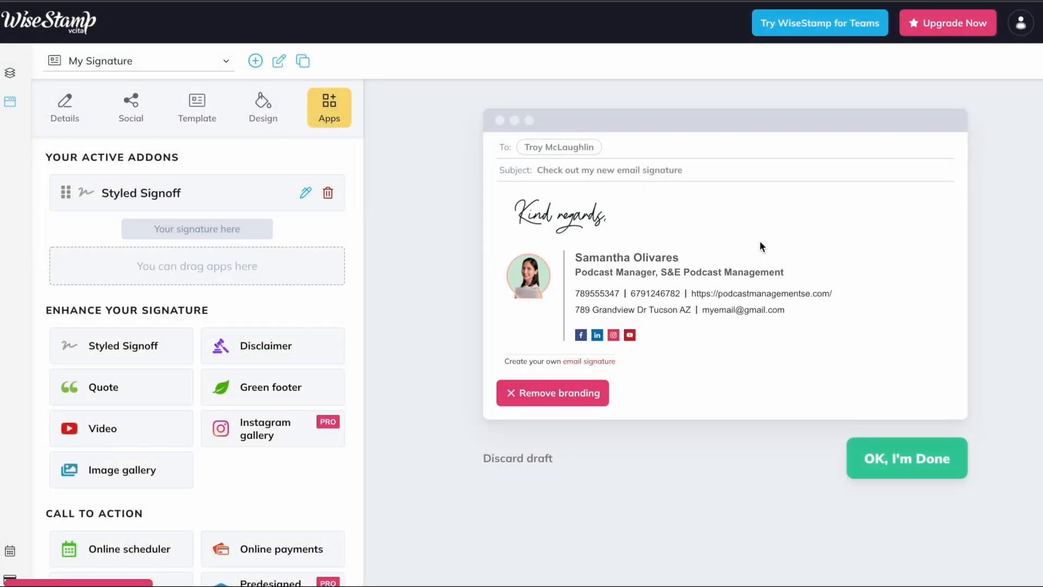
# - Preview the disclaimer and video add-ons, then open the Online Meeting Scheduler 'Book a meeting' button setup
pyautogui.scroll(-3)
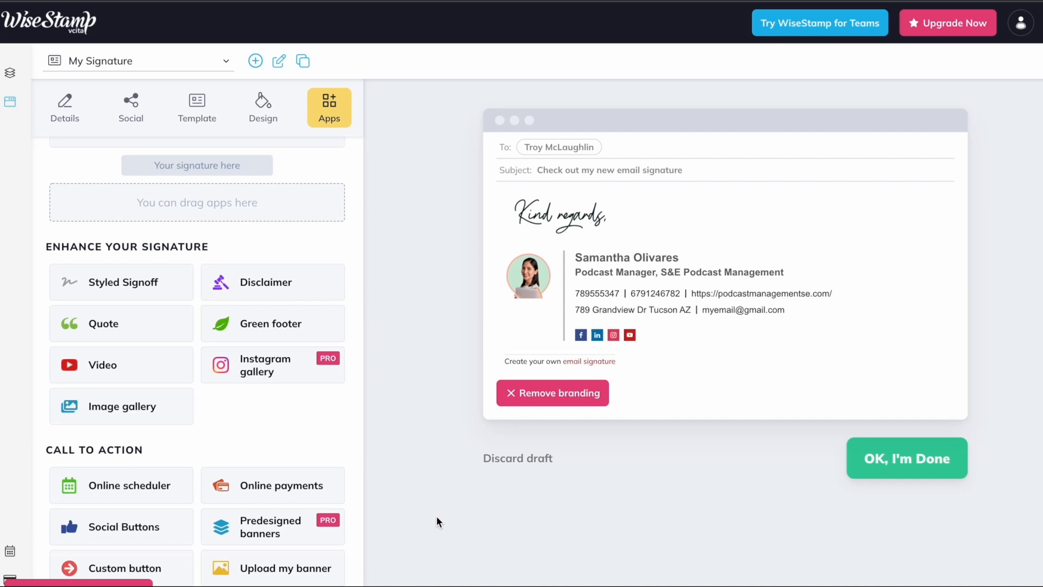
pyautogui.moveTo(129, 343)
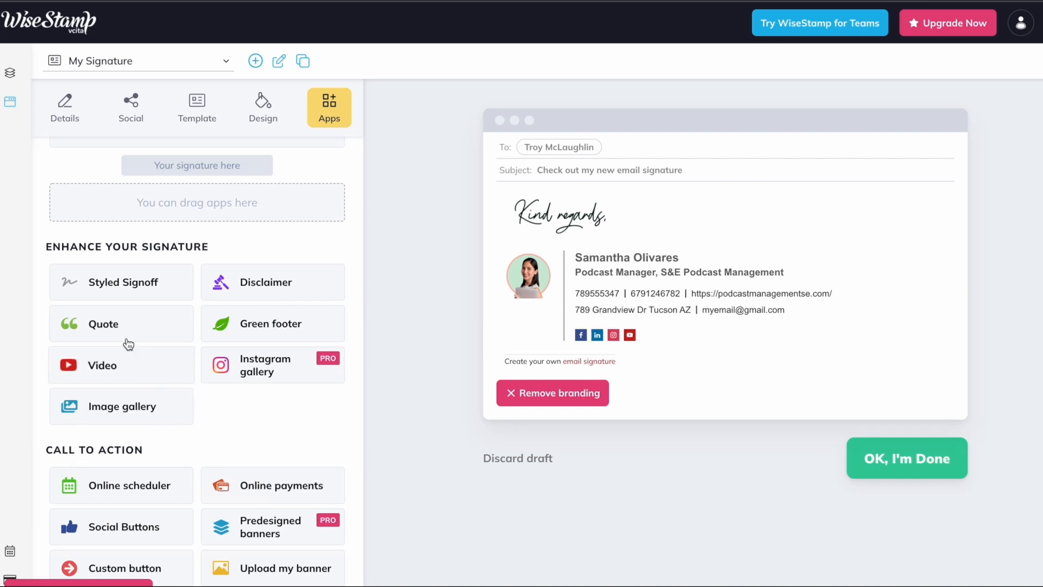
pyautogui.click(272, 281)
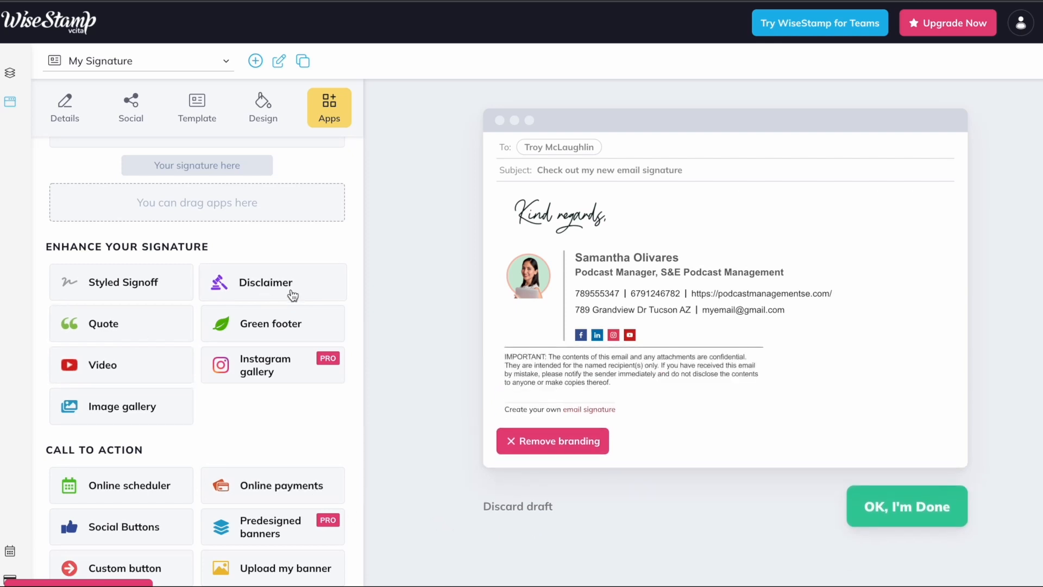
pyautogui.click(102, 366)
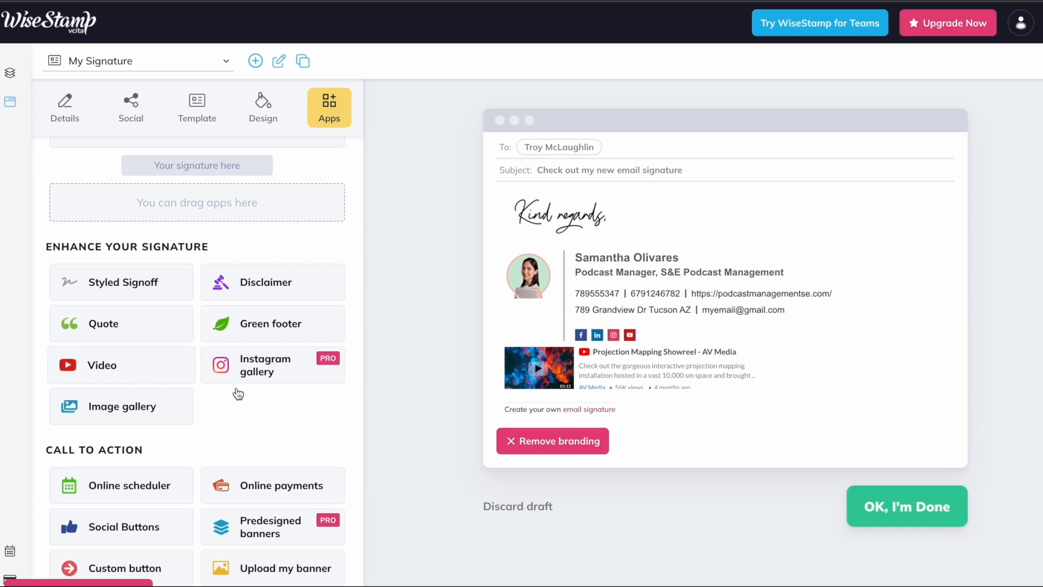
pyautogui.scroll(-3)
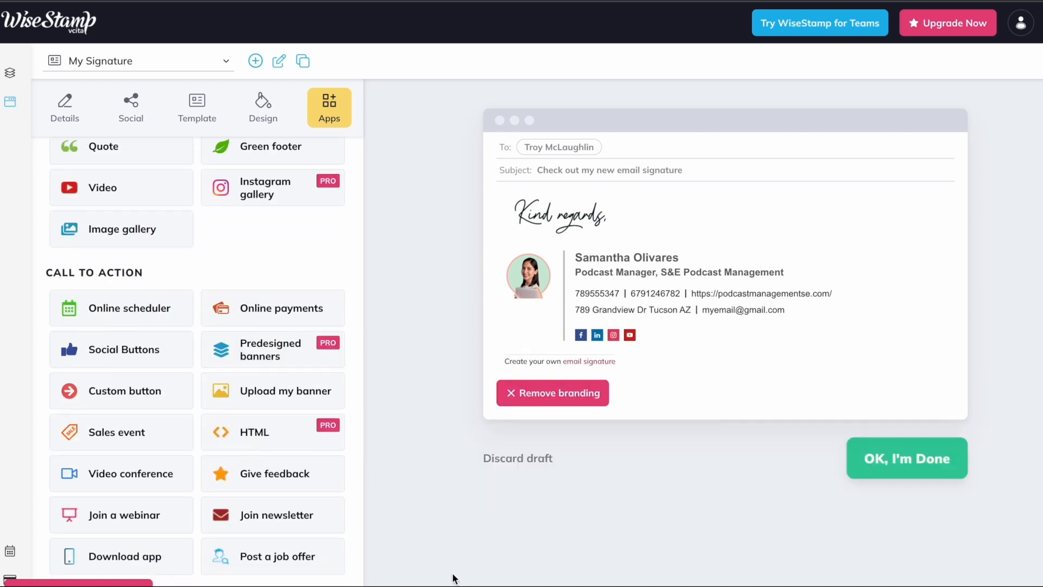
pyautogui.moveTo(848, 577)
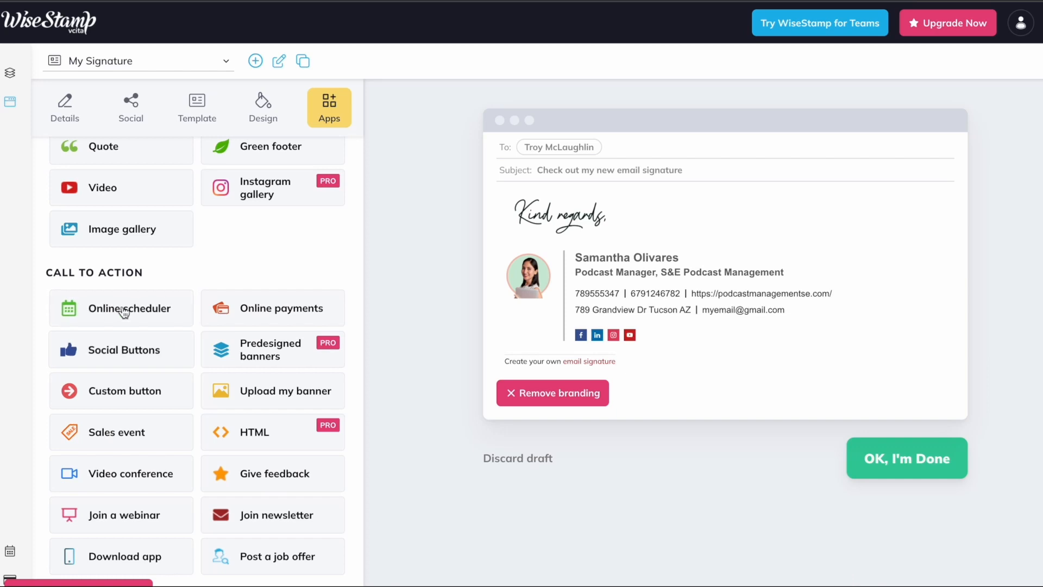
pyautogui.click(120, 308)
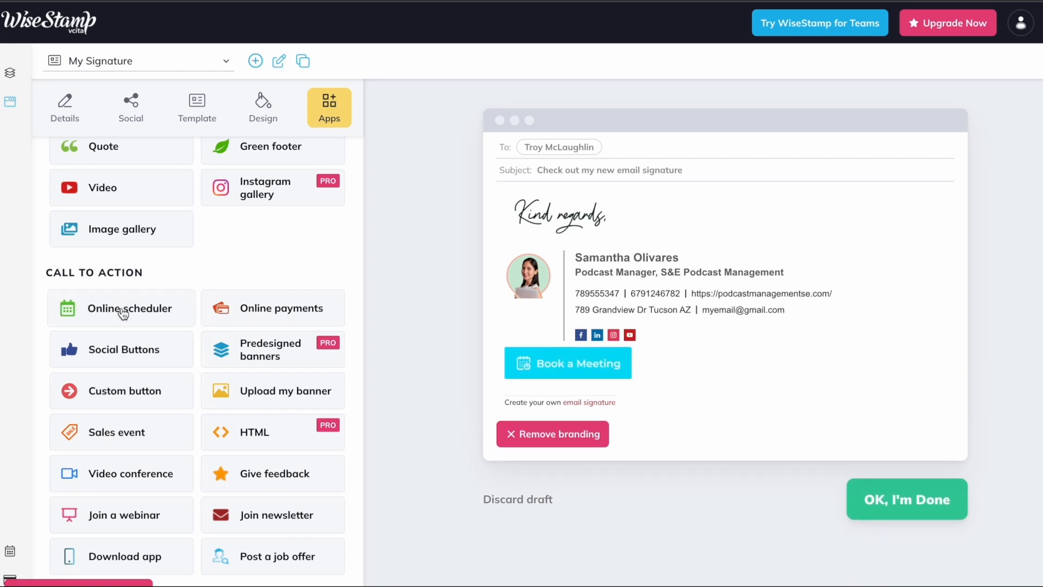
pyautogui.click(130, 308)
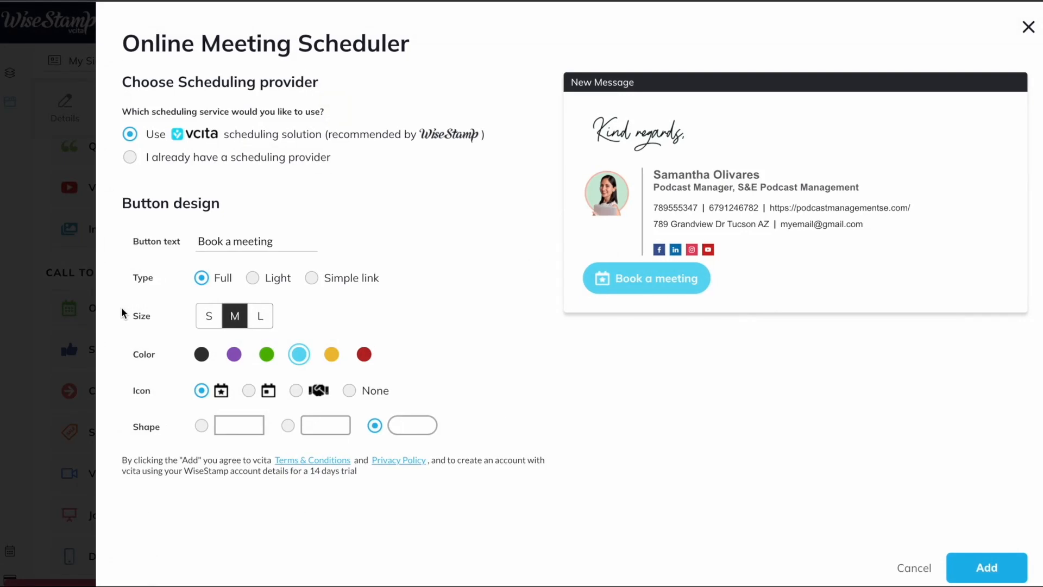
pyautogui.moveTo(637, 452)
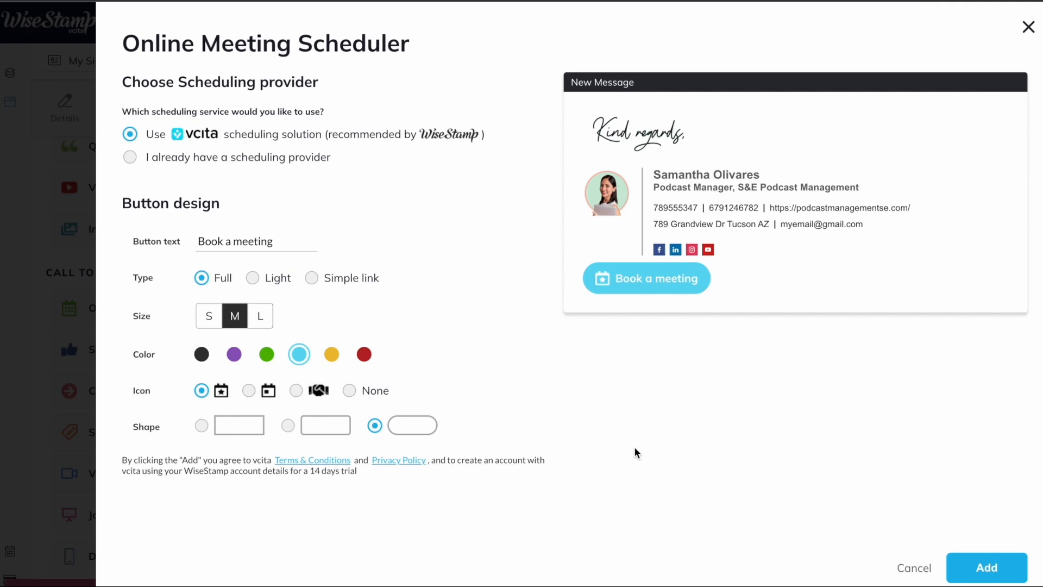
pyautogui.click(129, 156)
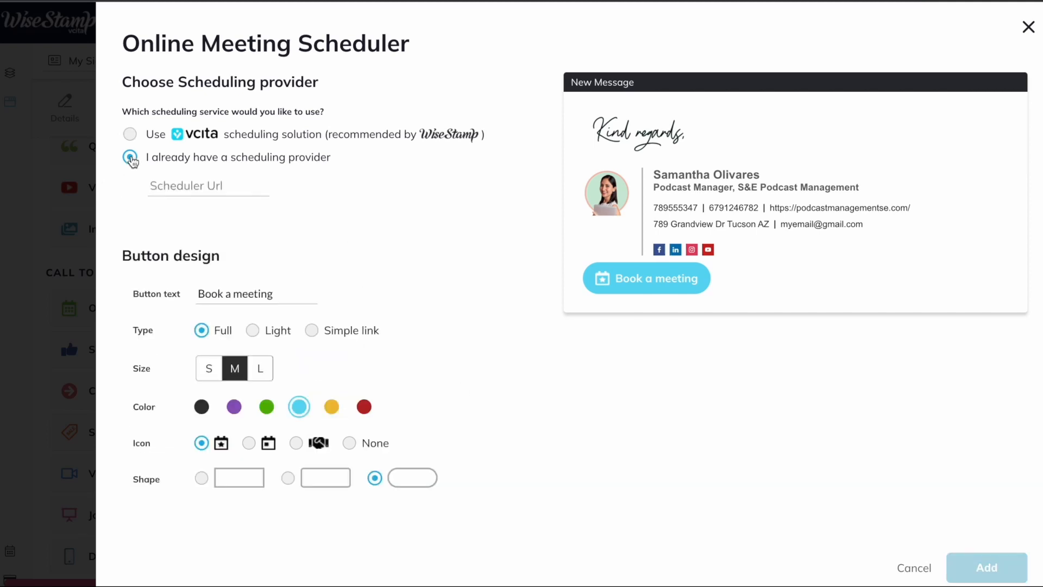
pyautogui.click(130, 156)
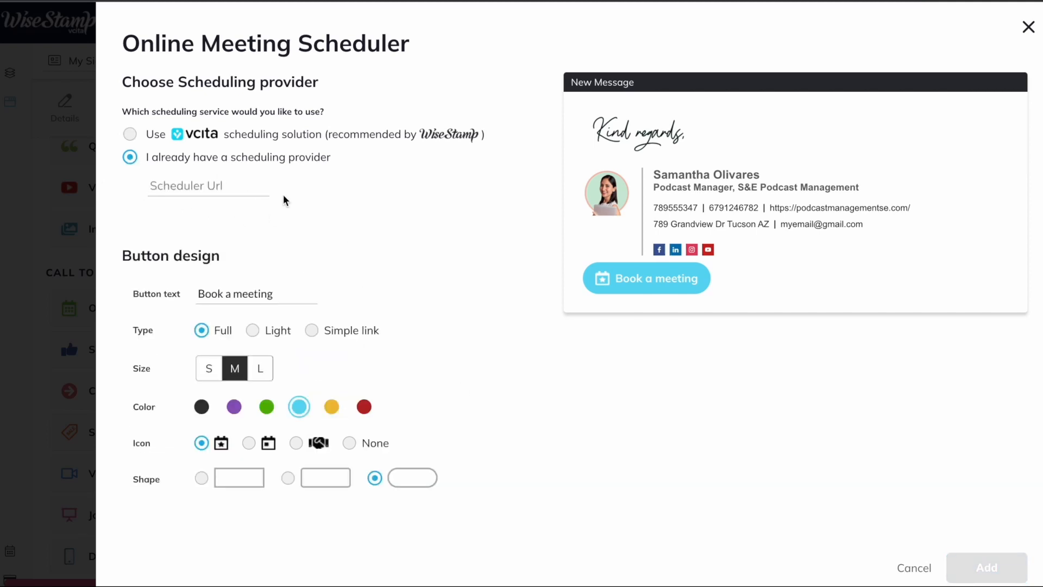
pyautogui.moveTo(171, 207)
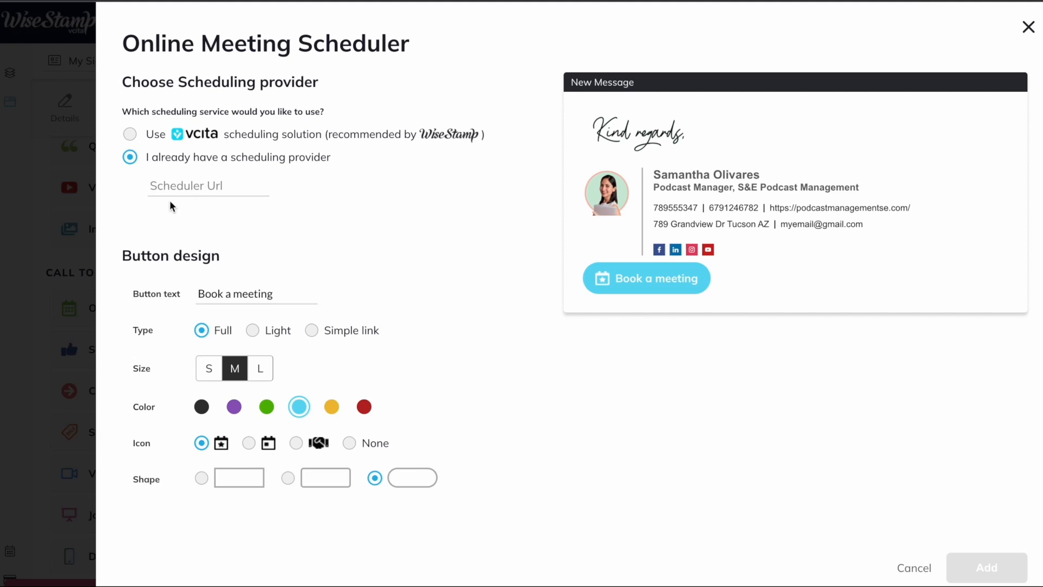
pyautogui.write('https://calendly.com/sam')
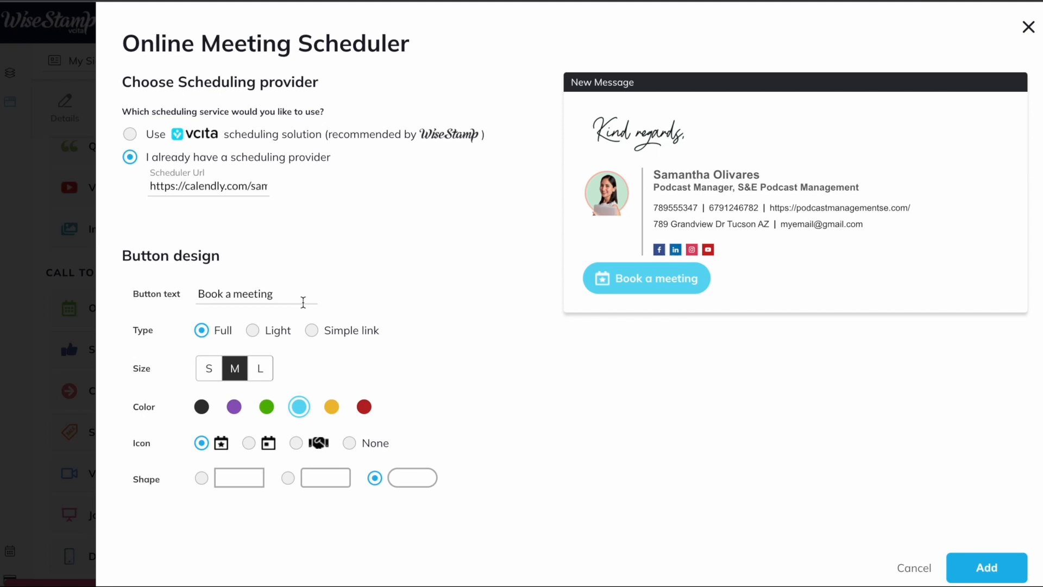
pyautogui.moveTo(185, 341)
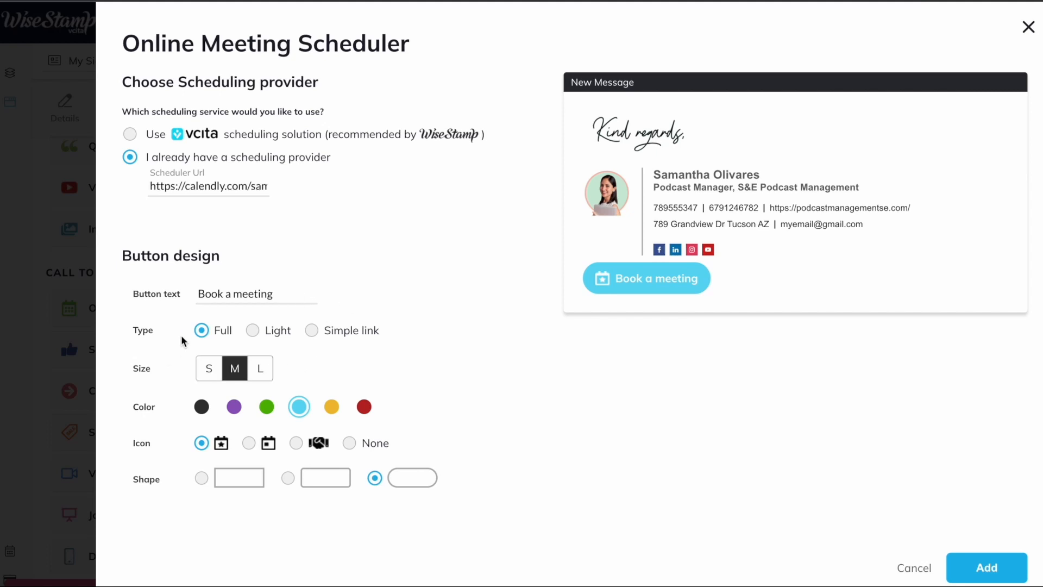
pyautogui.click(254, 330)
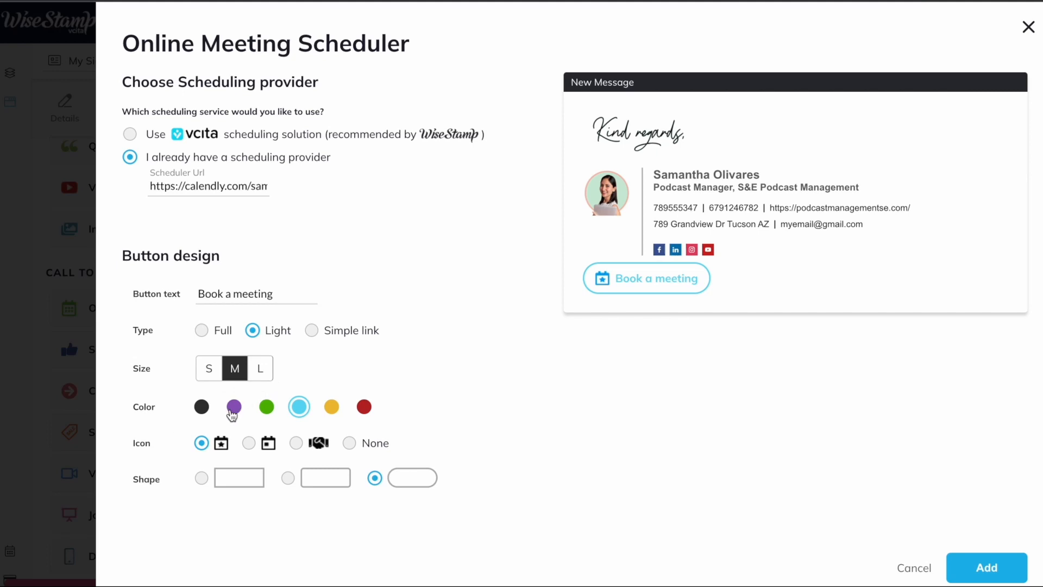
pyautogui.moveTo(265, 479)
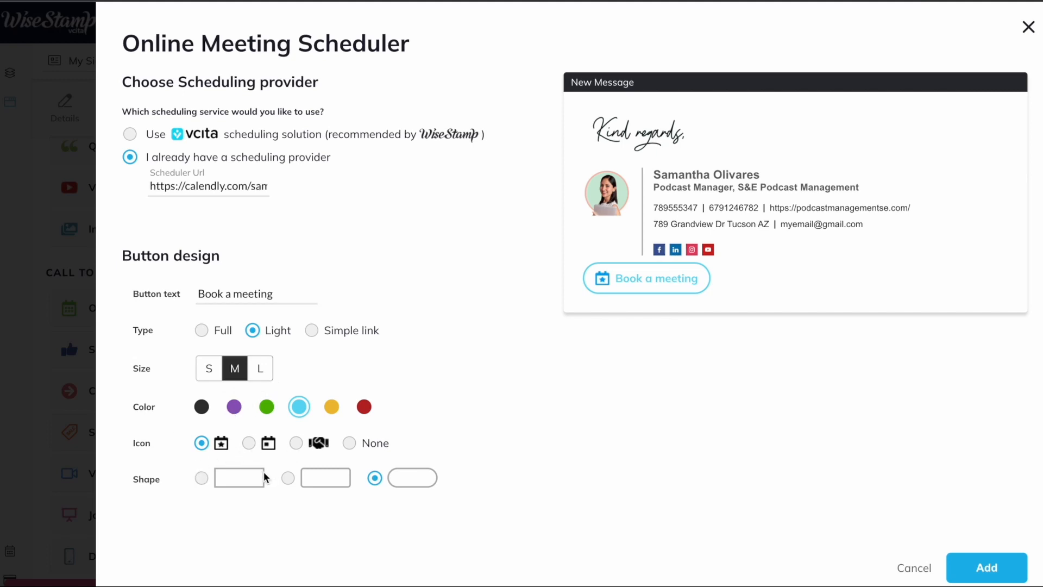
# - Style the button as a light-blue rounded rectangle with the starred calendar icon and add it to the signature
pyautogui.click(286, 478)
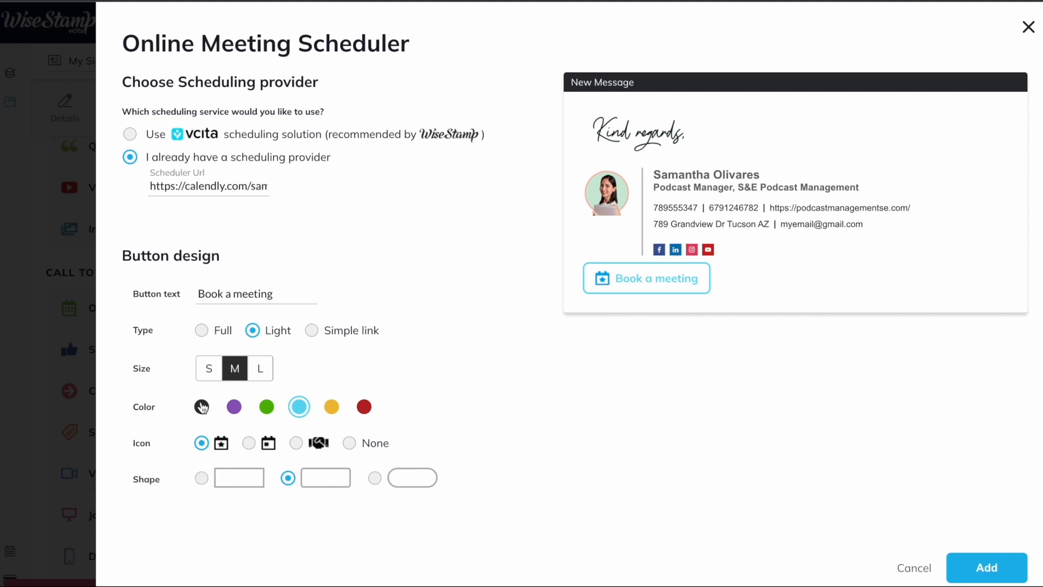
pyautogui.click(201, 406)
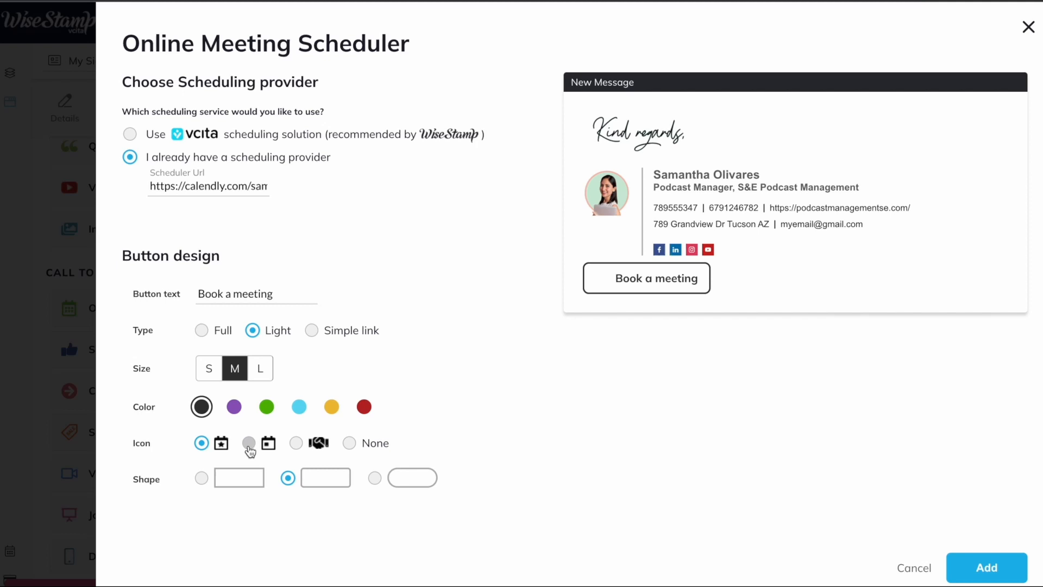
pyautogui.click(248, 442)
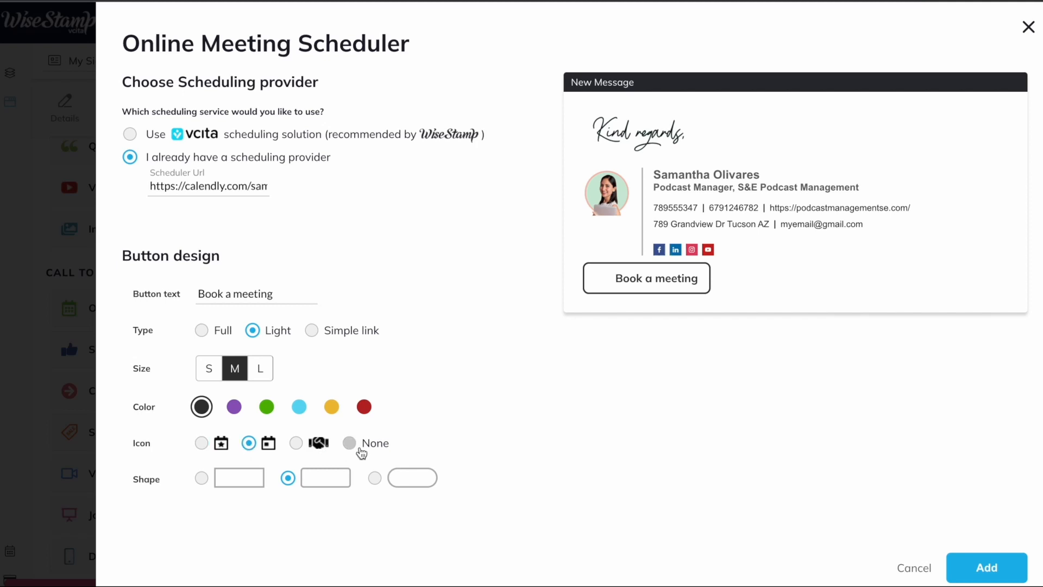
pyautogui.click(201, 442)
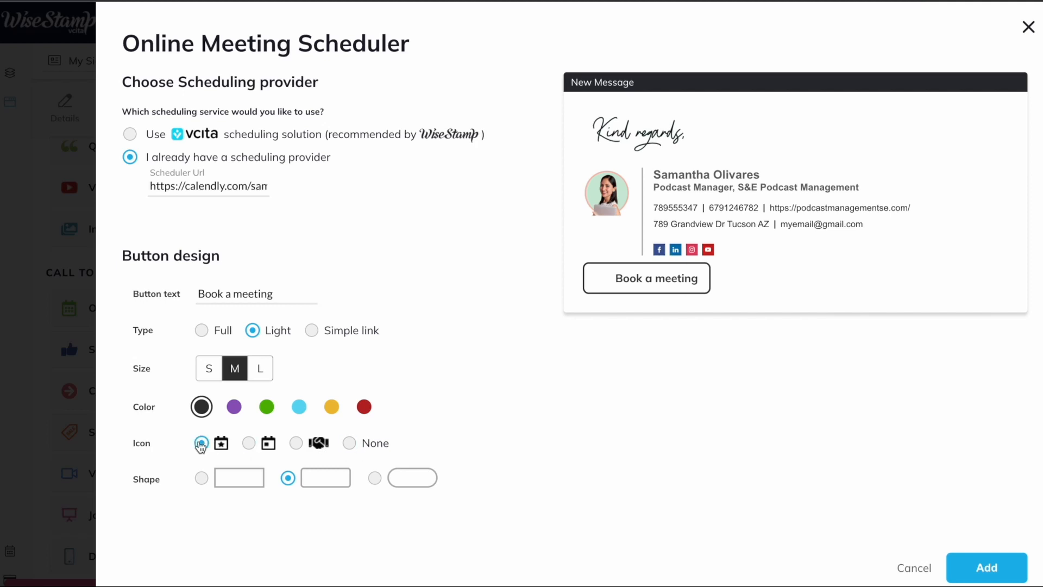
pyautogui.click(299, 407)
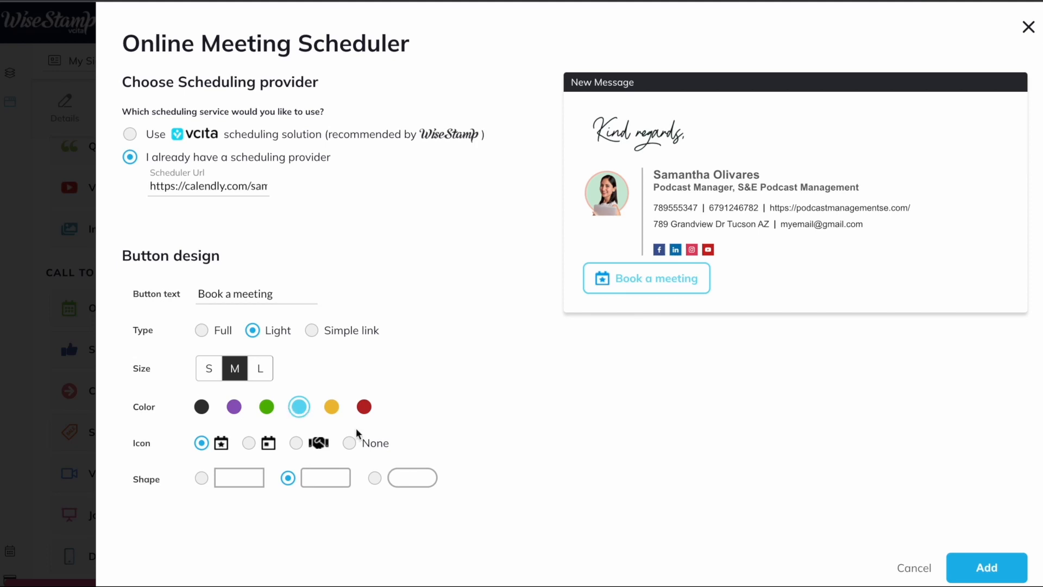
pyautogui.moveTo(986, 568)
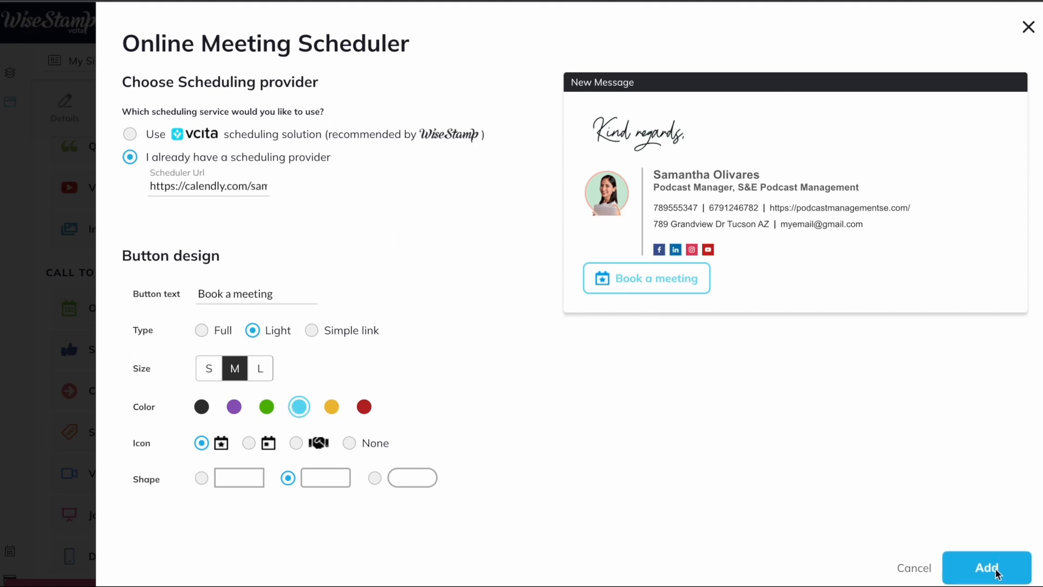
pyautogui.click(985, 567)
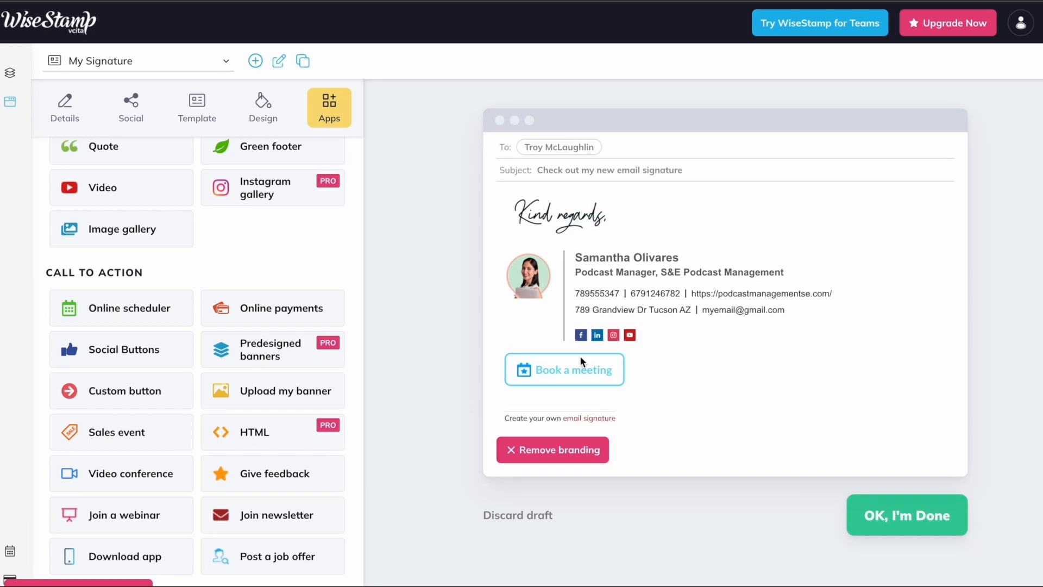
pyautogui.moveTo(705, 368)
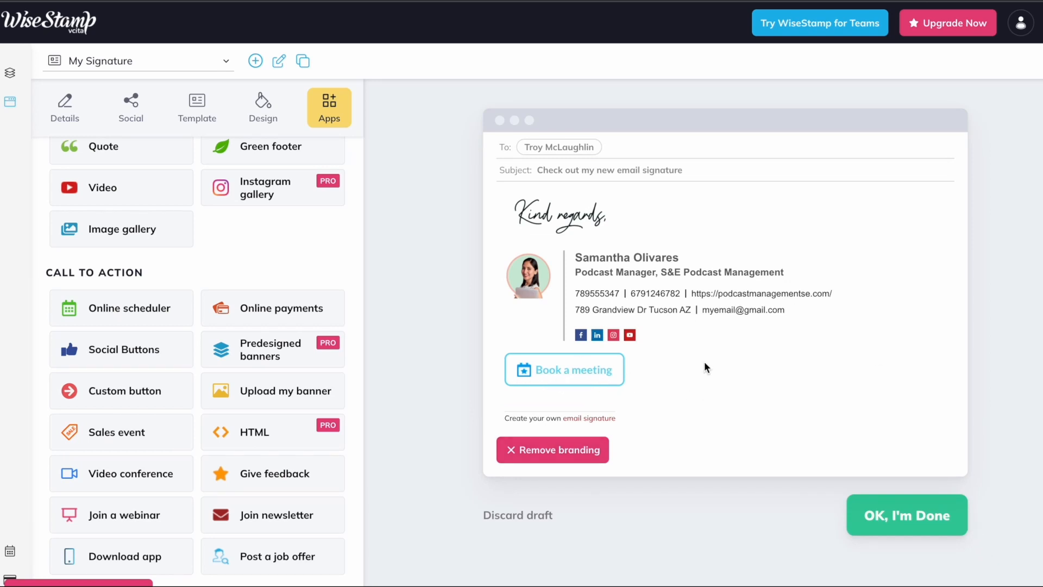
pyautogui.moveTo(725, 461)
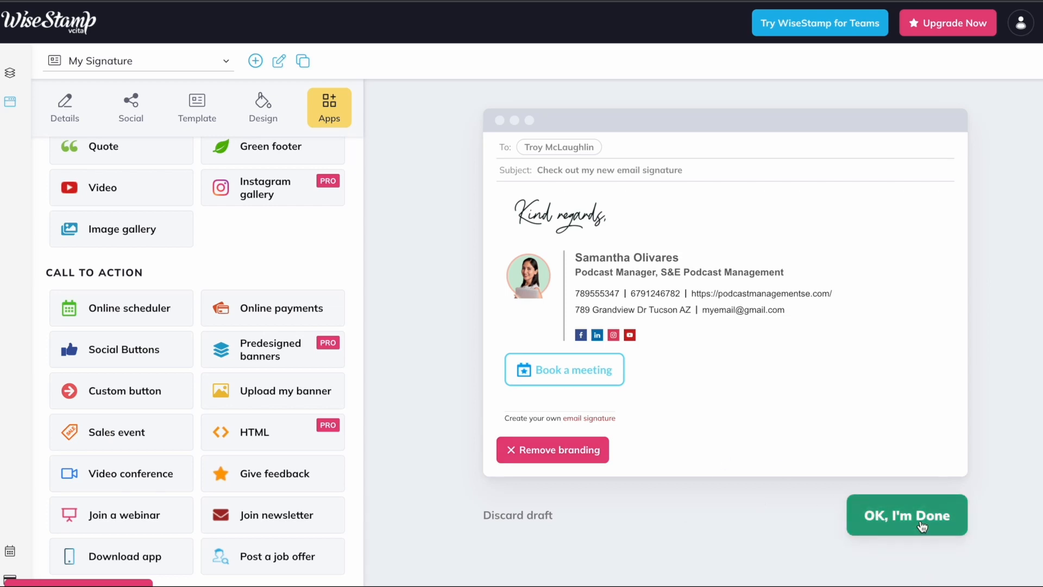
# - Confirm the signature is done, reaching the email-client choice with Gmail pre-selected
pyautogui.click(905, 516)
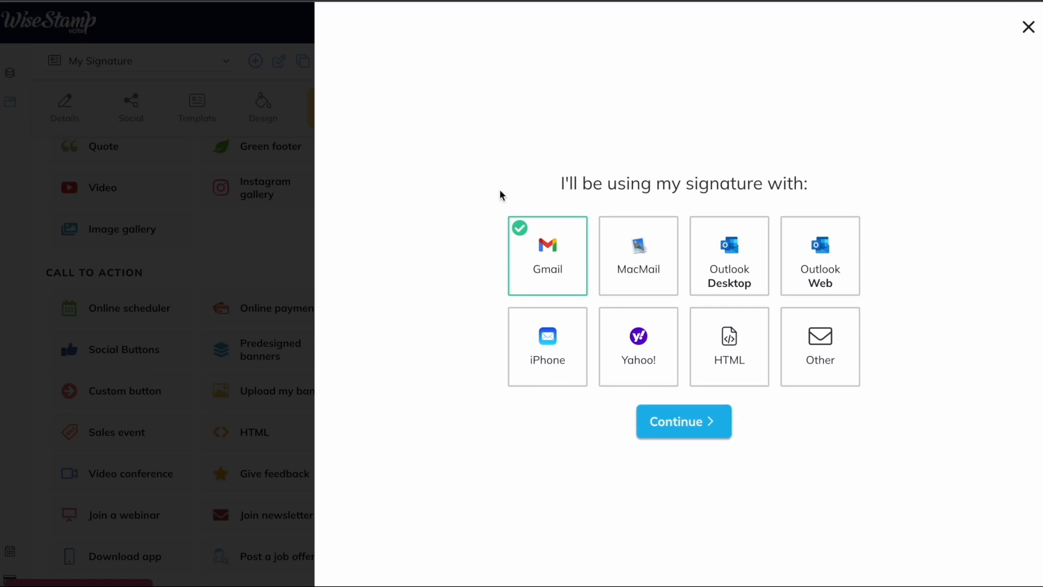
pyautogui.moveTo(710, 244)
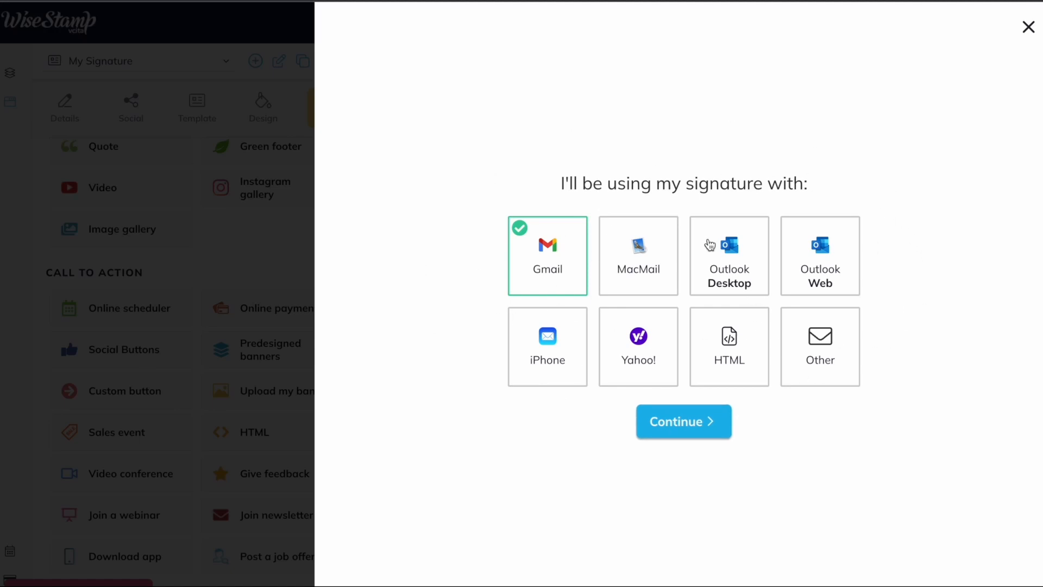
pyautogui.moveTo(532, 247)
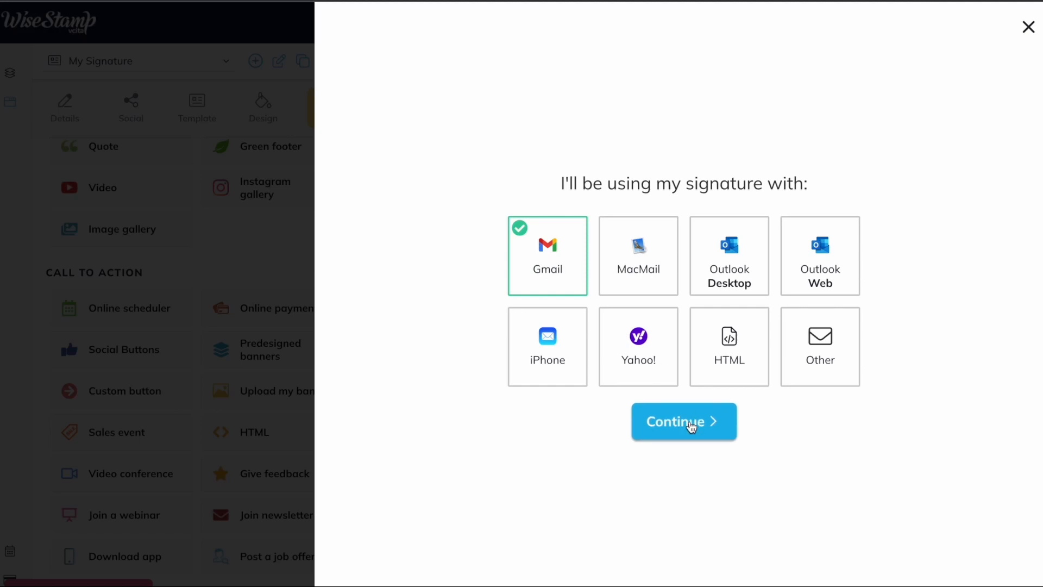
# - Continue with Gmail, sign in with Google and refresh Gmail so the signature appears in compose
pyautogui.click(682, 421)
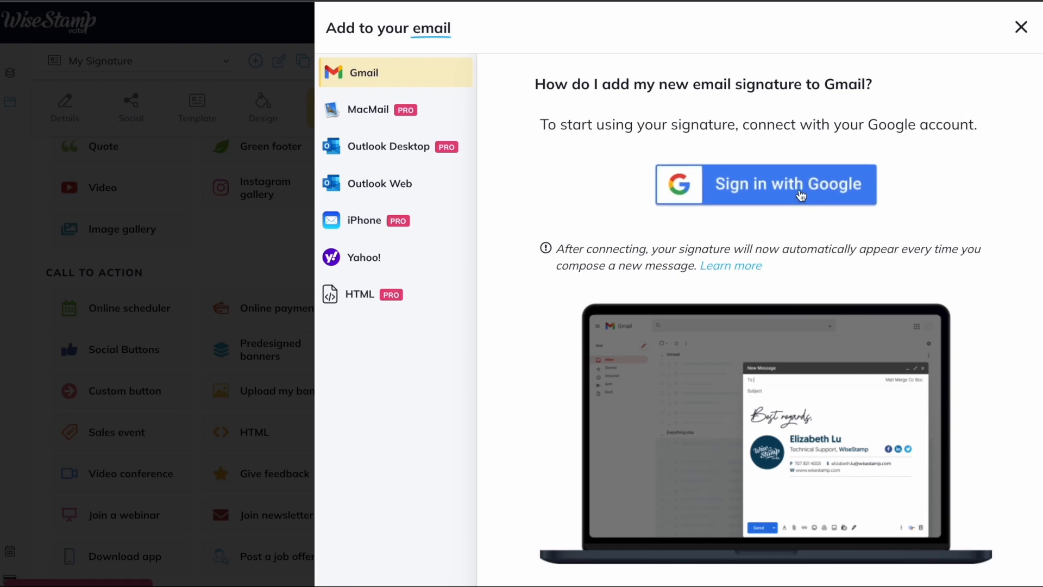
pyautogui.click(765, 185)
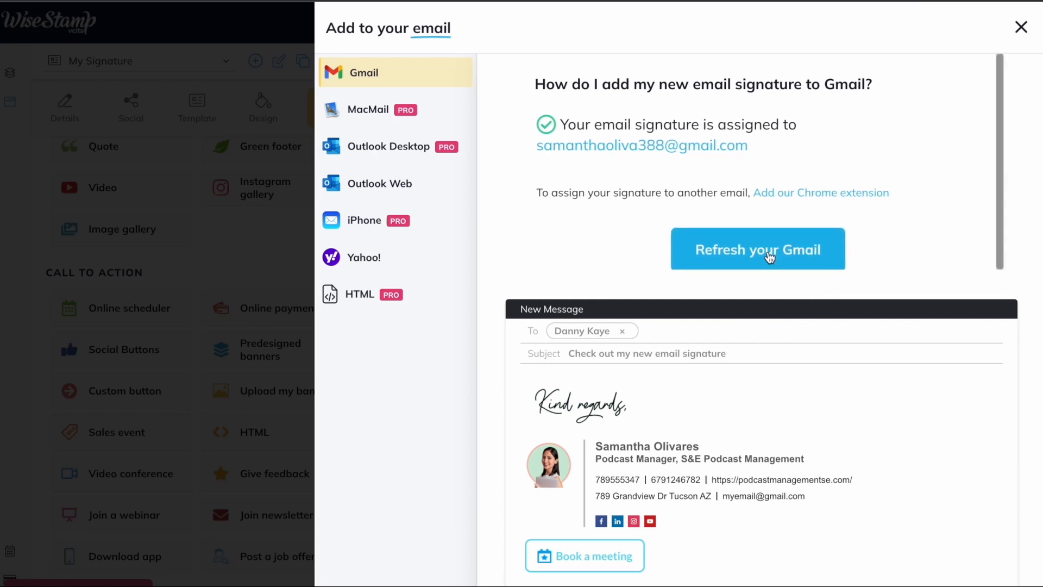
pyautogui.click(757, 248)
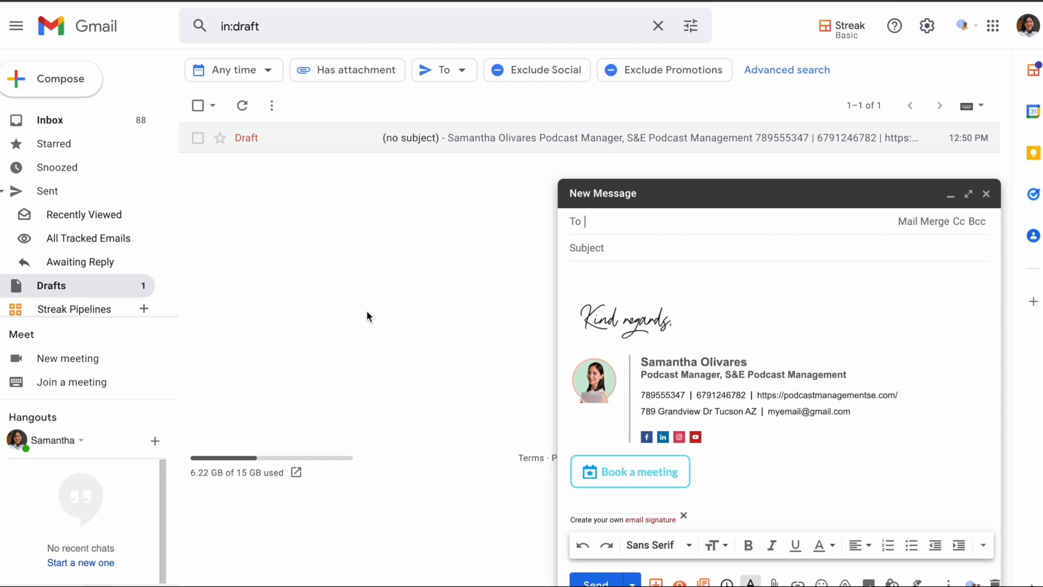
pyautogui.moveTo(789, 417)
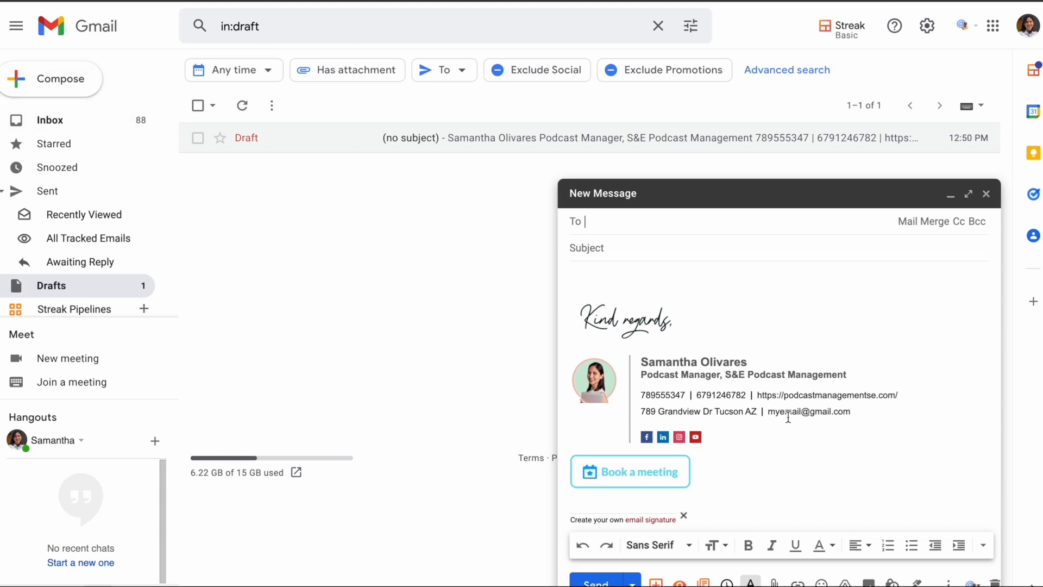
pyautogui.moveTo(793, 479)
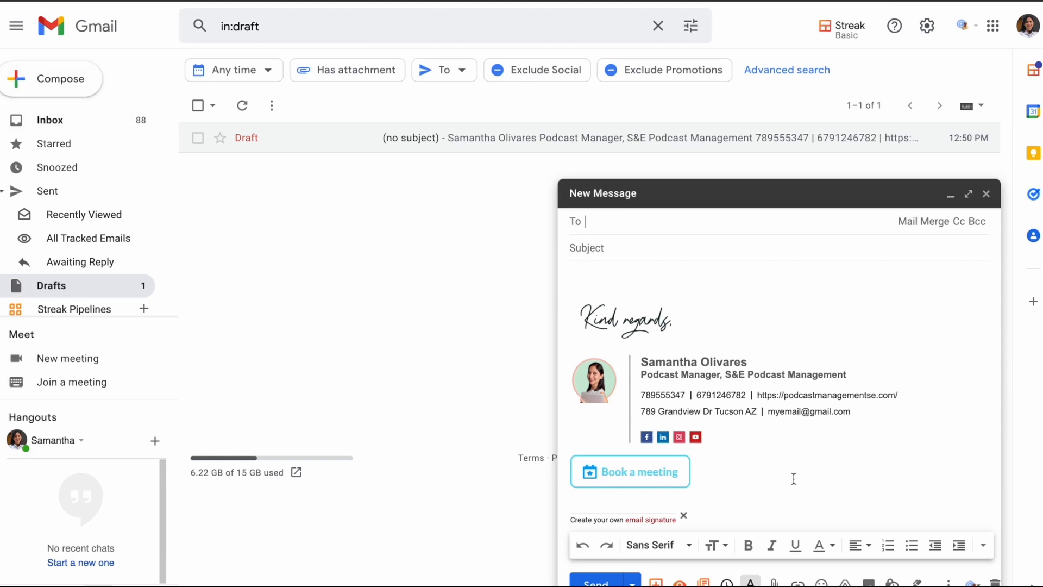
pyautogui.moveTo(692, 485)
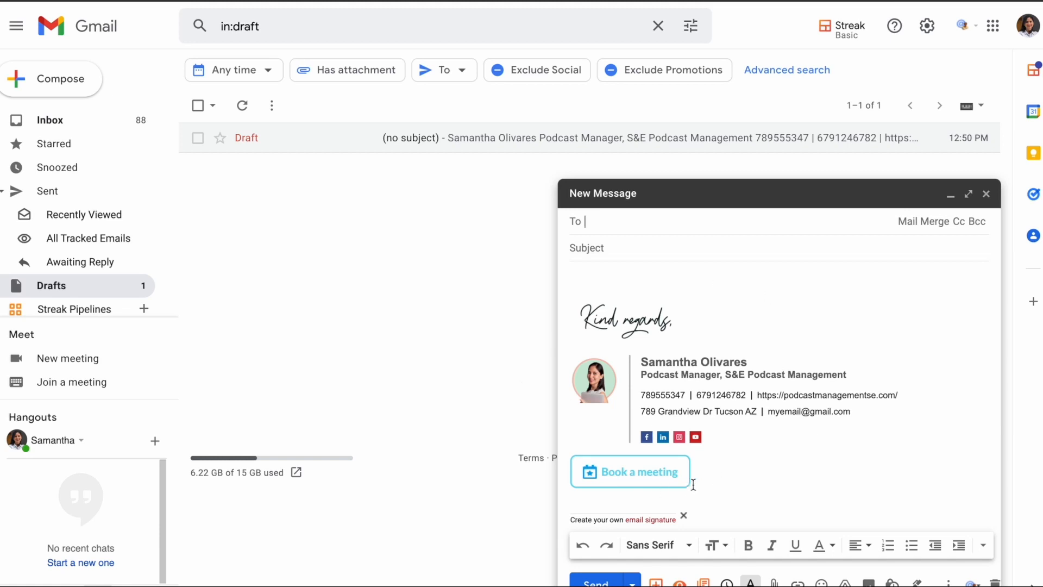
pyautogui.moveTo(591, 295)
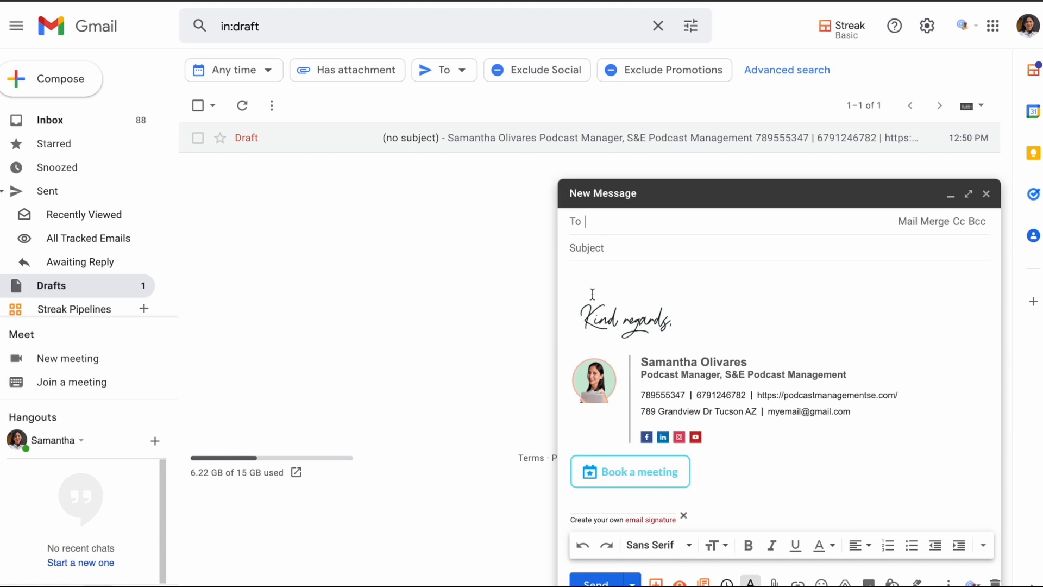
pyautogui.moveTo(544, 475)
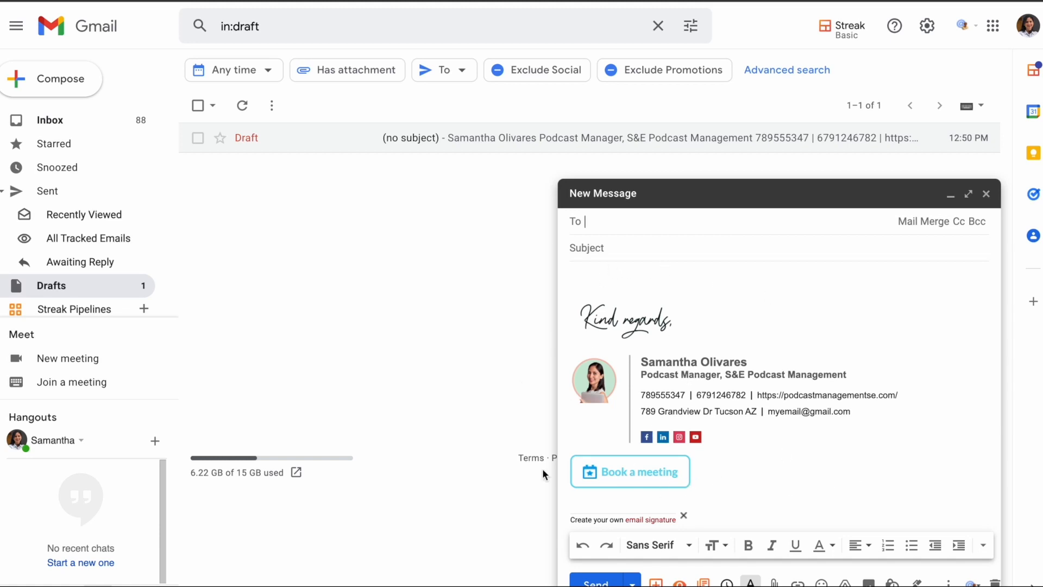
pyautogui.moveTo(719, 467)
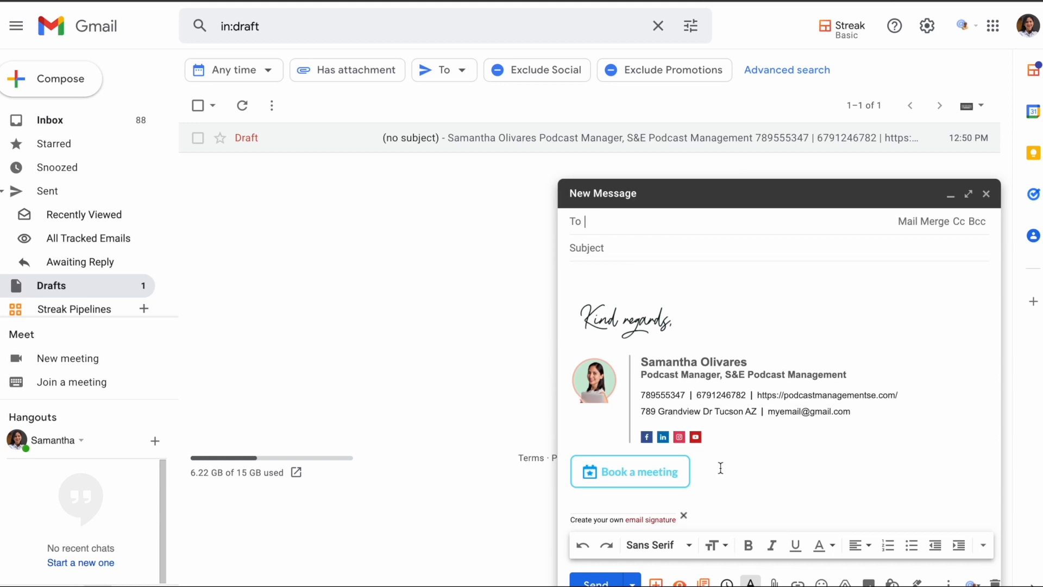
pyautogui.moveTo(474, 359)
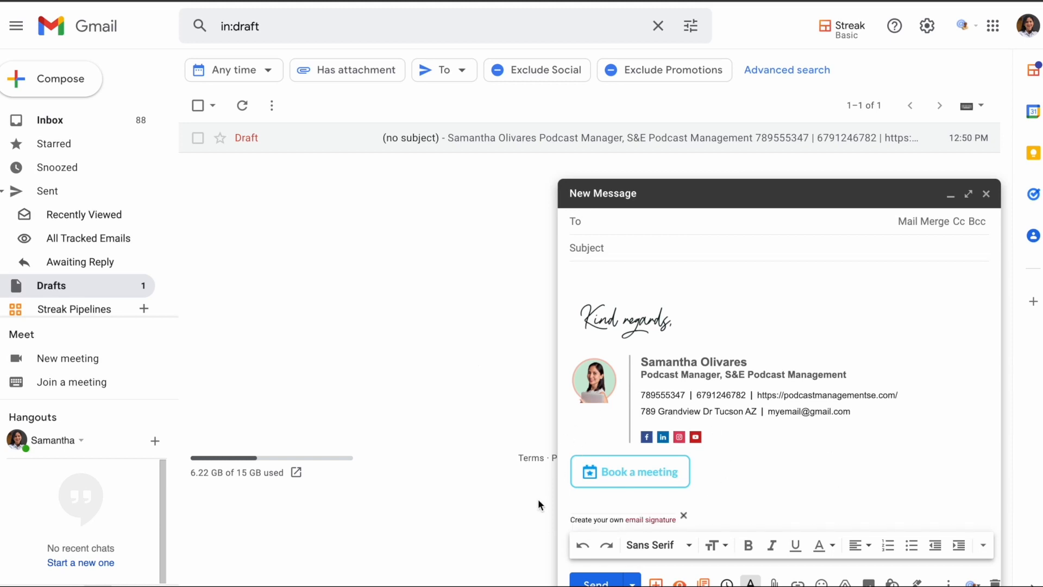
pyautogui.moveTo(682, 474)
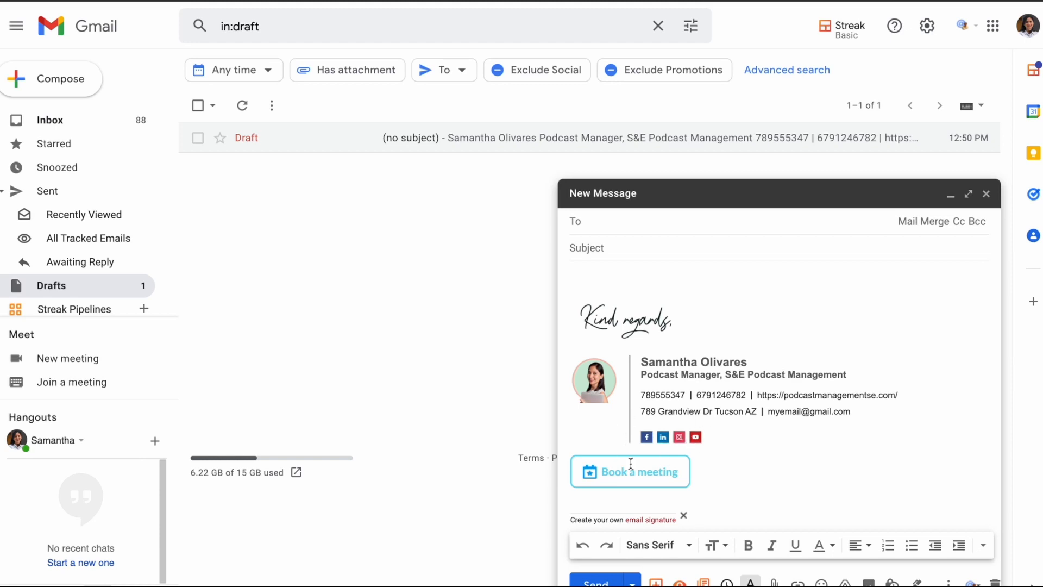
pyautogui.moveTo(769, 426)
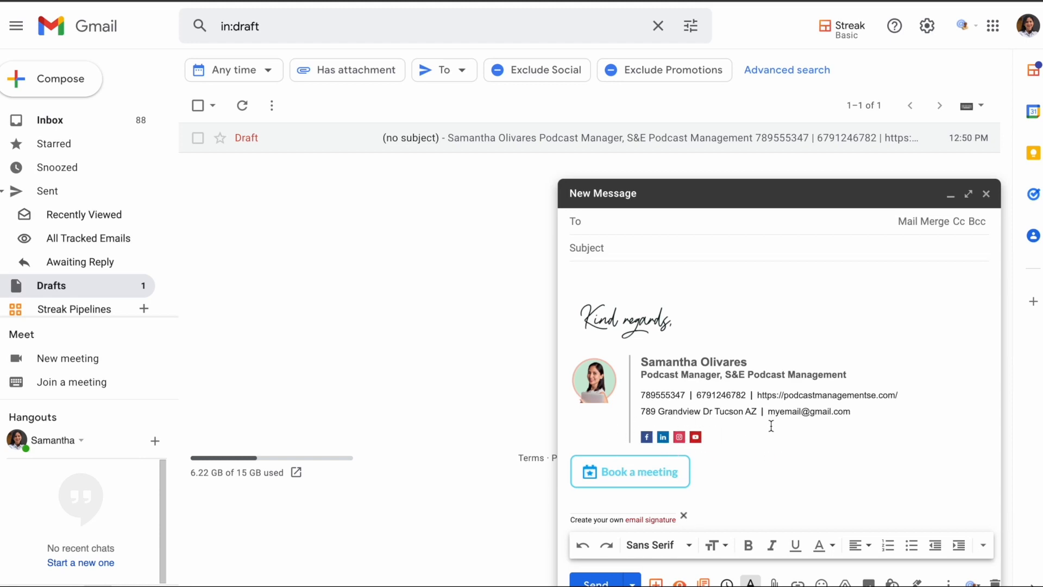